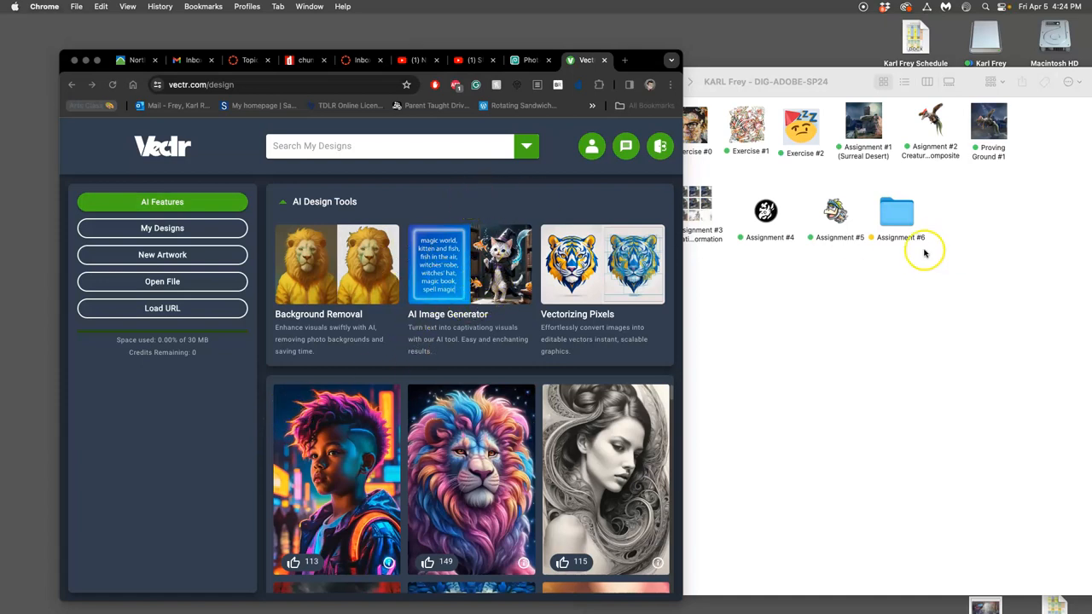
Open the NIC NOC sketch JPG from the Assignment #6 folder in Preview
double_click(897, 211)
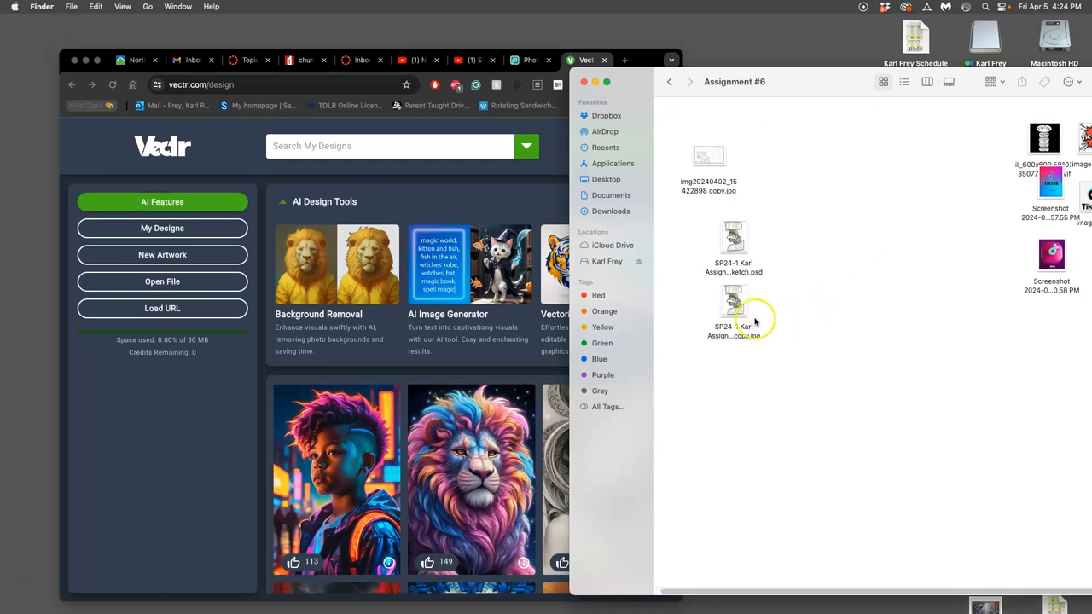
double_click(733, 307)
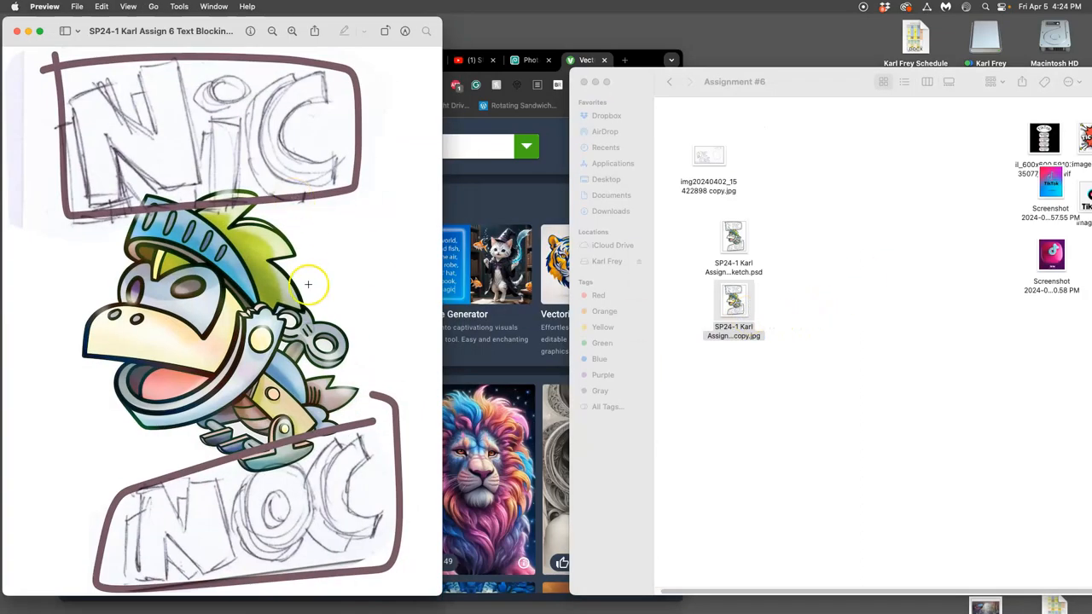
mouse_move(436, 591)
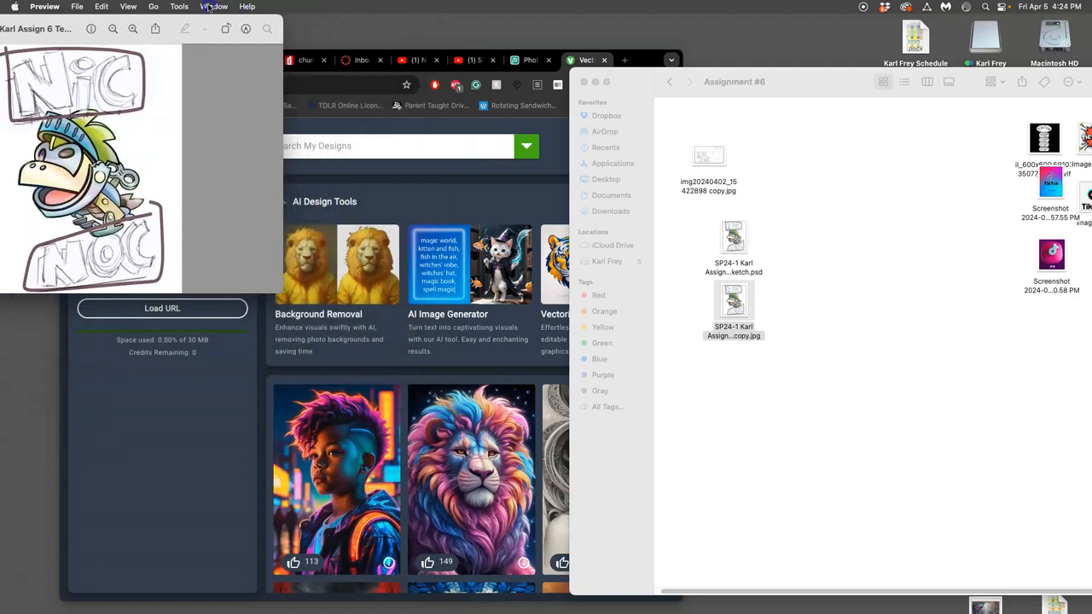
Bring the Chrome window with vectr.com/design to the front
click(734, 307)
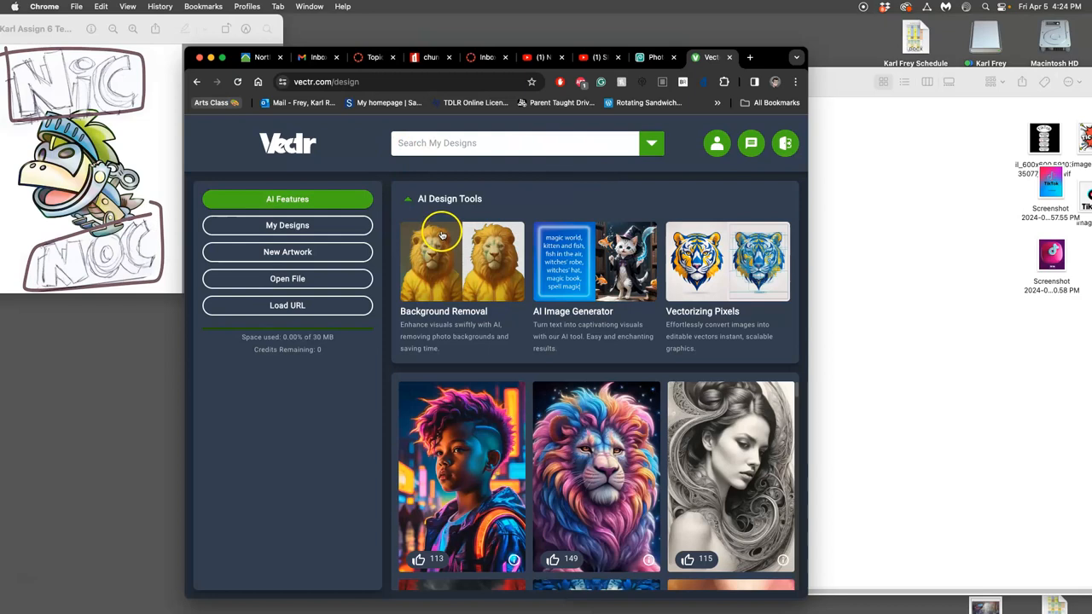
mouse_move(514, 301)
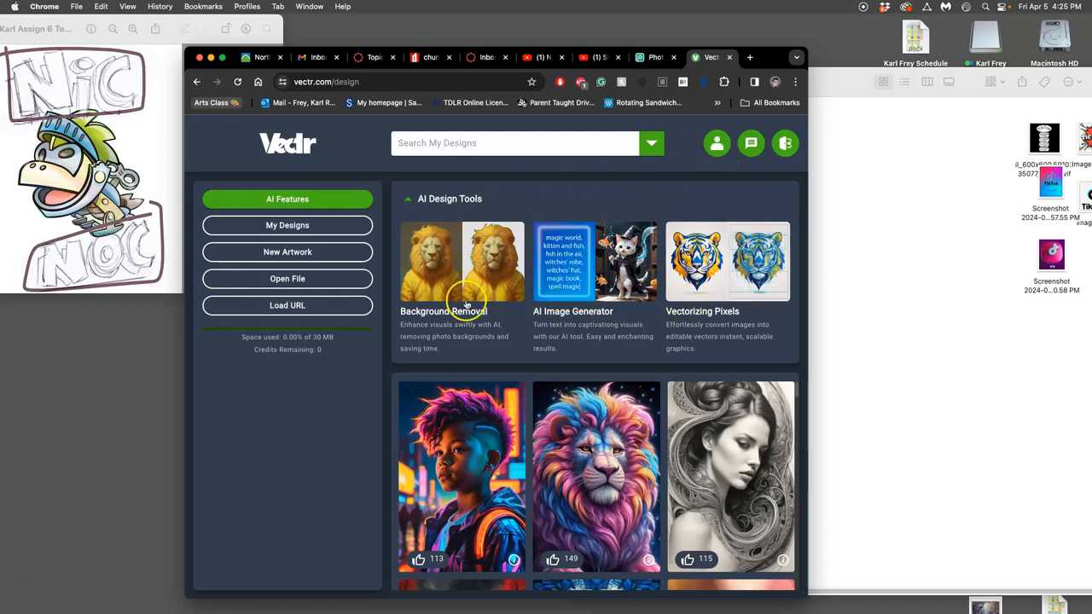
mouse_move(681, 471)
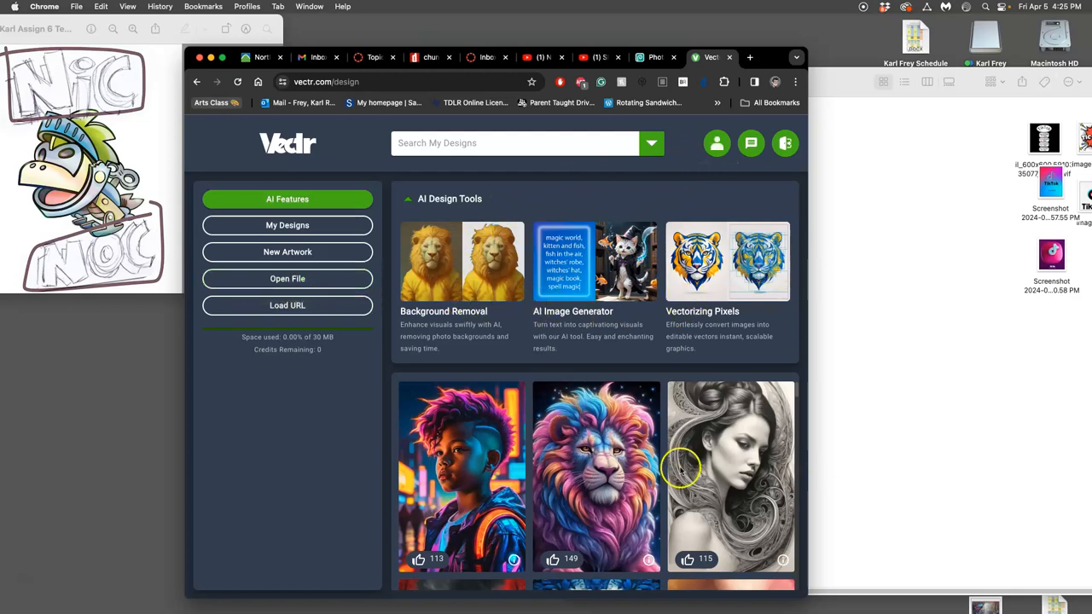
mouse_move(459, 341)
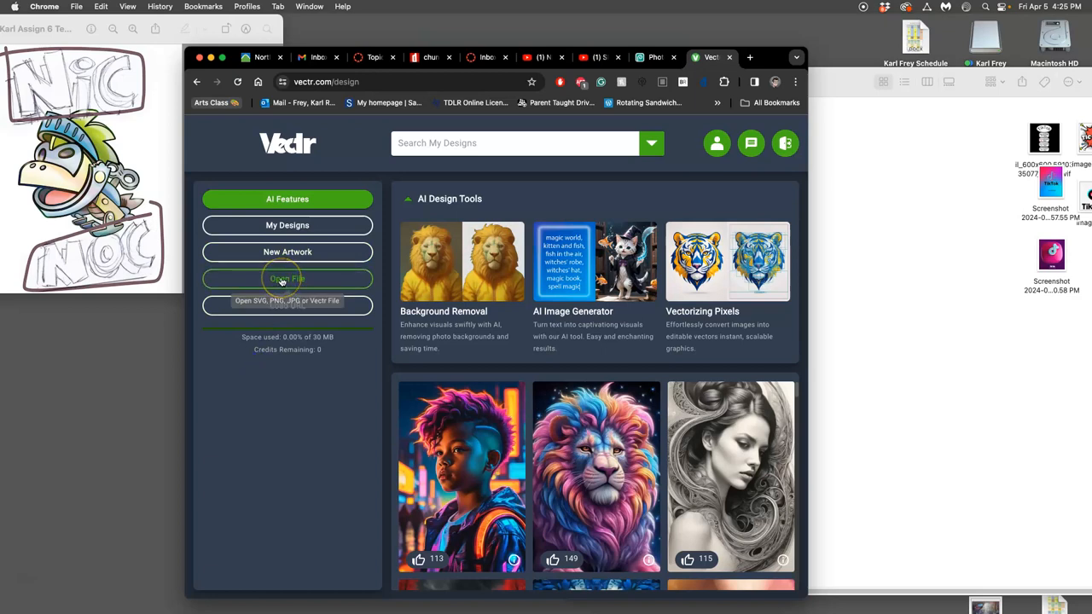
Import the NIC NOC sketch image from the Desktop via Open File
click(287, 279)
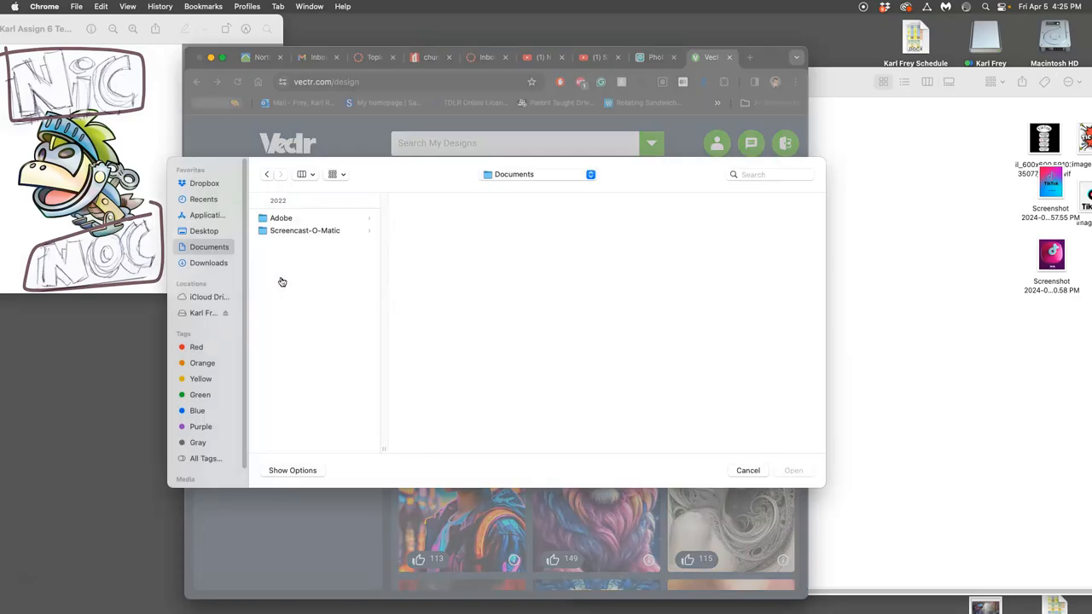
mouse_move(338, 259)
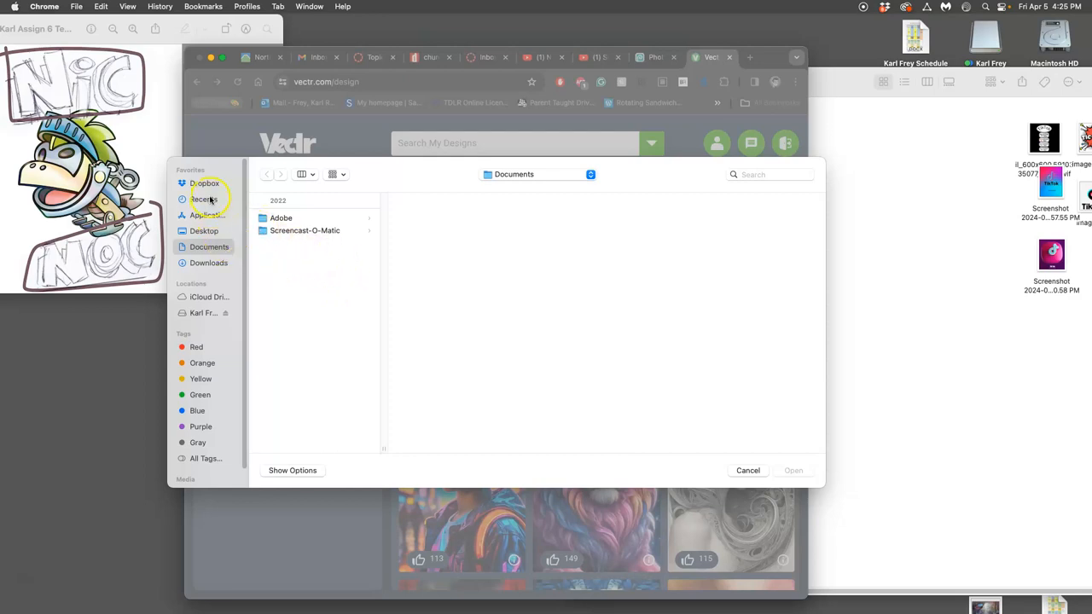
click(204, 230)
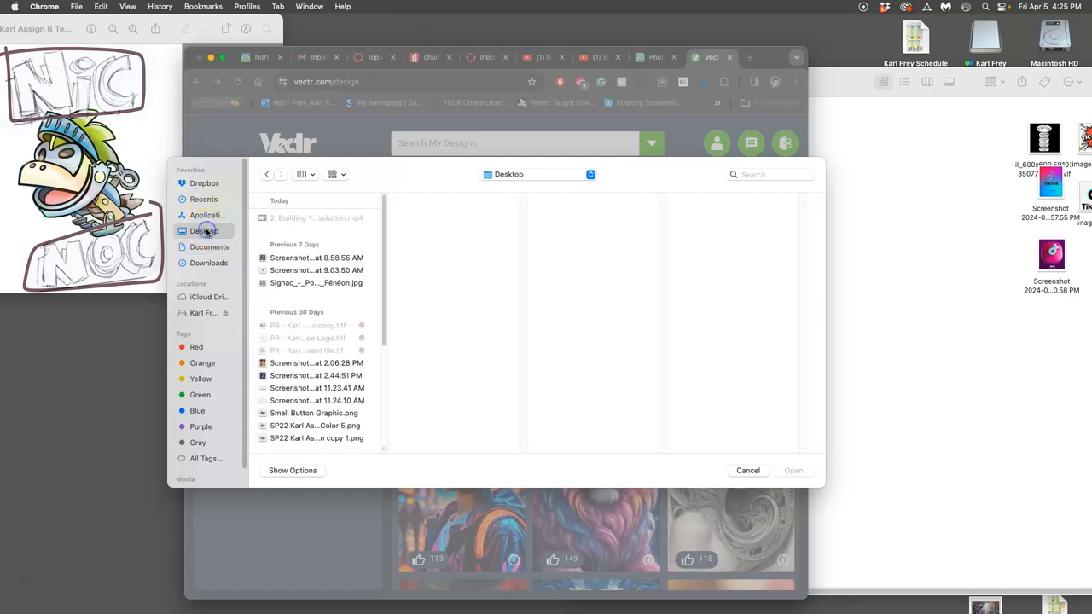
scroll(down, 3)
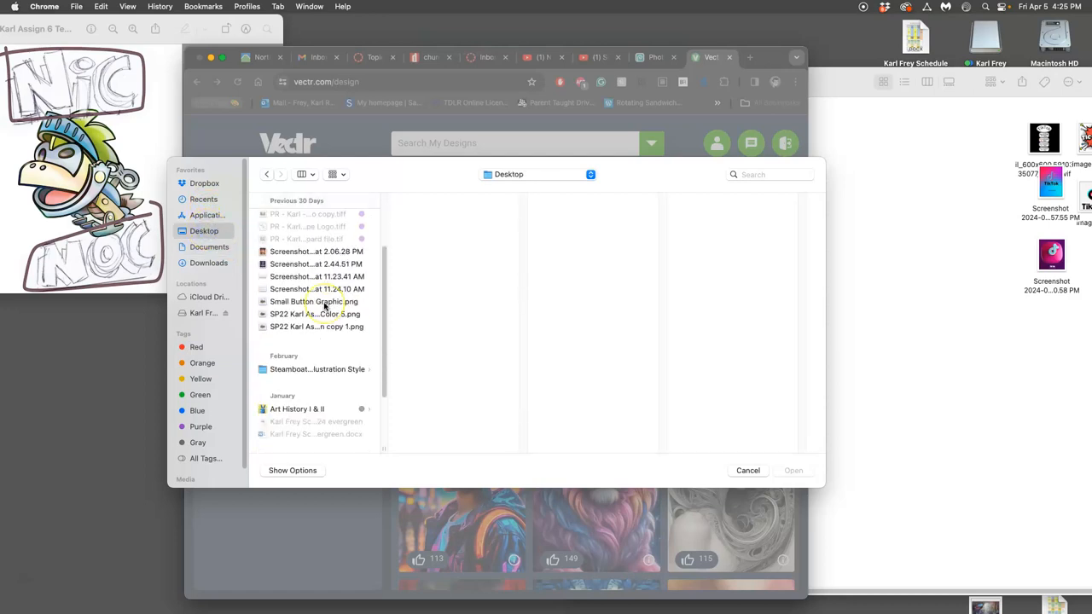
click(301, 379)
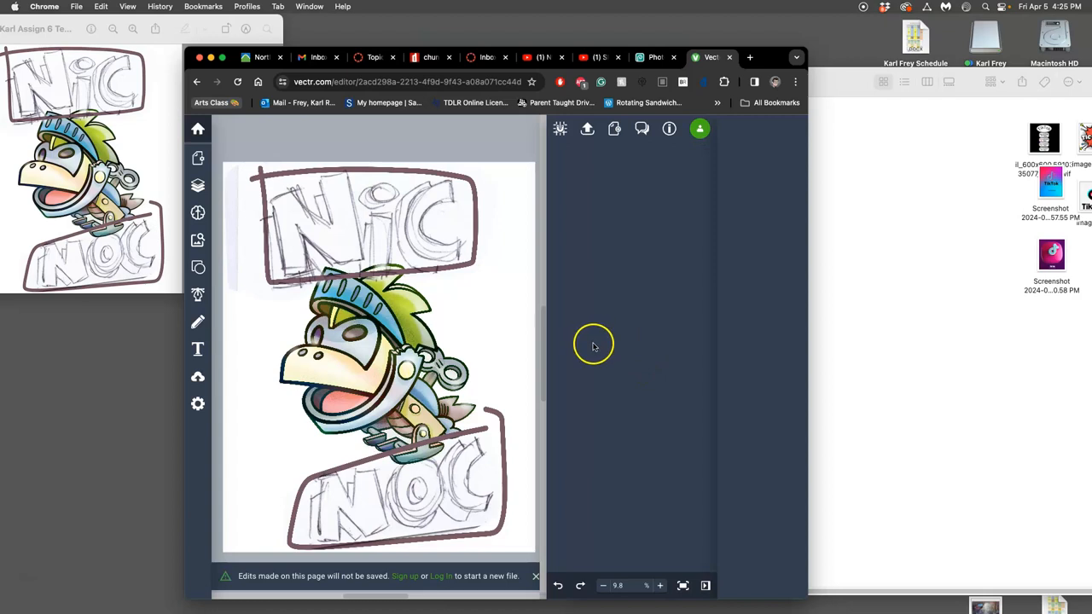
mouse_move(815, 253)
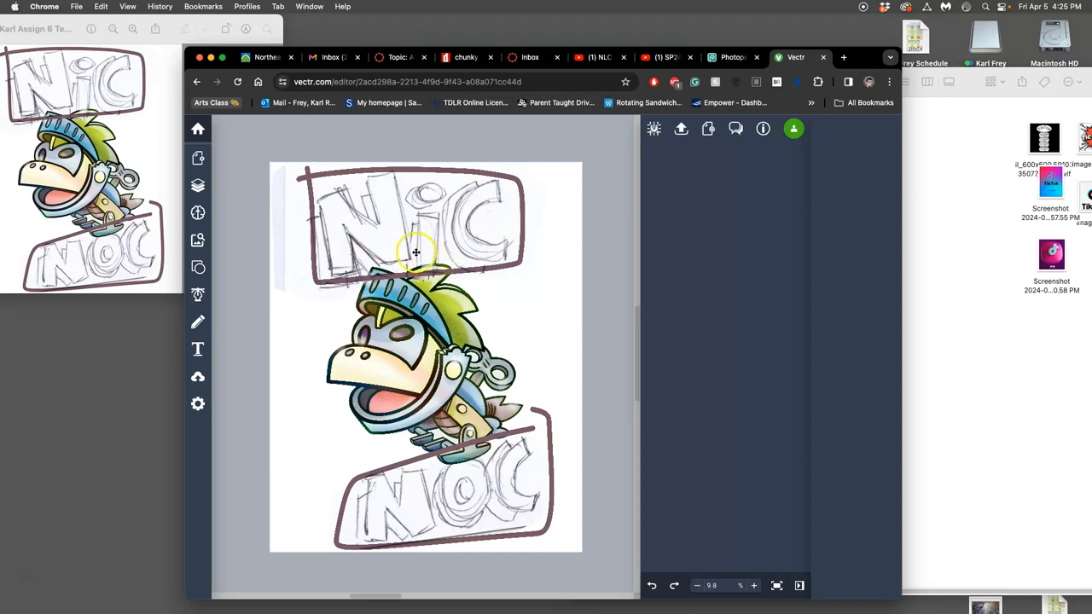
mouse_move(331, 320)
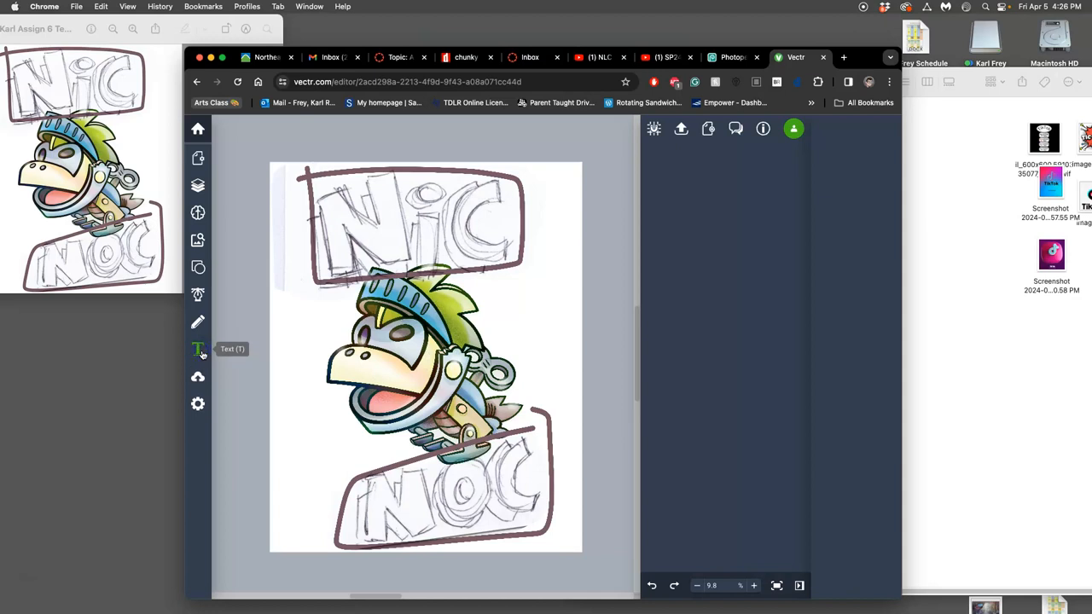
Select the Text tool, then show the Layers panel listing the imported sketch image
click(198, 348)
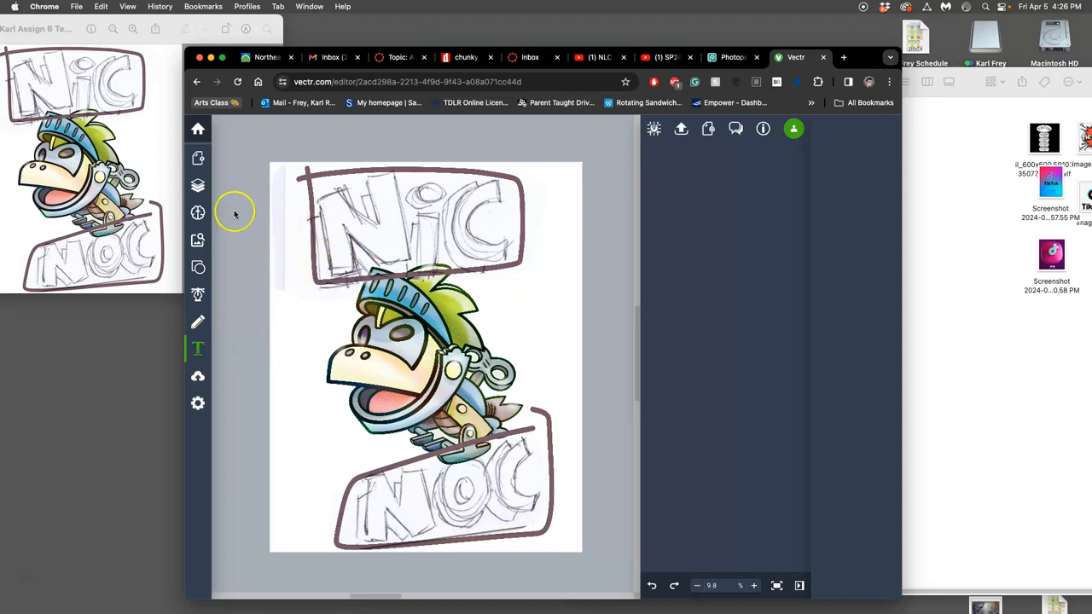
click(198, 185)
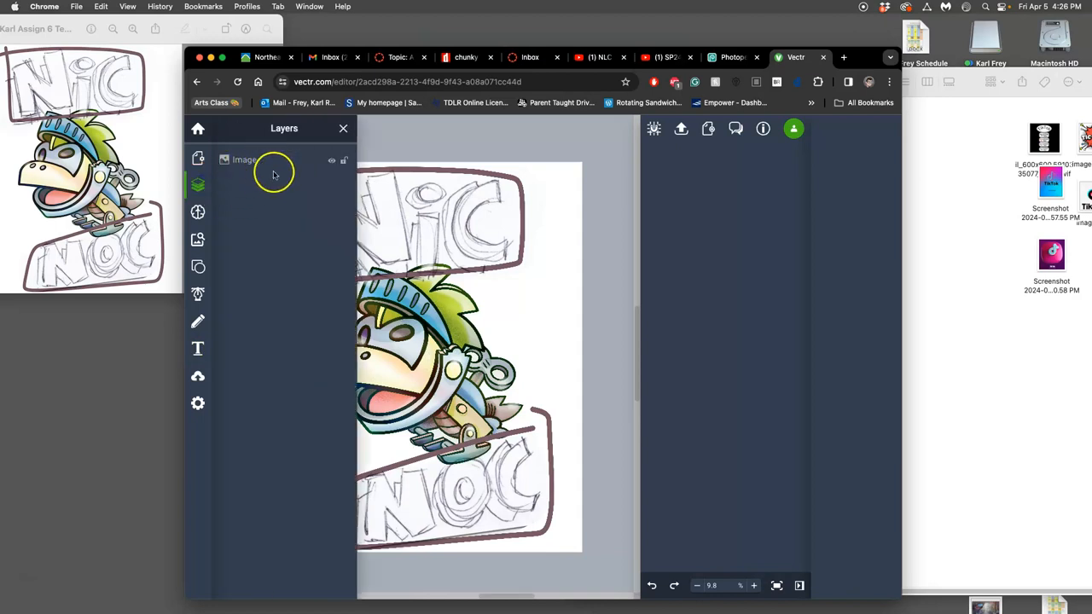
mouse_move(197, 184)
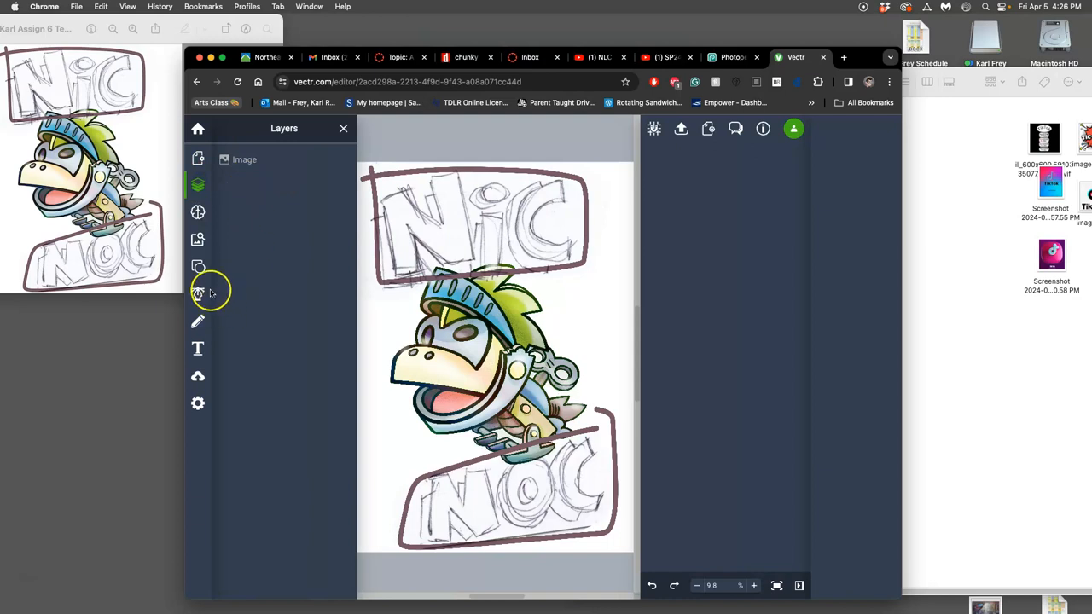
mouse_move(198, 266)
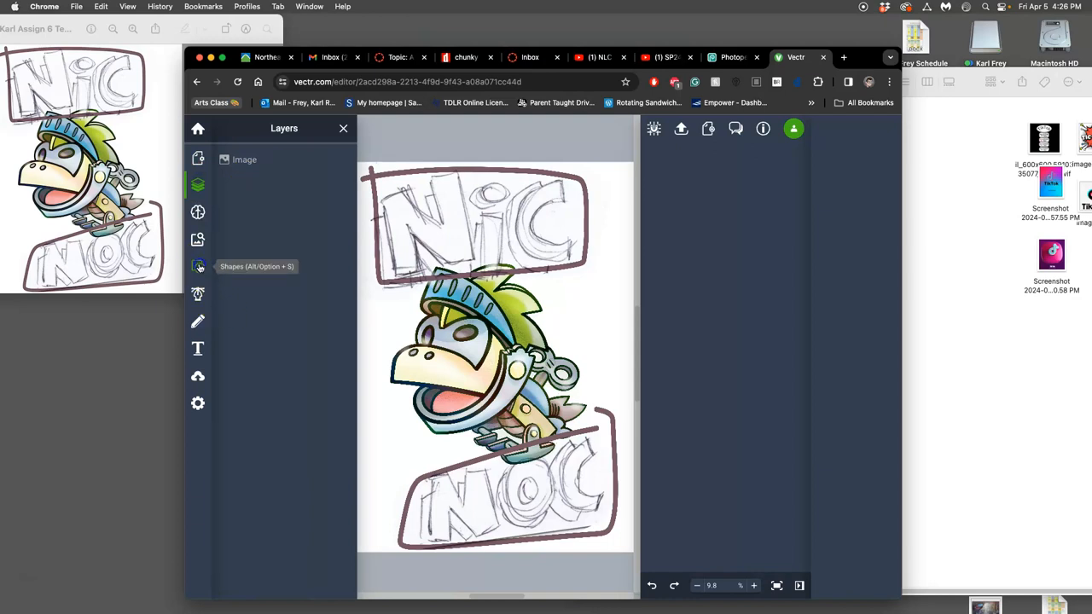
Place a red square from the Shapes panel over the N and narrow it into the left stroke bar
click(197, 266)
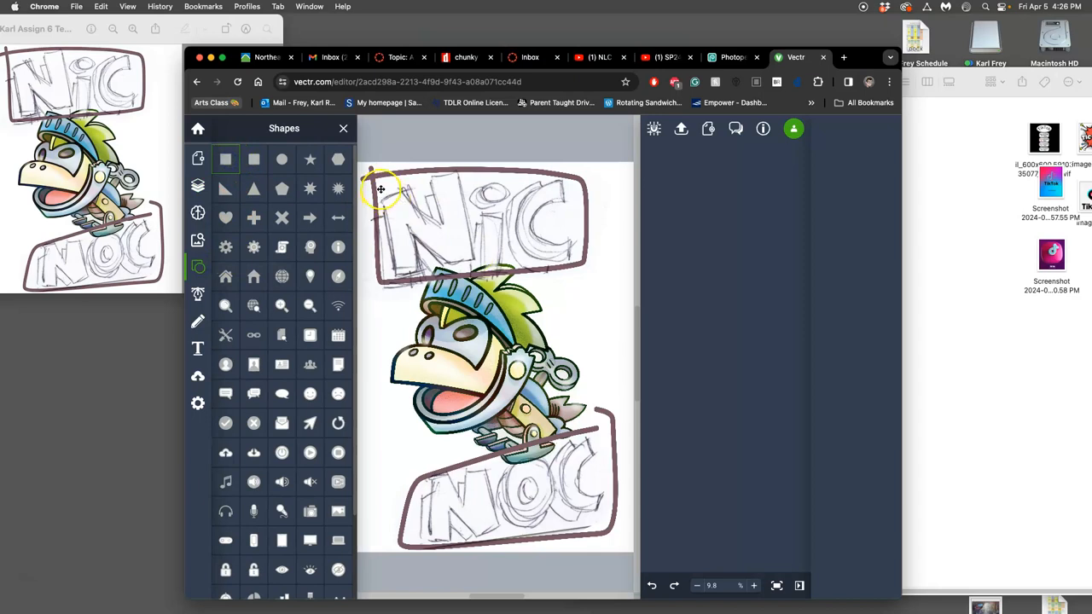
drag(378, 190, 460, 273)
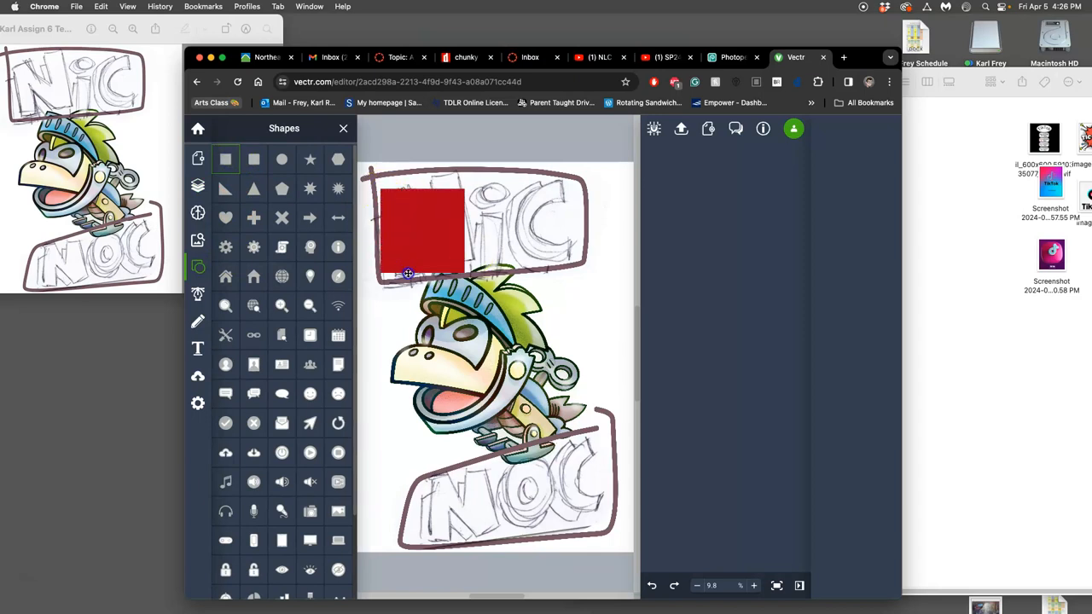
click(421, 230)
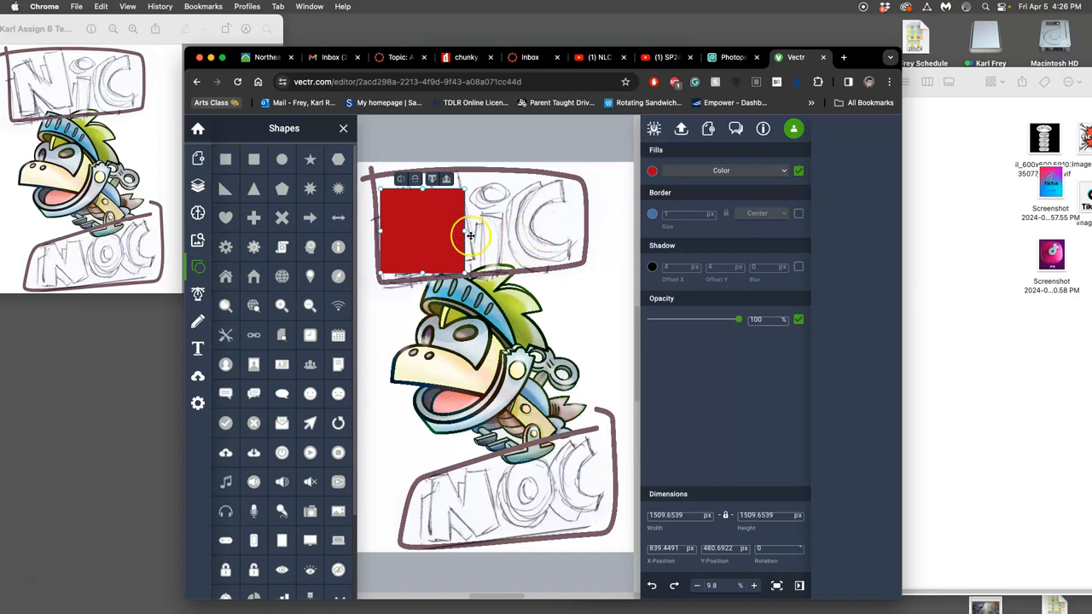
drag(469, 235, 408, 235)
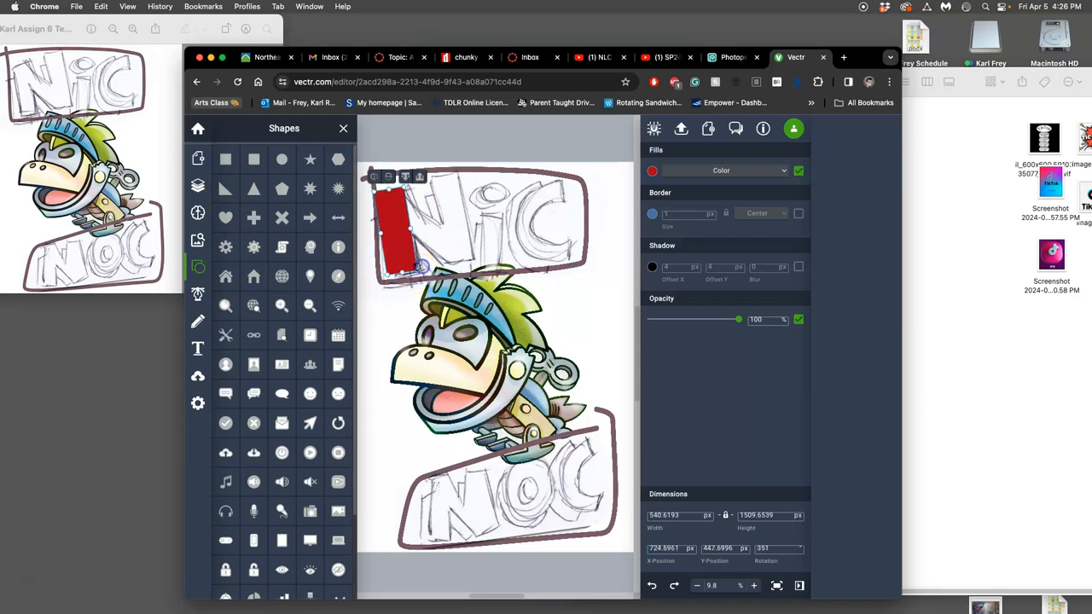
drag(423, 270, 418, 273)
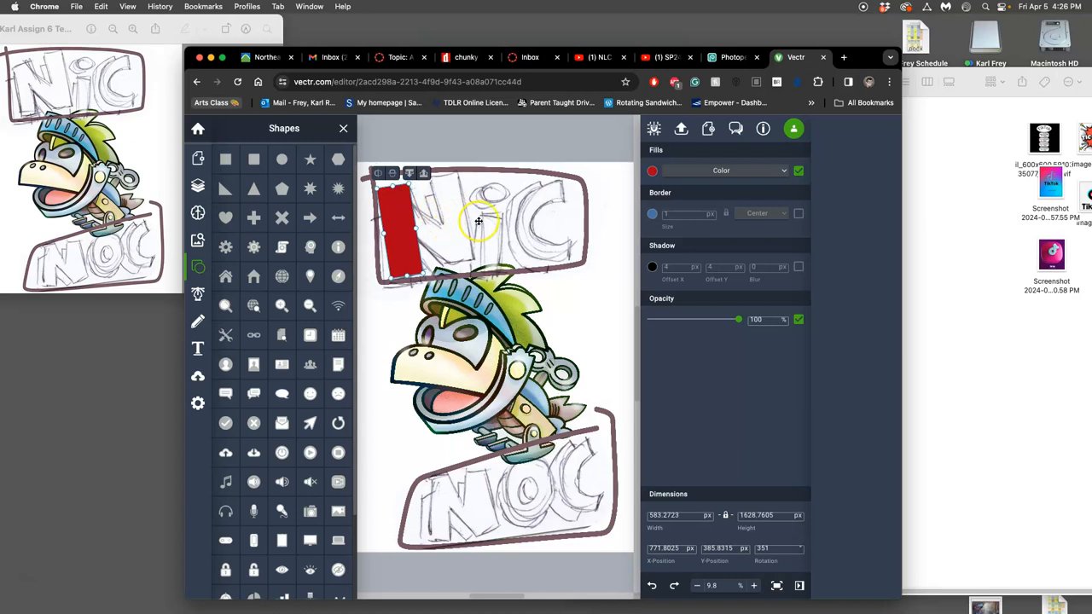
mouse_move(454, 224)
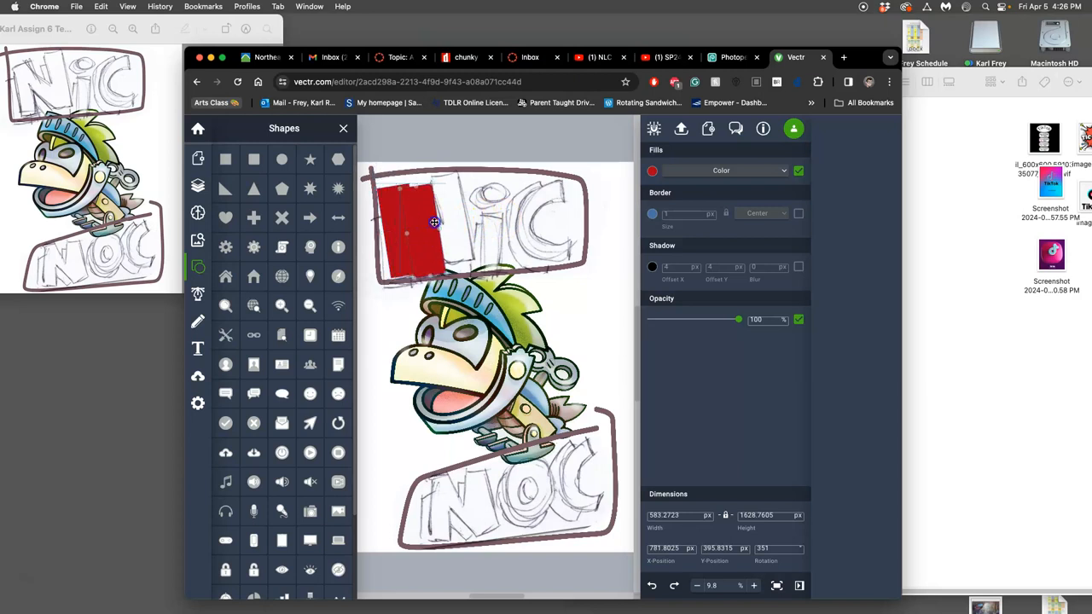
Add a diagonal bar and a right-stroke bar to complete the three-bar letter N
drag(430, 220, 461, 276)
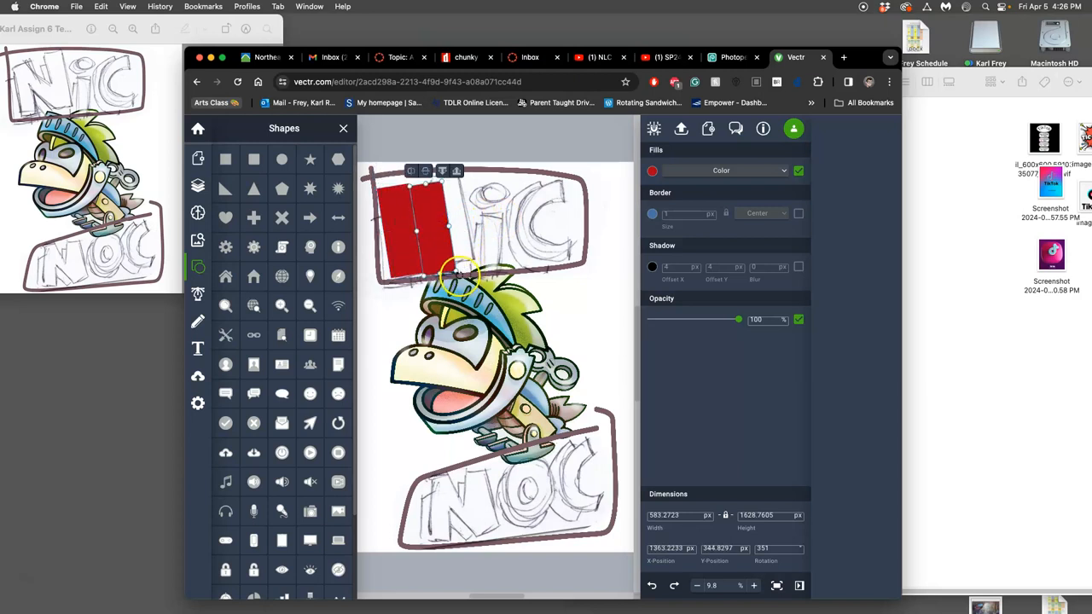
drag(457, 281, 488, 247)
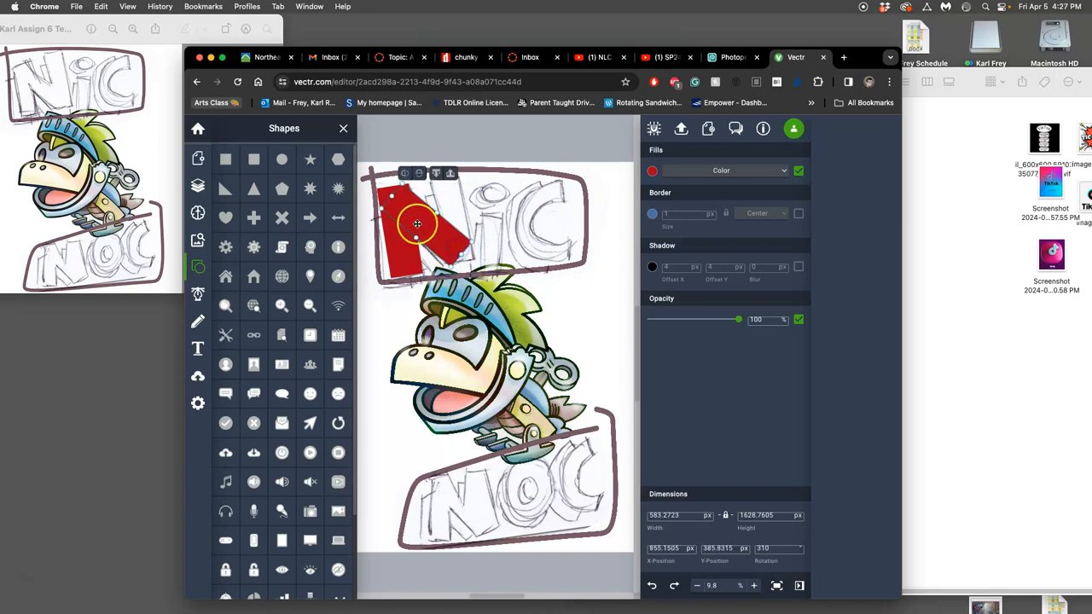
drag(416, 225, 403, 235)
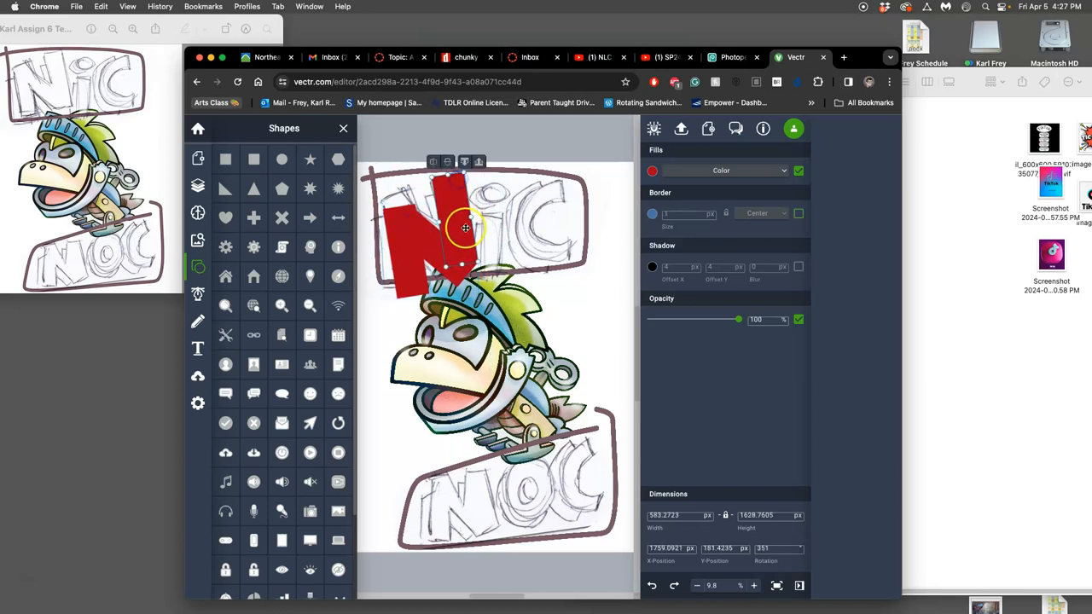
drag(464, 228, 442, 235)
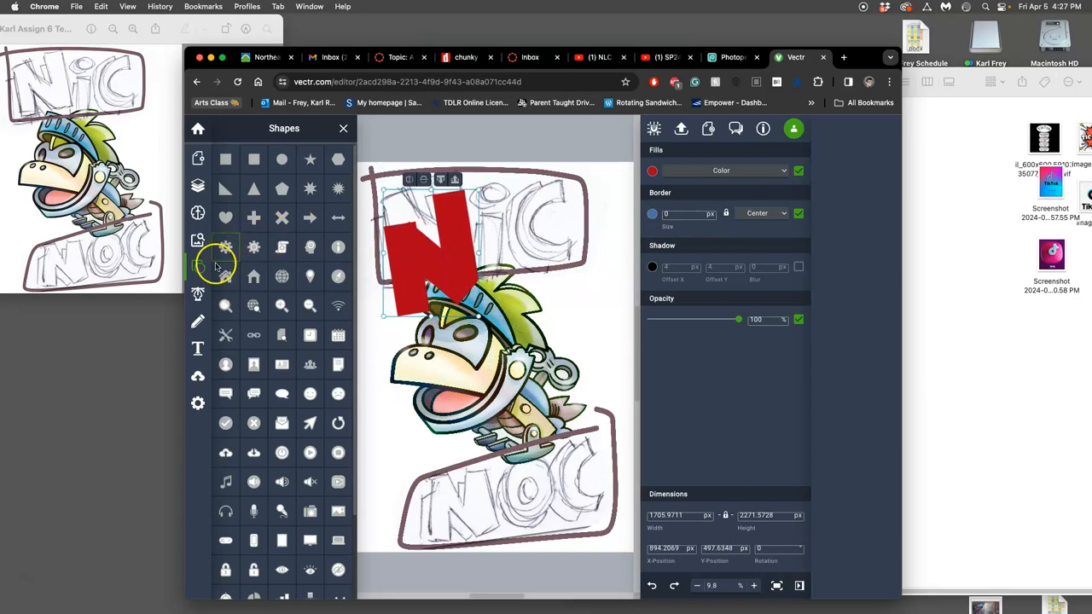
mouse_move(447, 271)
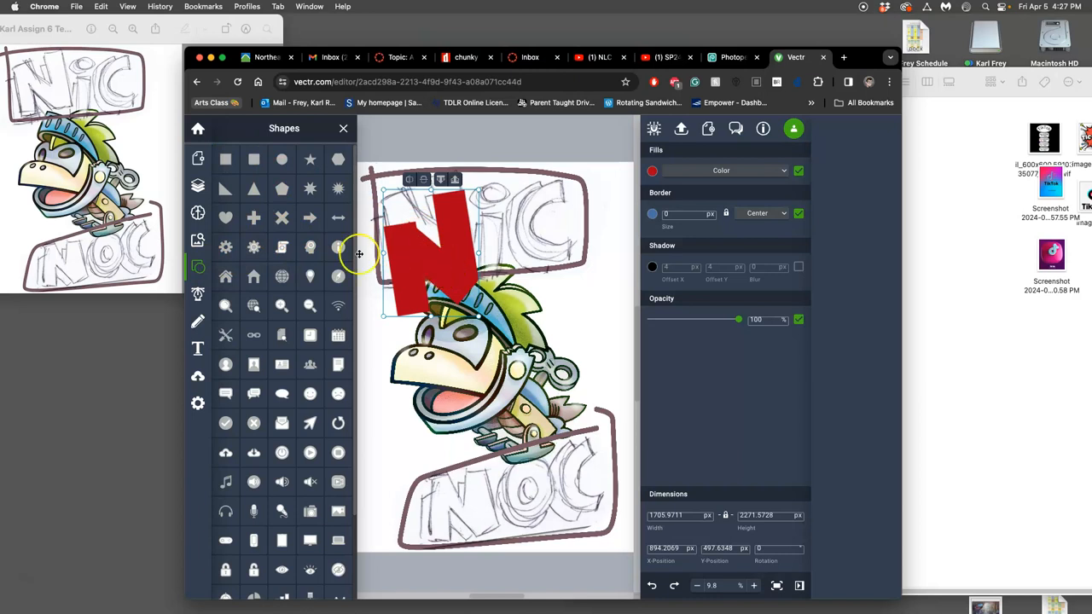
Scroll the canvas view over the grey N letterform
scroll(down, 3)
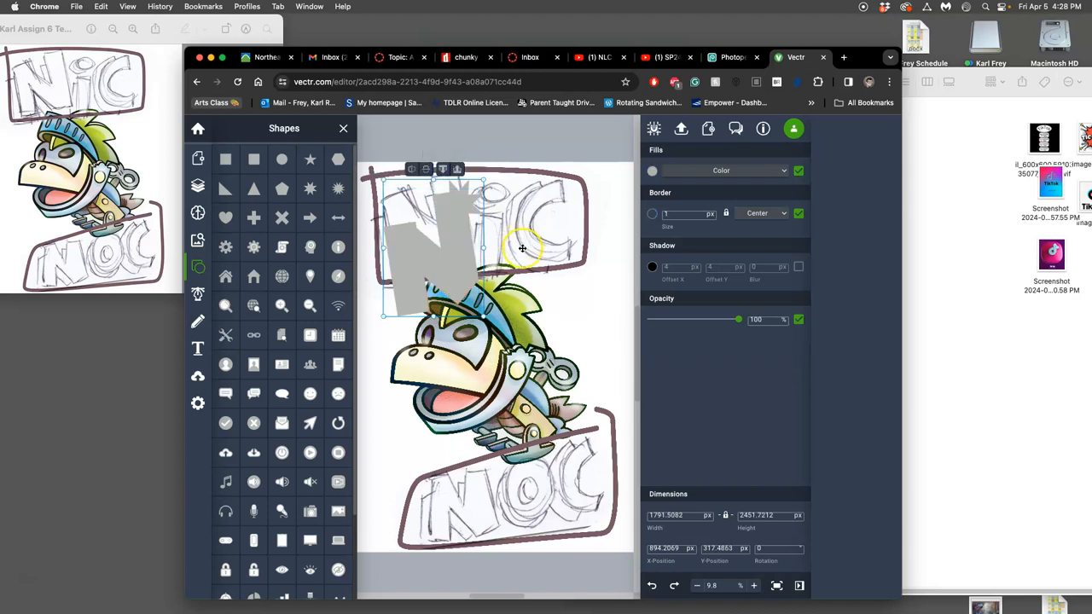
Make the N's fill solid black, try a pink 63px border, then turn the border off
drag(522, 249, 478, 219)
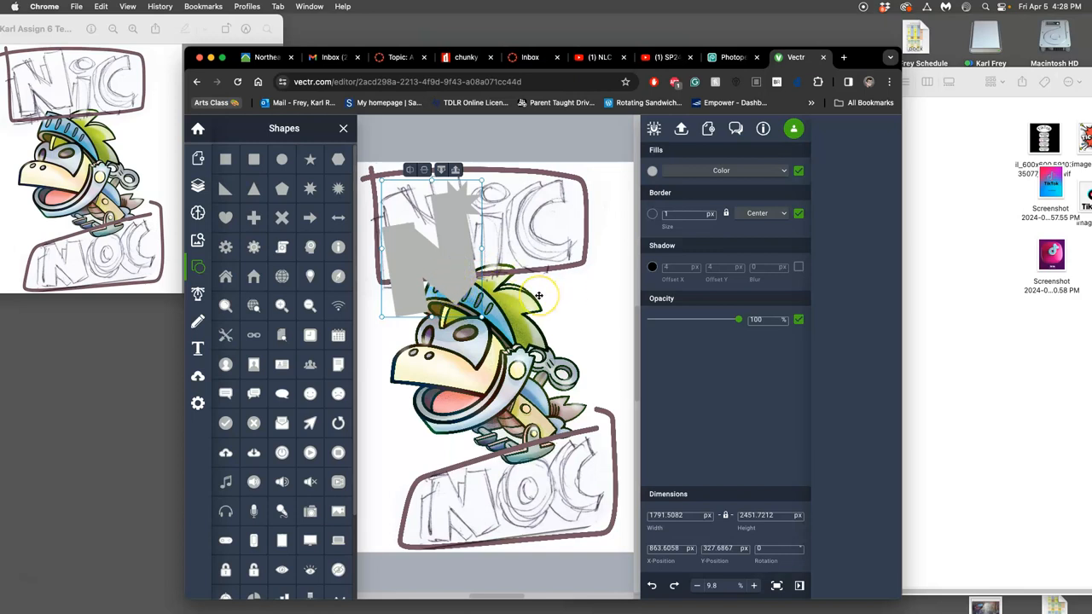
mouse_move(612, 210)
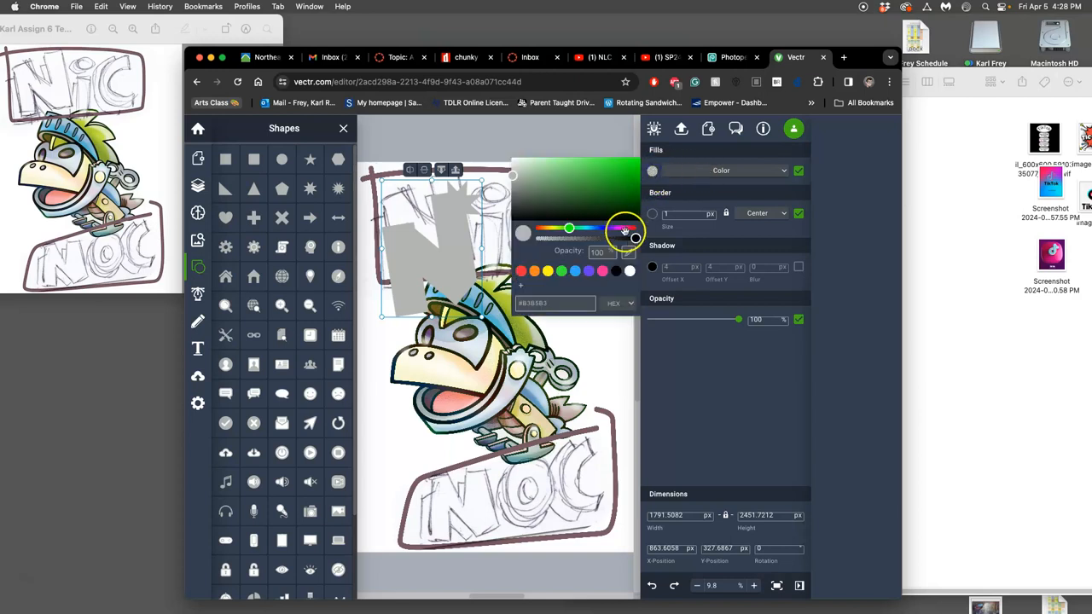
click(617, 271)
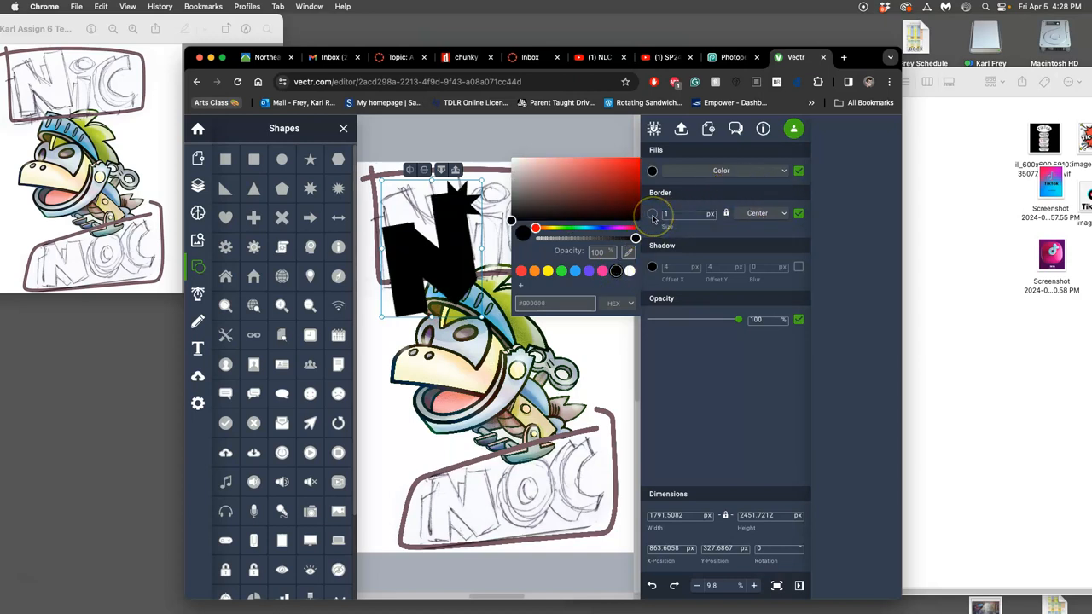
click(652, 213)
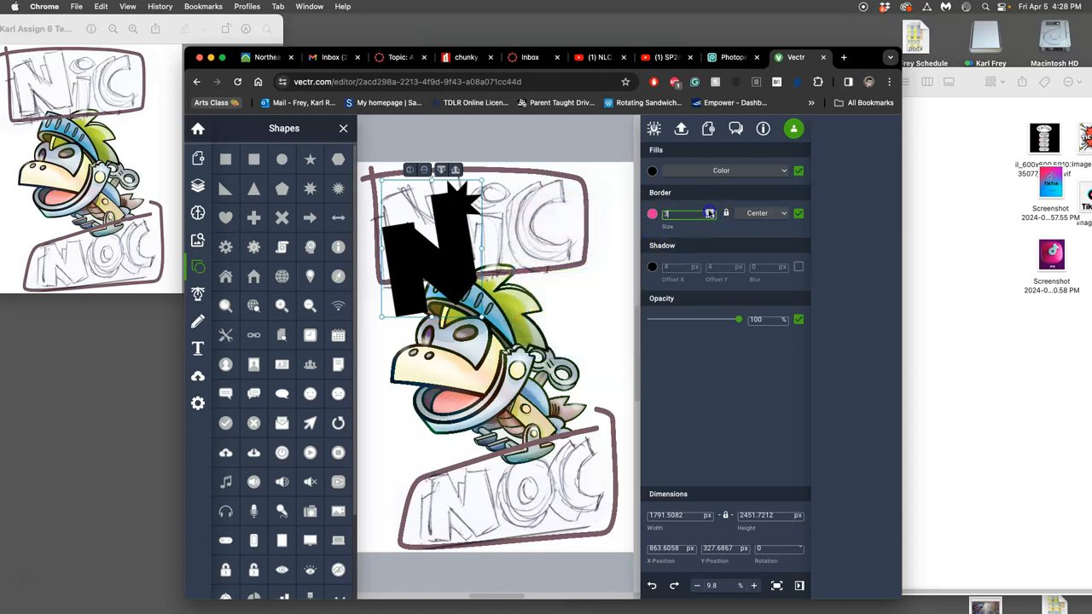
text(24)
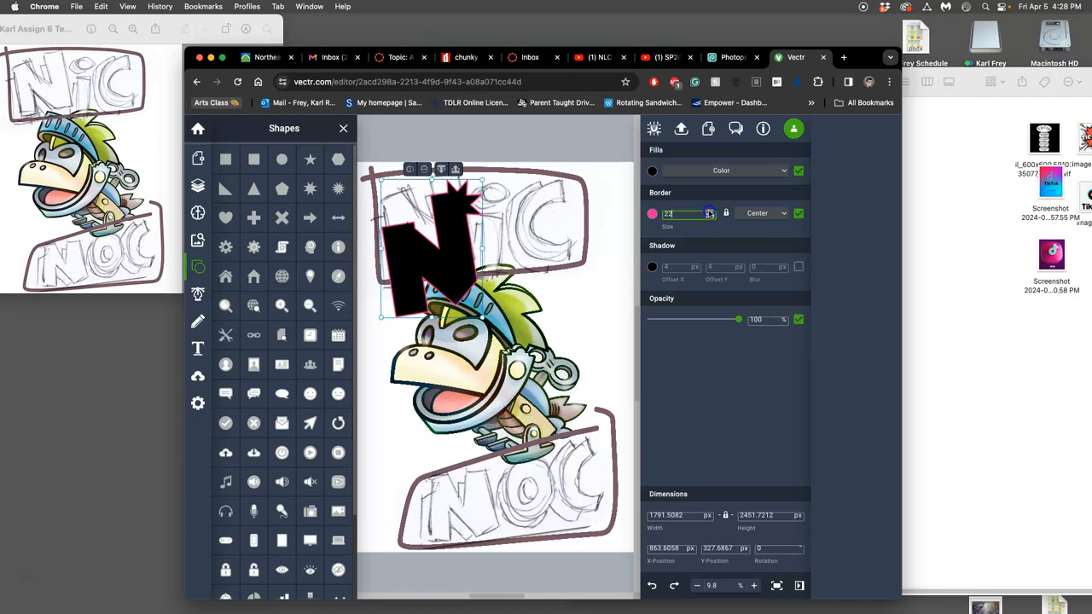
text(63)
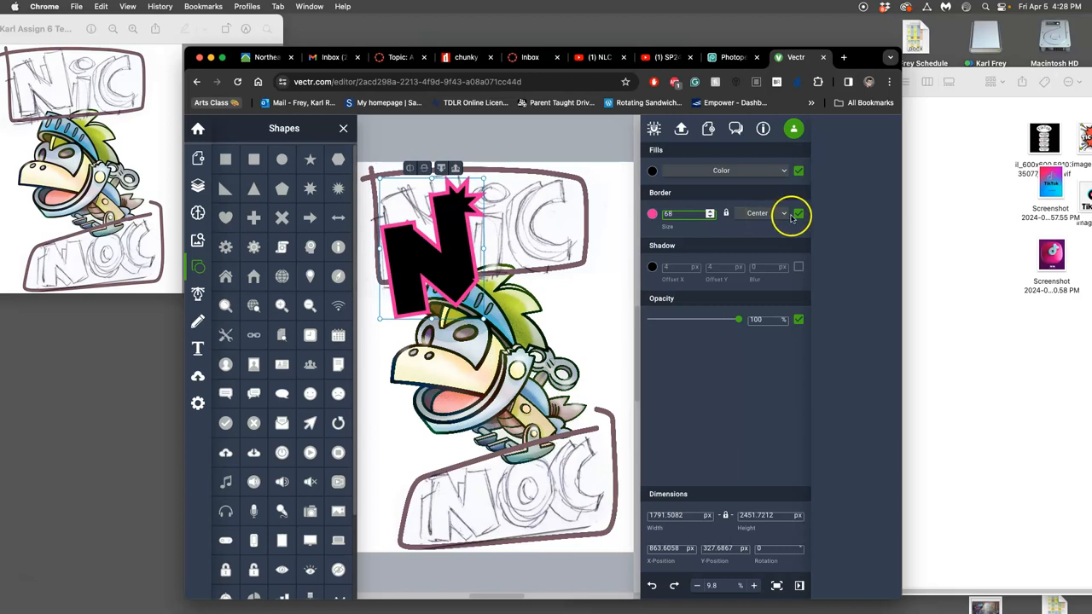
click(798, 213)
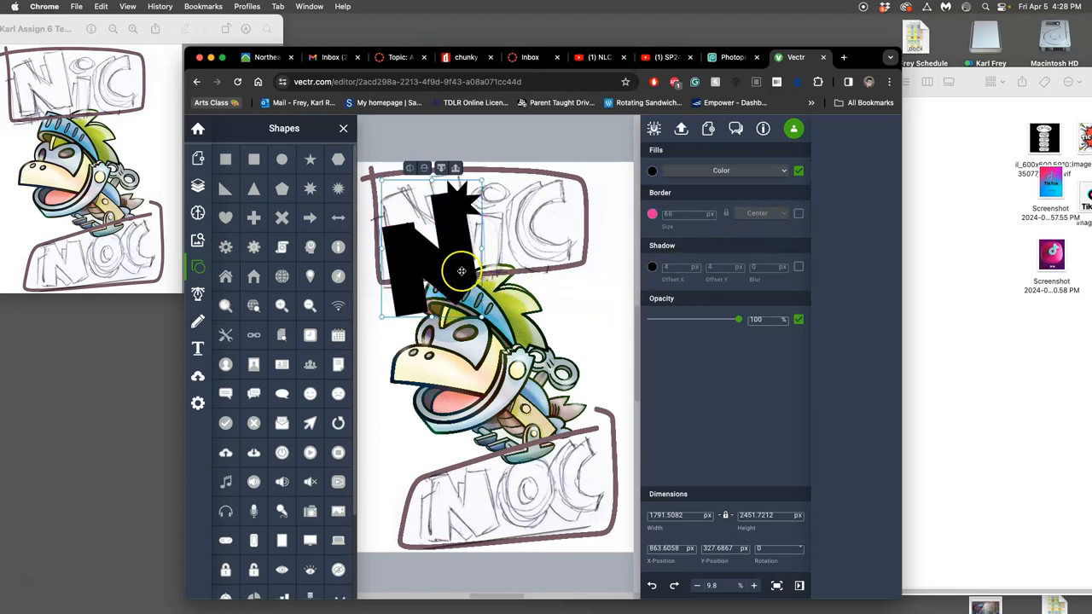
Drag the black N into alignment over the sketched letter
drag(461, 271, 525, 300)
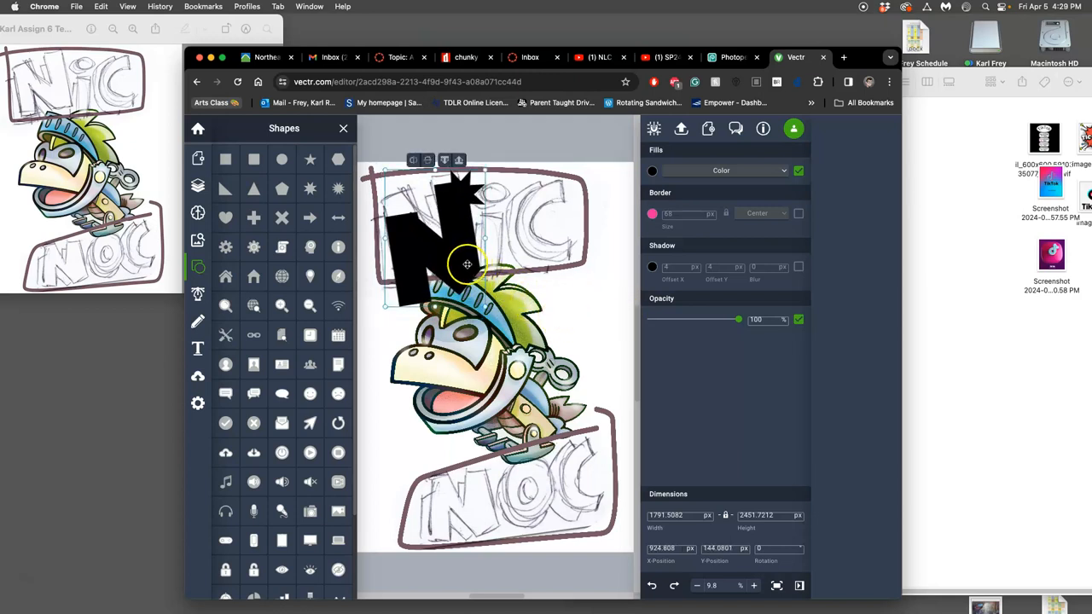
drag(467, 263, 457, 263)
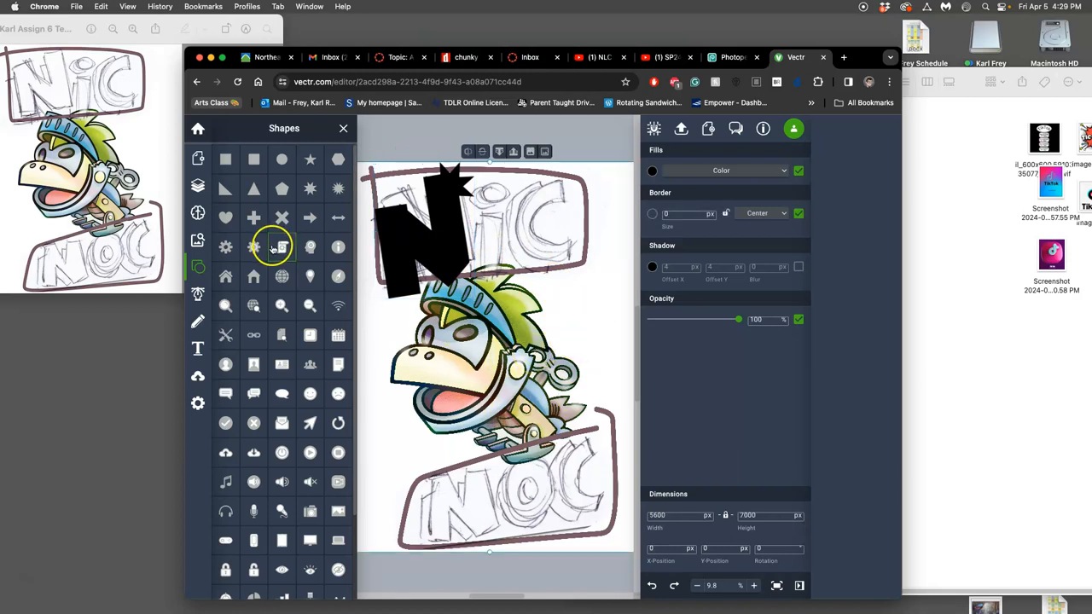
Select the Image layer in Layers and lower its Opacity so the sketch fades
click(198, 187)
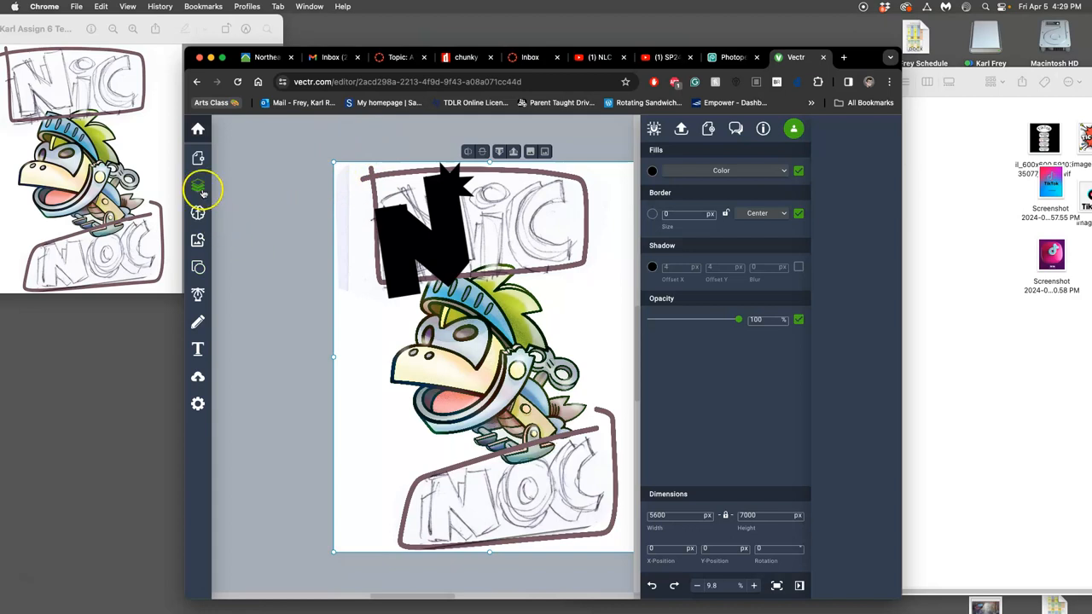
click(198, 184)
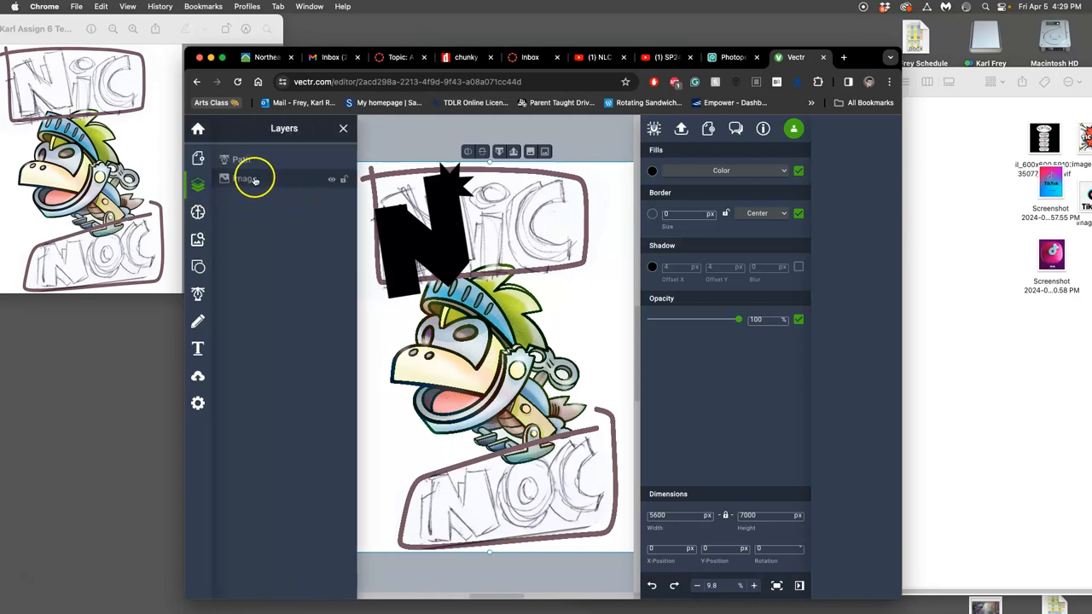
double_click(247, 179)
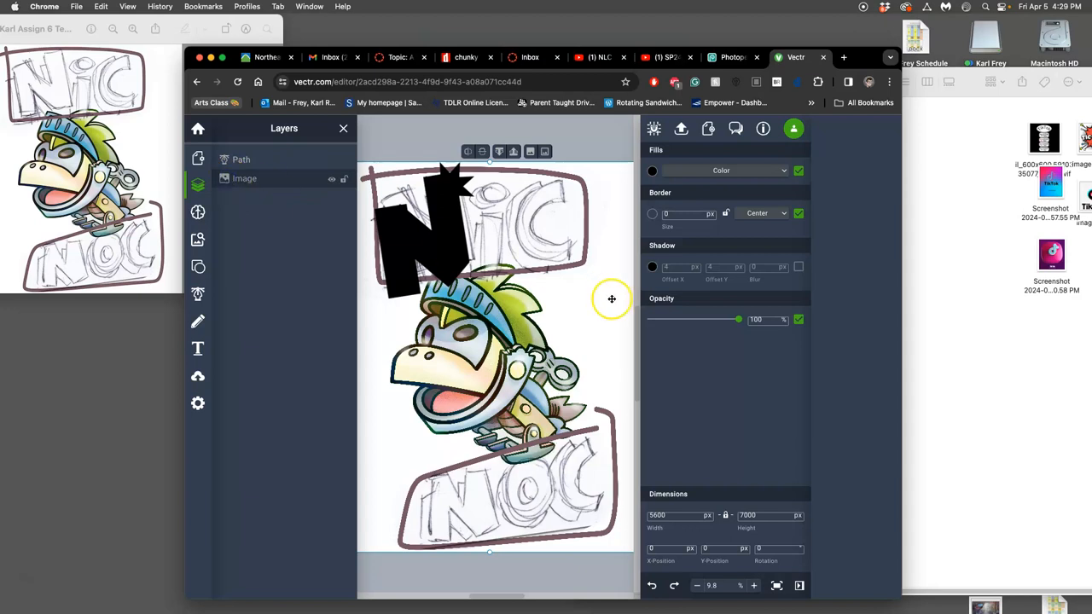
drag(739, 319, 720, 319)
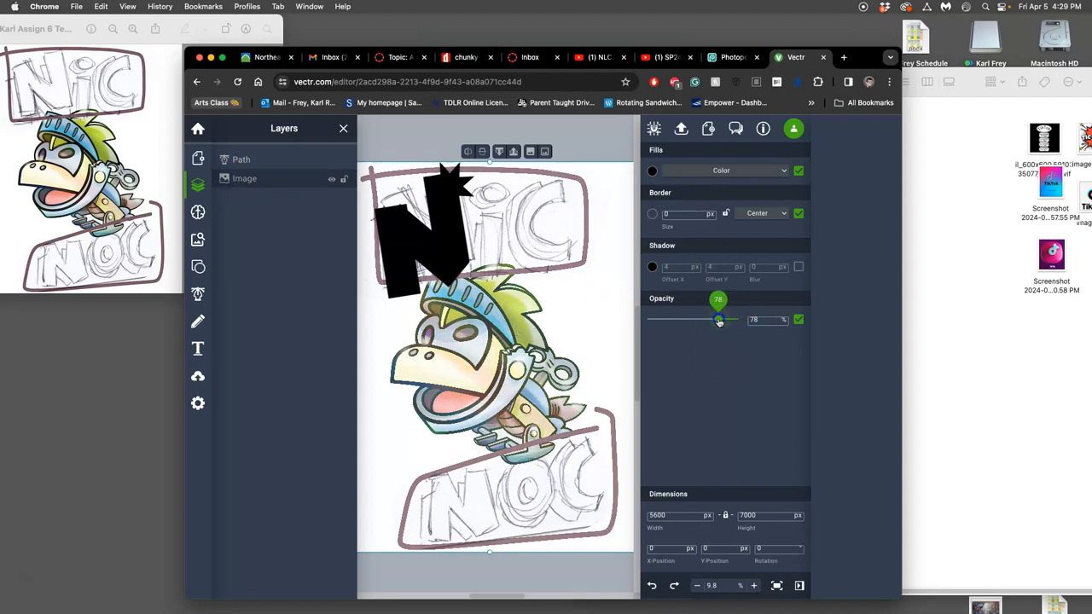
drag(720, 319, 681, 319)
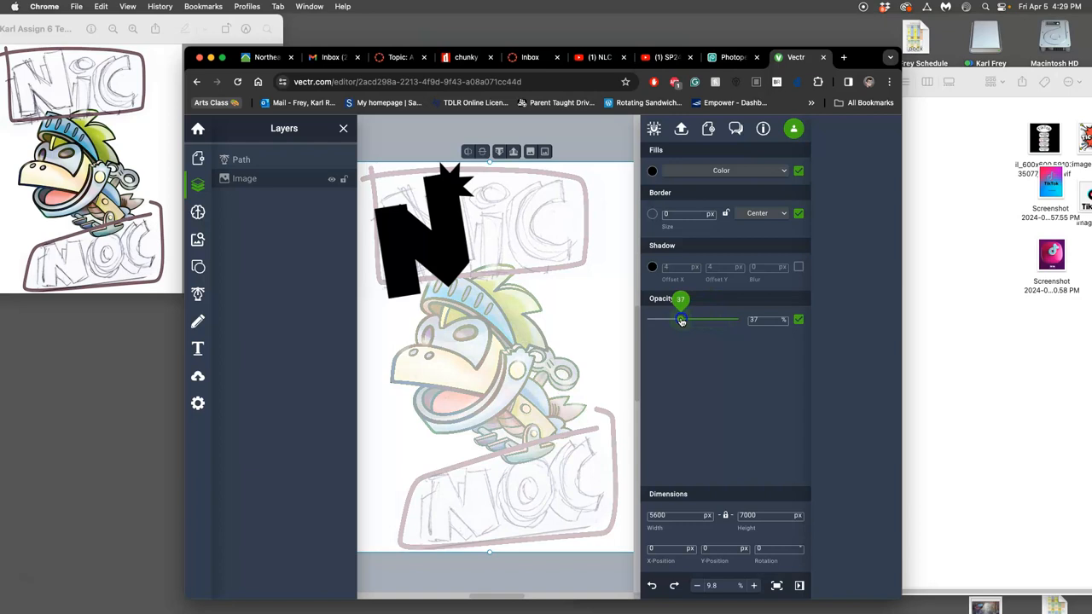
drag(680, 319, 674, 319)
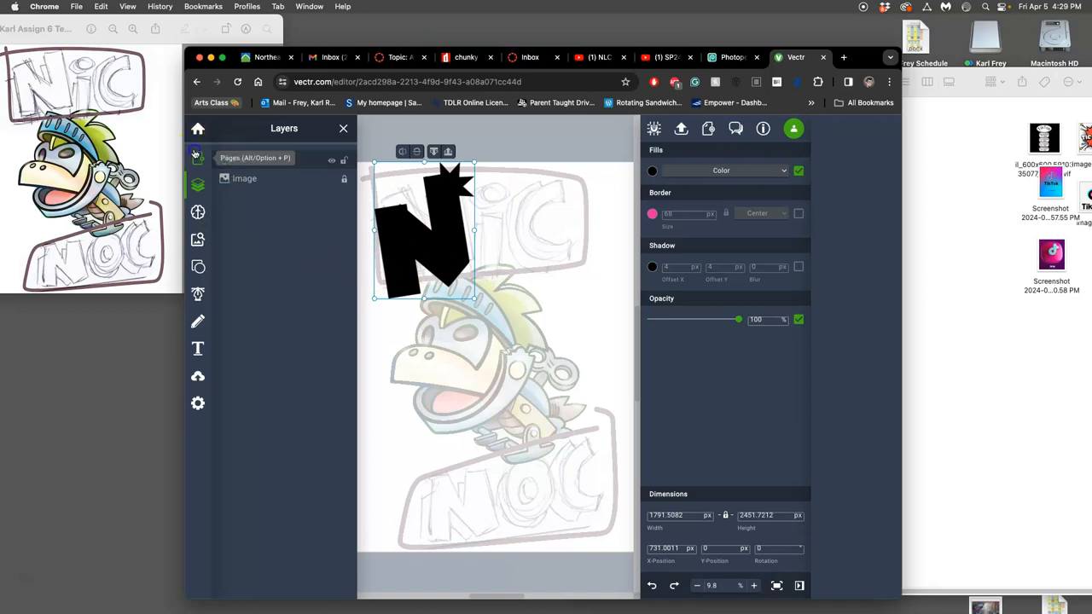
Close the Layers panel to view the black N for editing
click(197, 157)
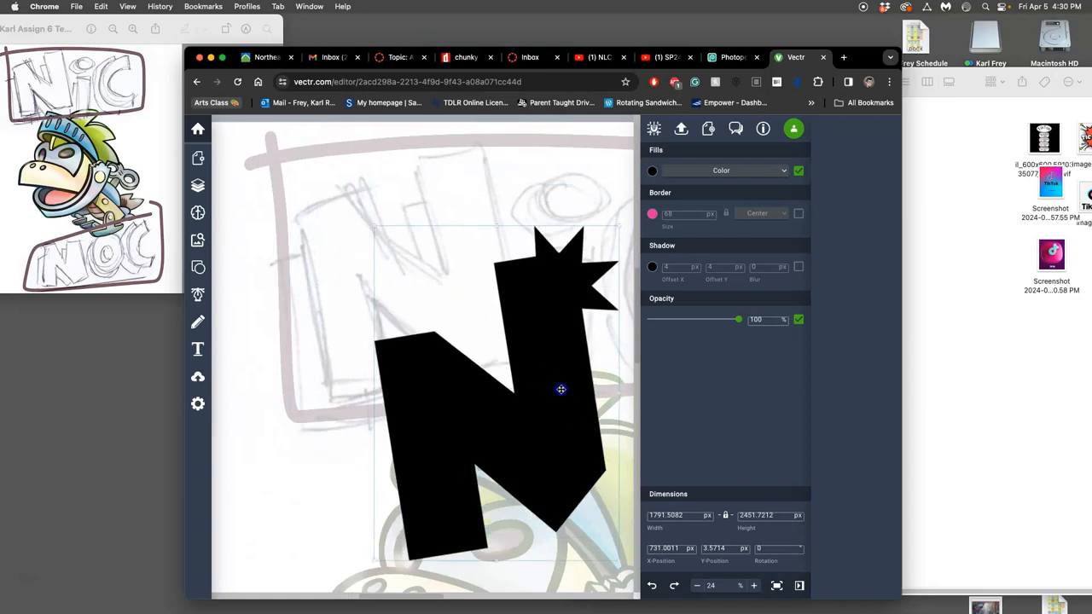
Shift the N left, enter node editing and drag a corner point to round it
drag(560, 389, 515, 293)
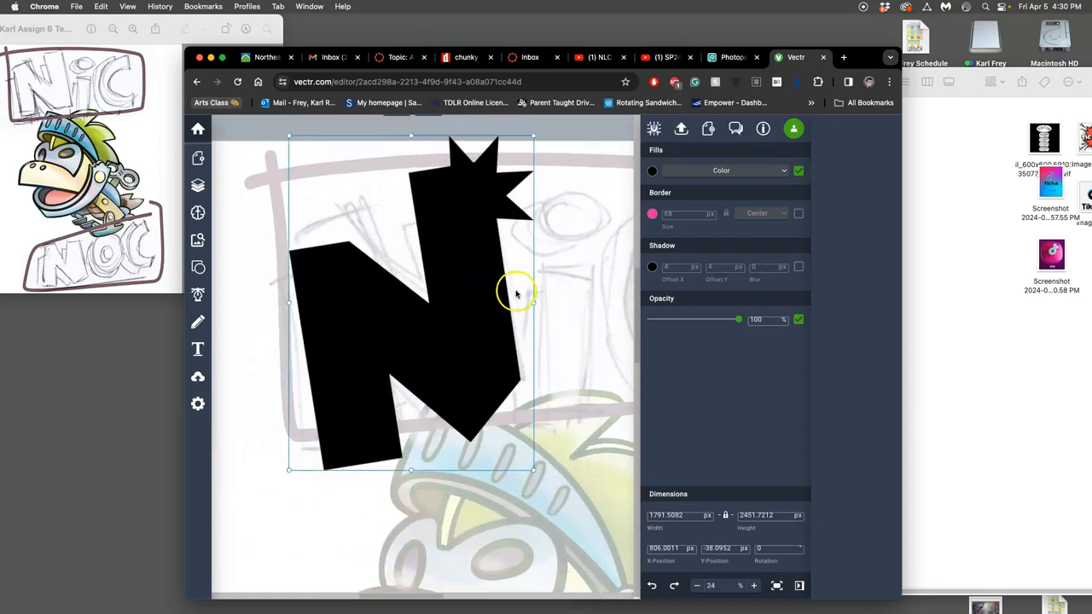
drag(515, 290, 488, 324)
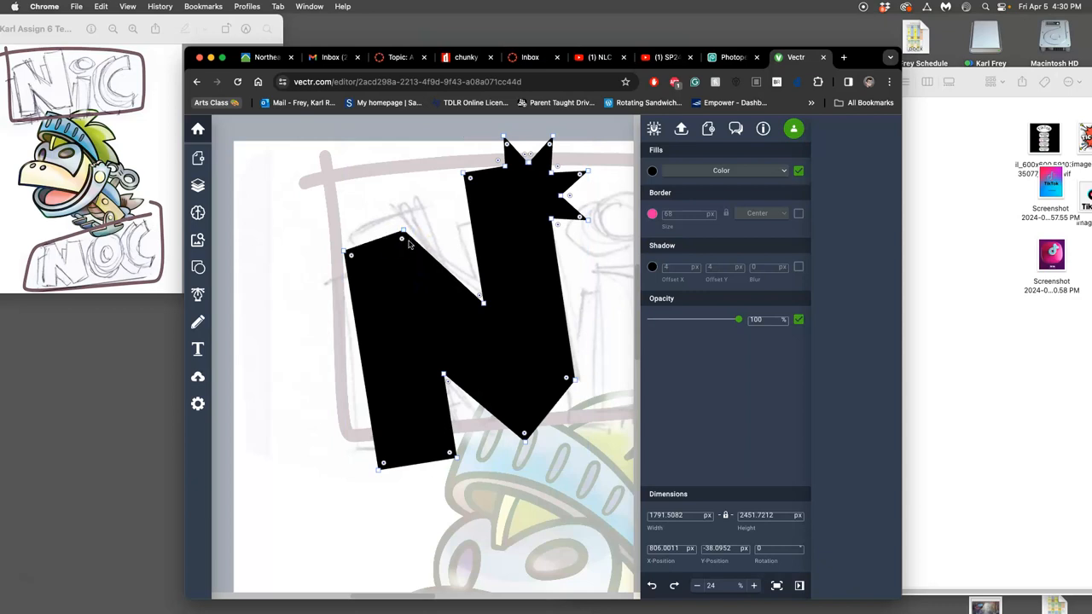
drag(403, 239, 410, 212)
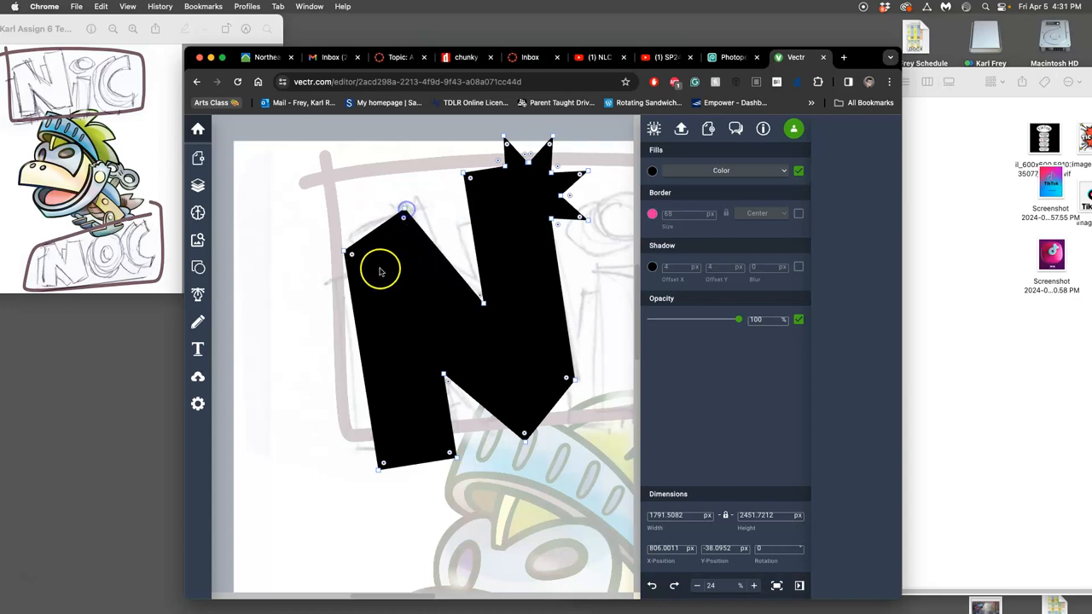
mouse_move(352, 245)
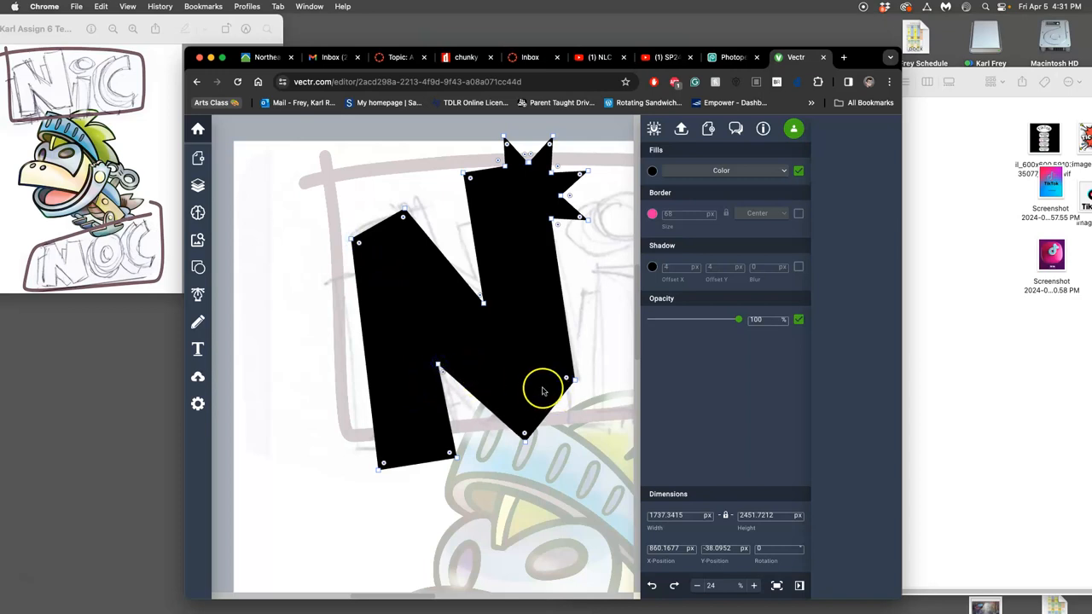
mouse_move(467, 175)
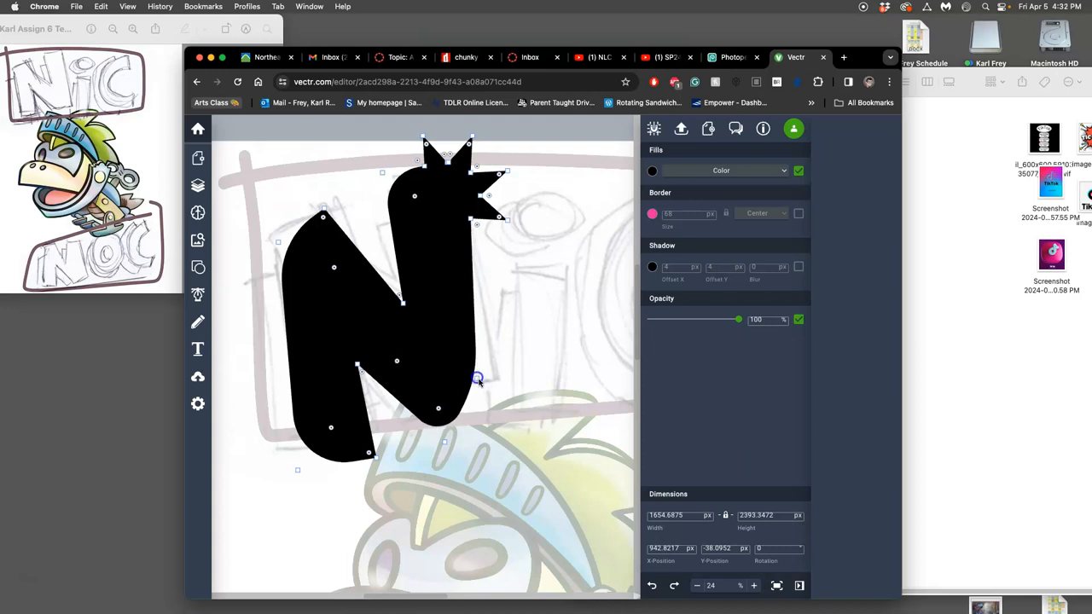
Lock the Image layer in the Layers panel so only the black N stays editable
click(561, 372)
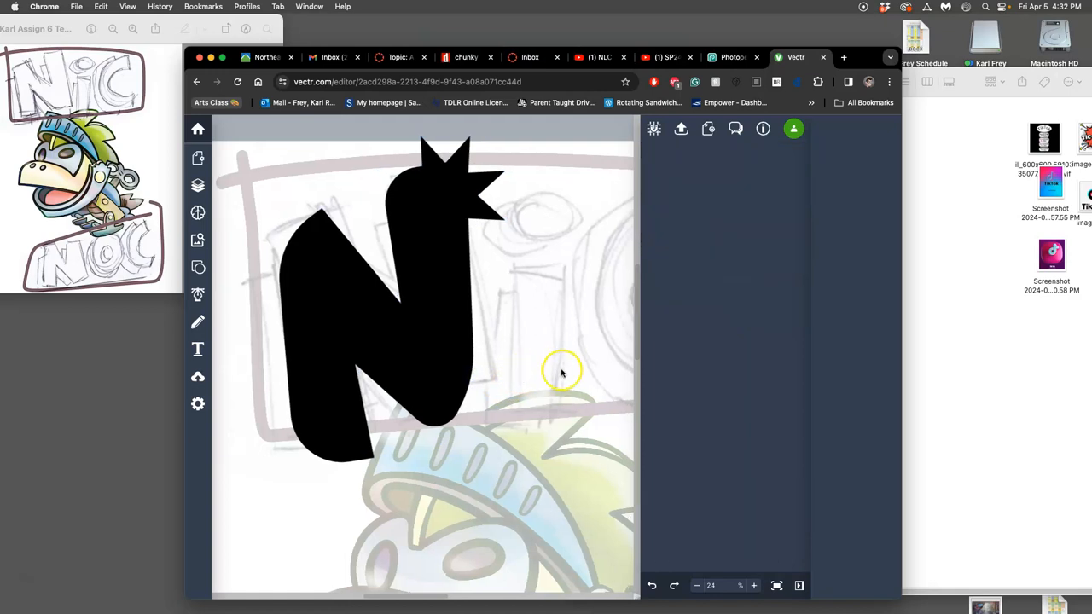
scroll(down, 3)
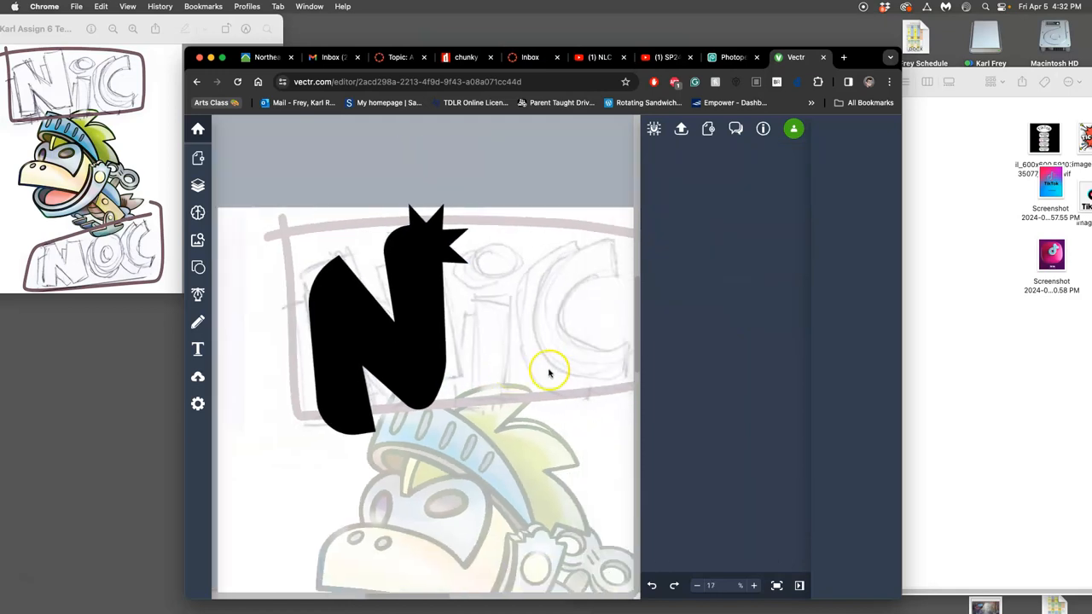
drag(550, 372, 379, 332)
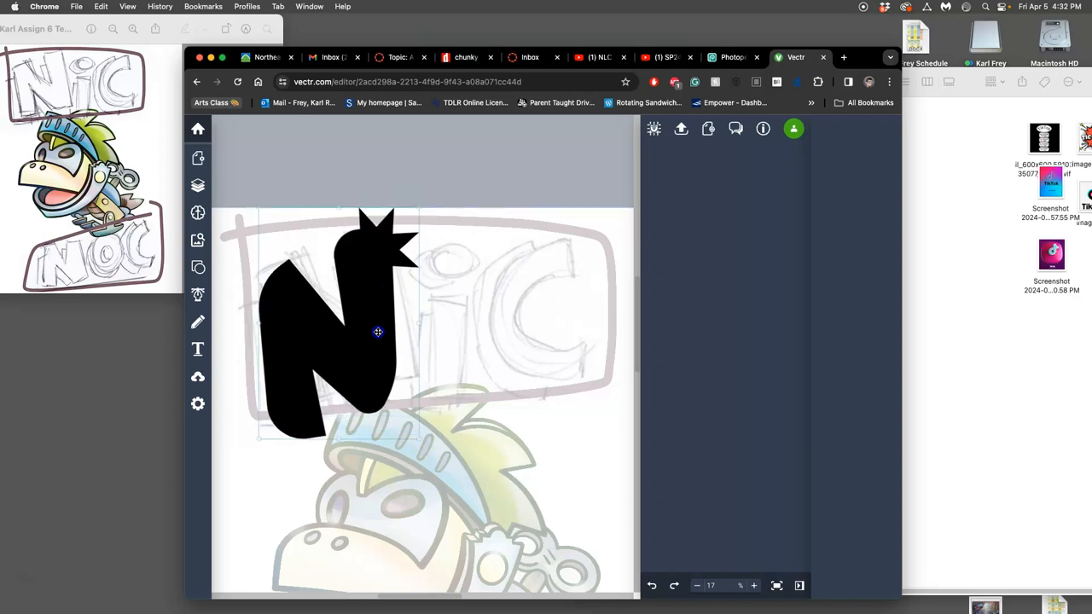
click(333, 333)
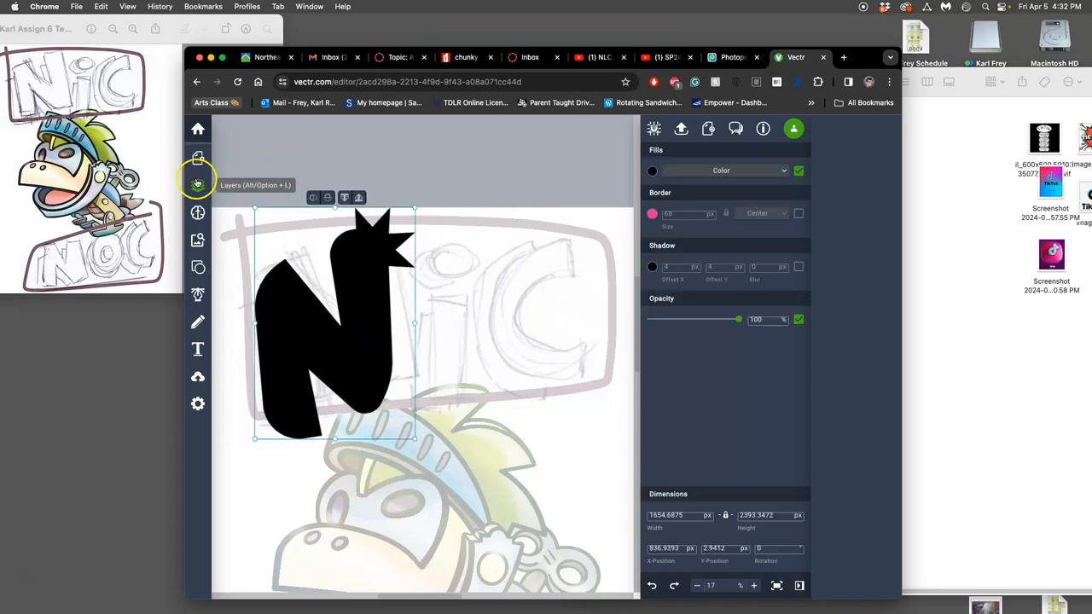
click(198, 184)
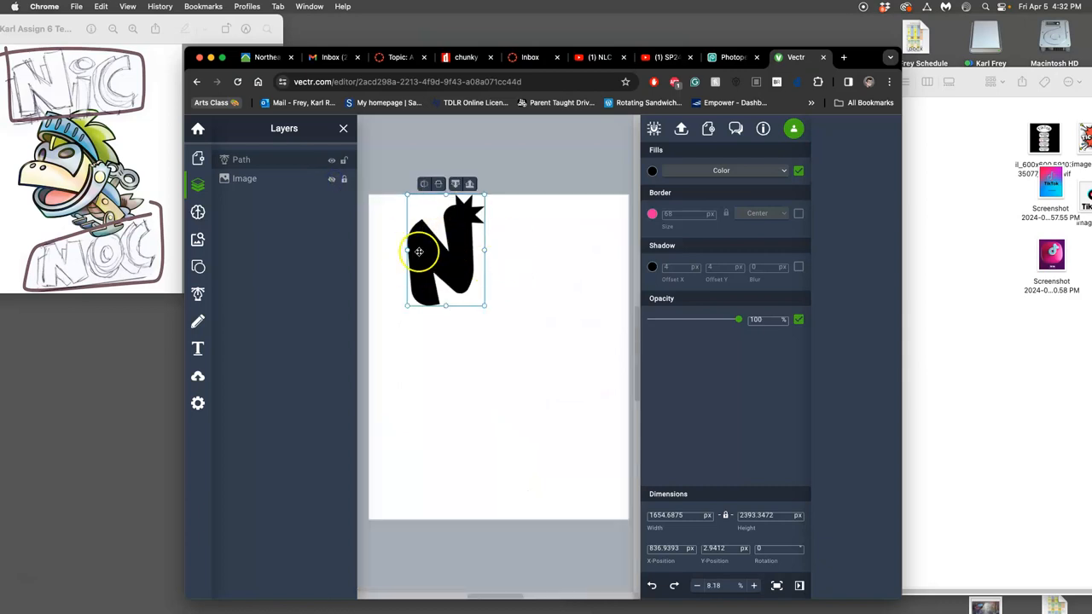
click(331, 179)
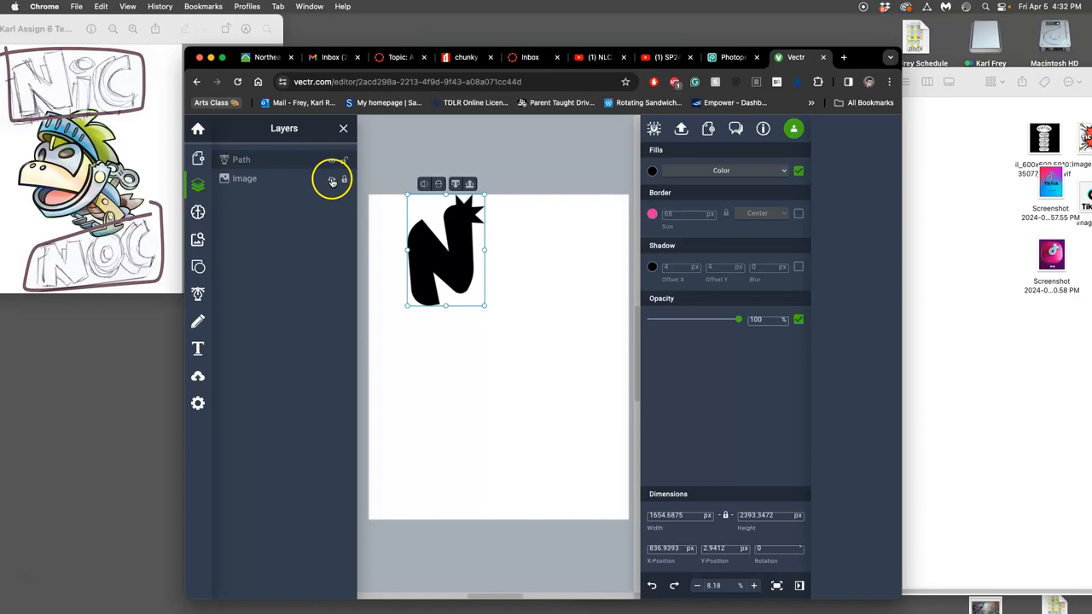
click(331, 179)
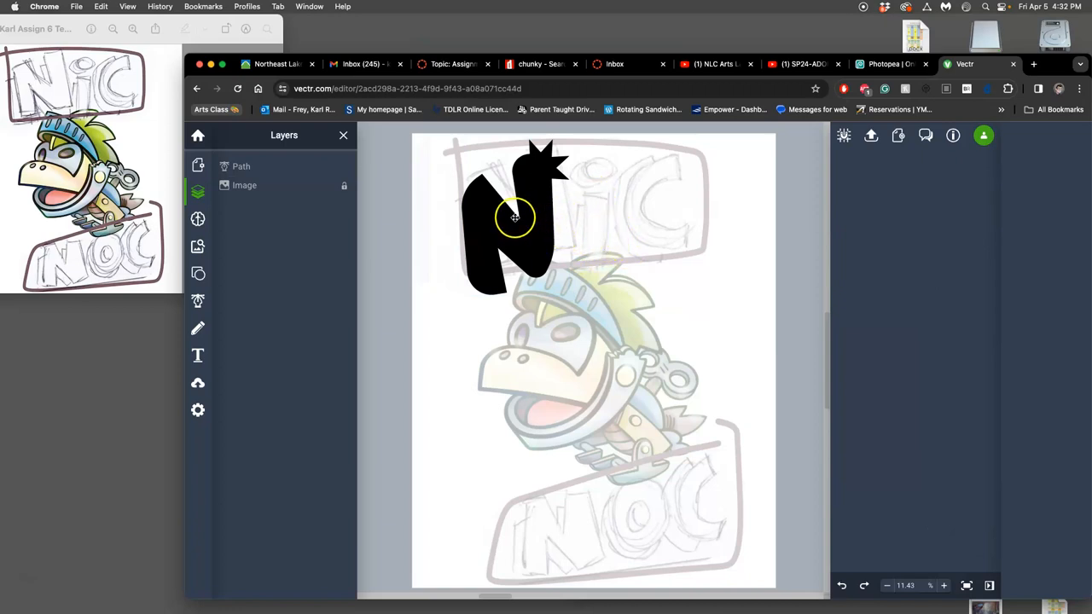
mouse_move(198, 273)
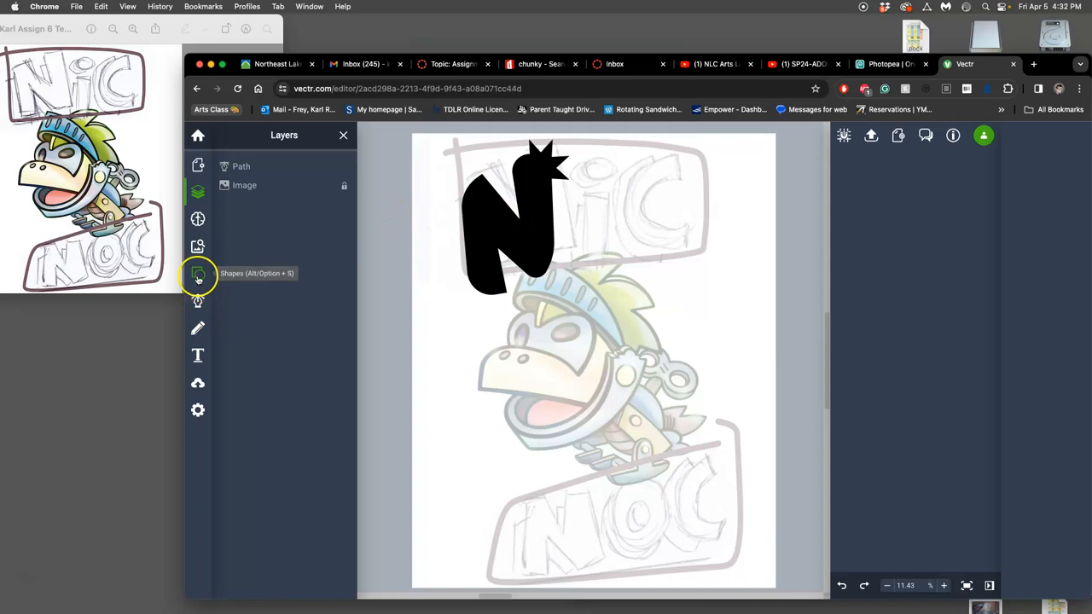
Draw a rectangle beside the N, stretch it into a tall stem, round its corners and slant its base
click(198, 273)
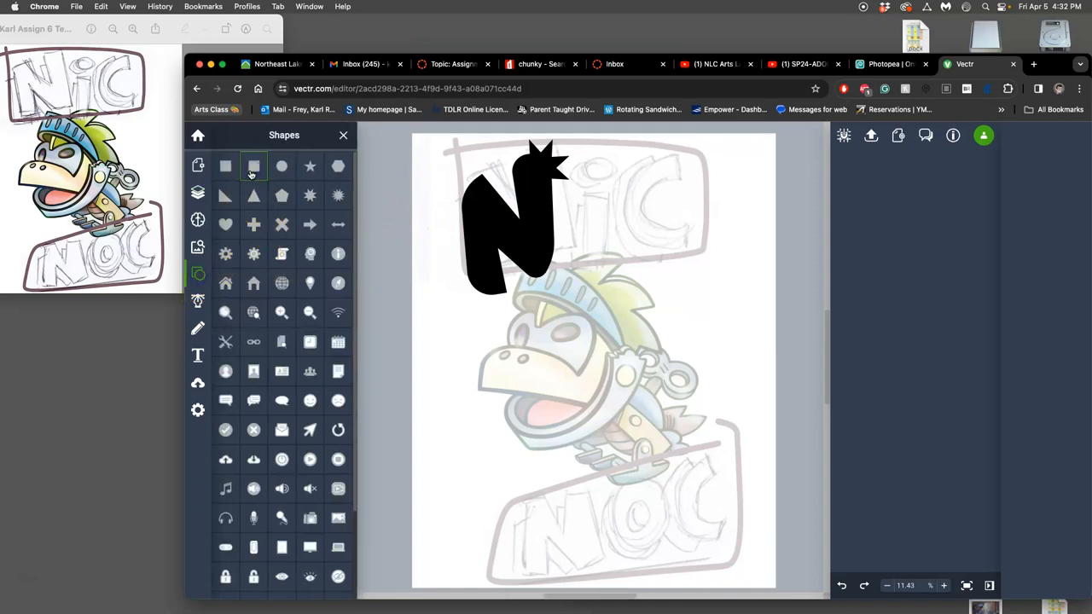
click(225, 166)
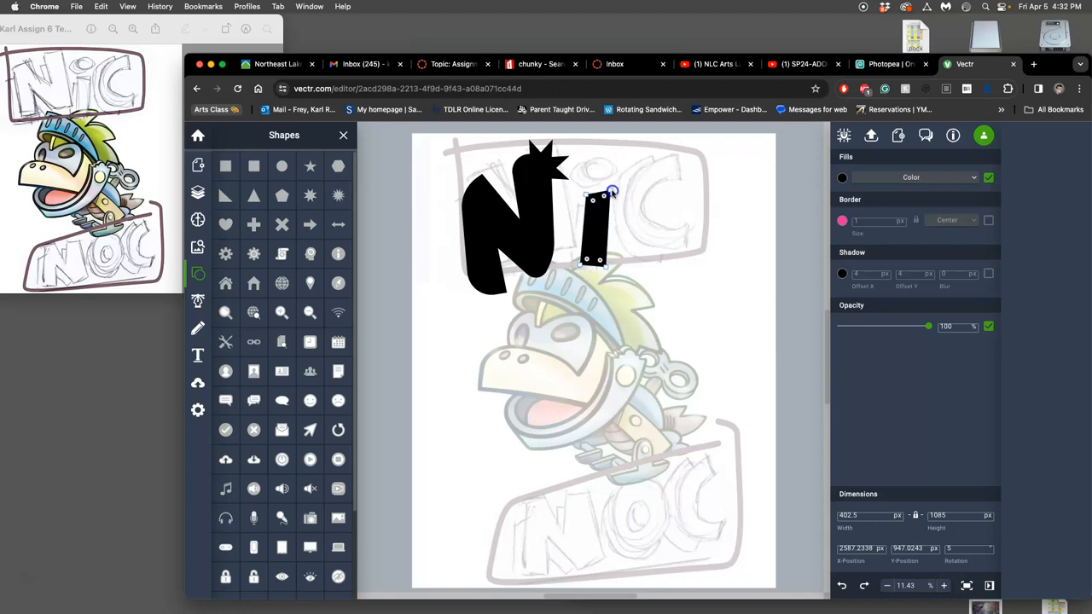
drag(610, 191, 608, 263)
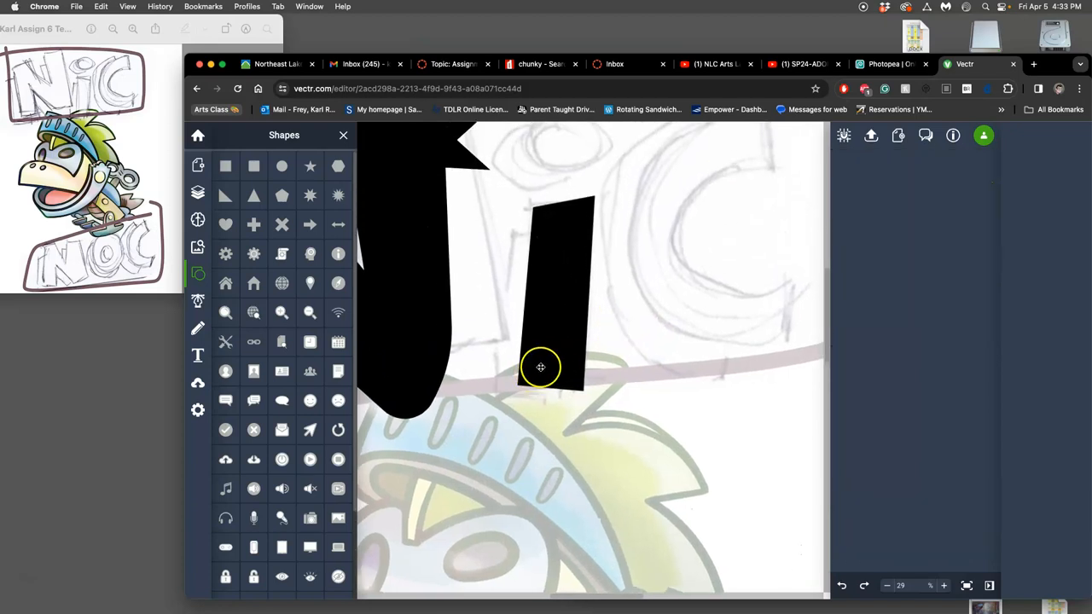
click(554, 289)
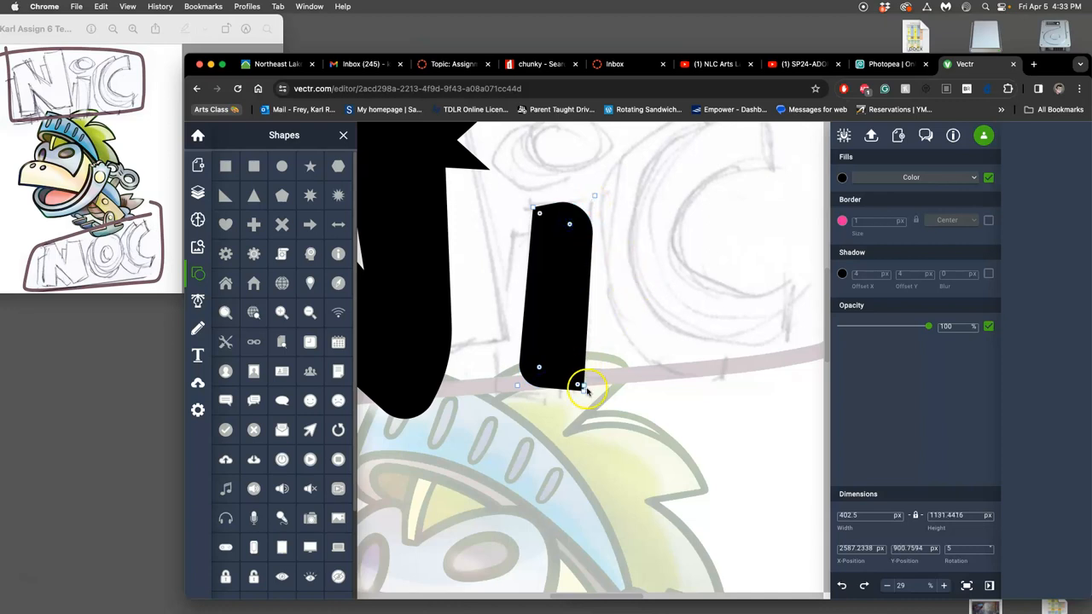
drag(589, 385, 573, 399)
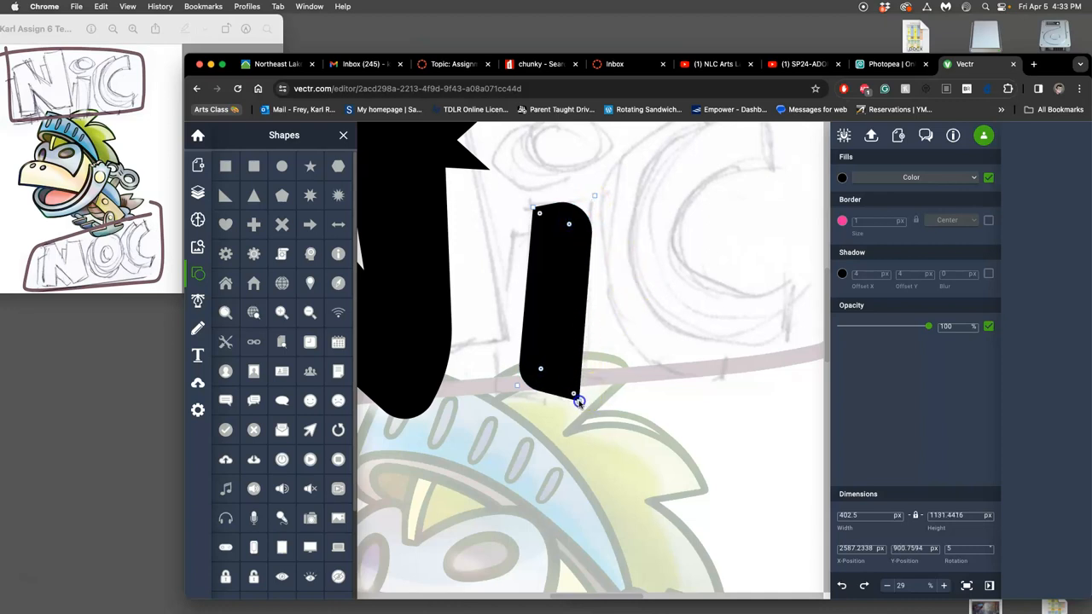
drag(576, 403, 538, 213)
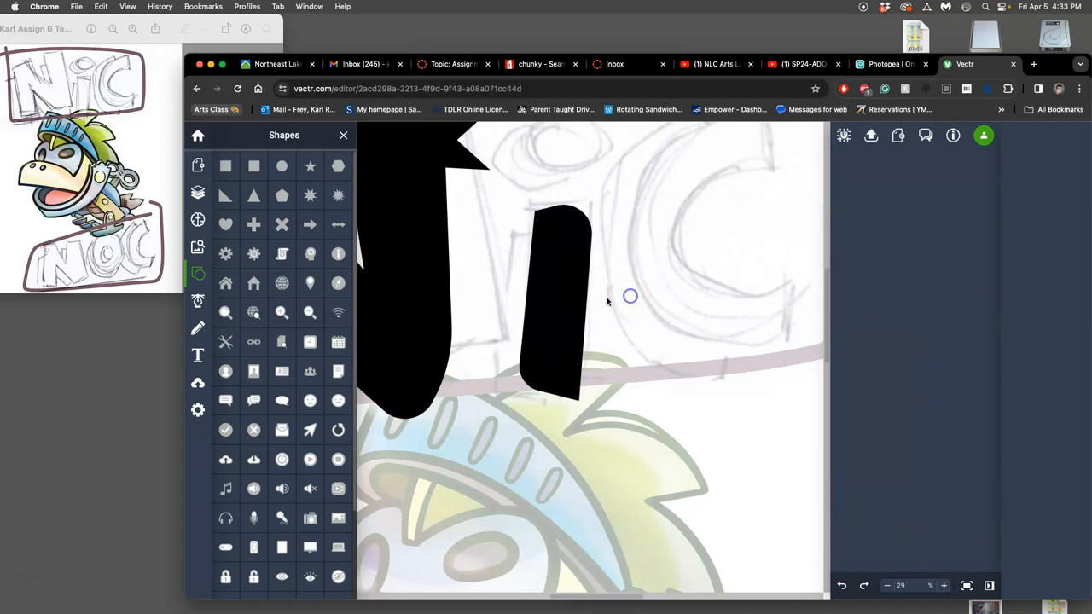
click(559, 307)
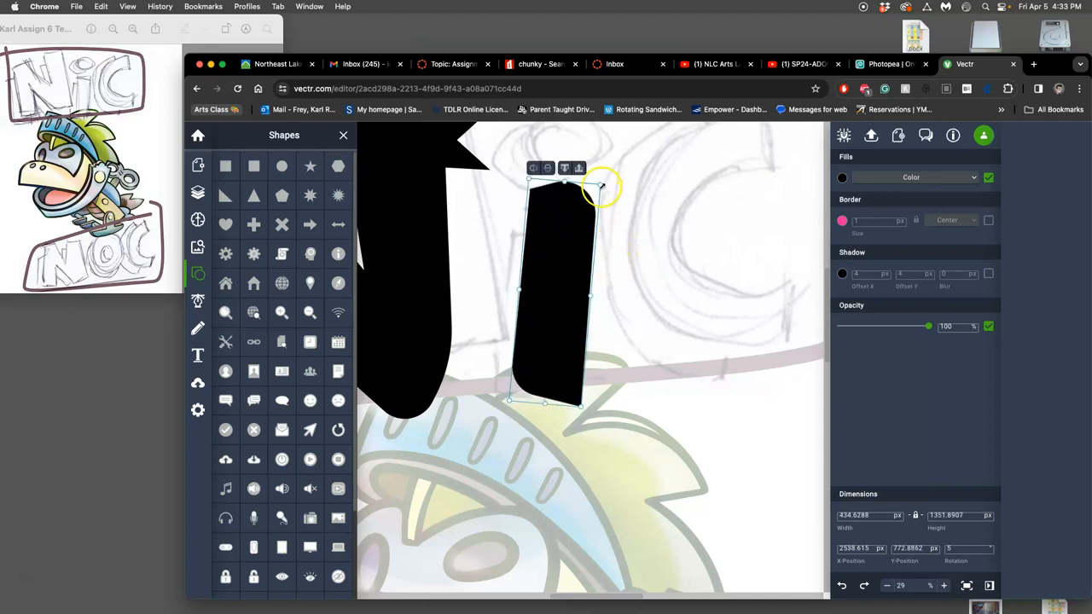
Move the i stem into place next to the N and widen it
drag(601, 184, 571, 191)
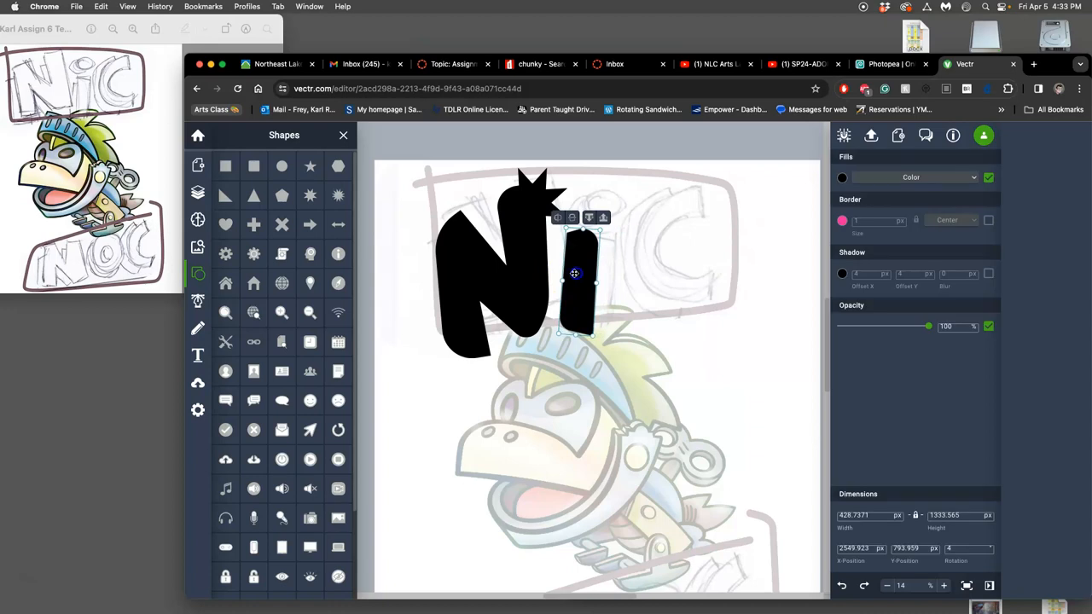
drag(573, 273, 614, 284)
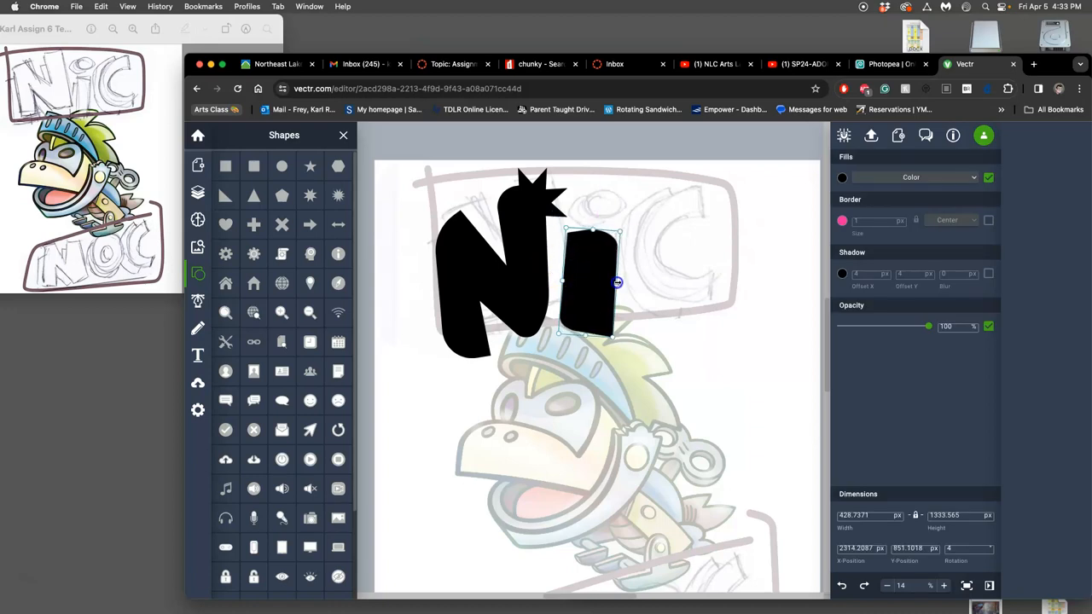
drag(617, 284, 594, 278)
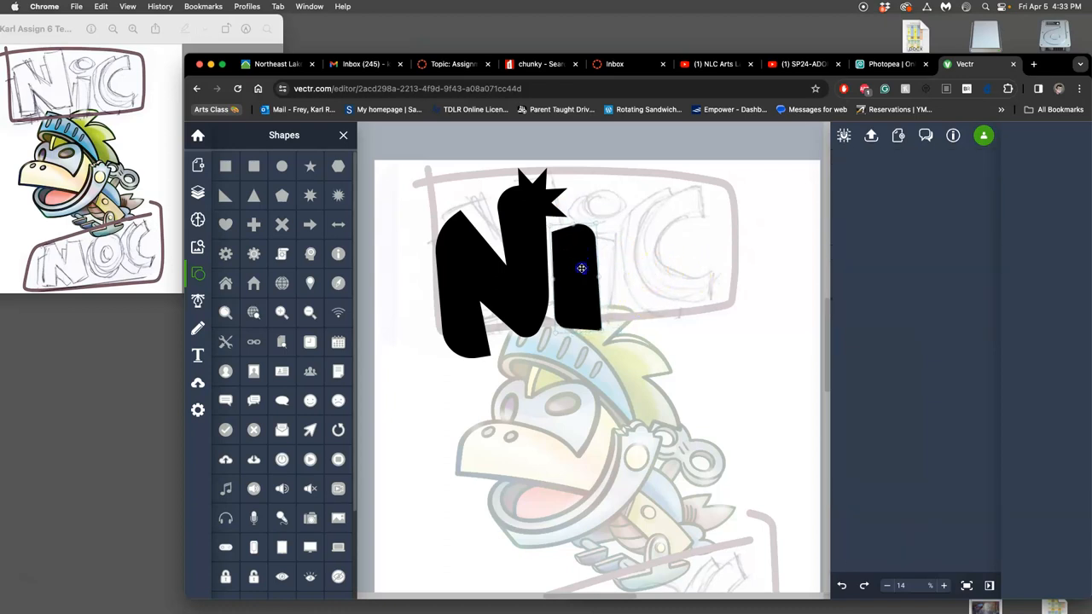
click(583, 269)
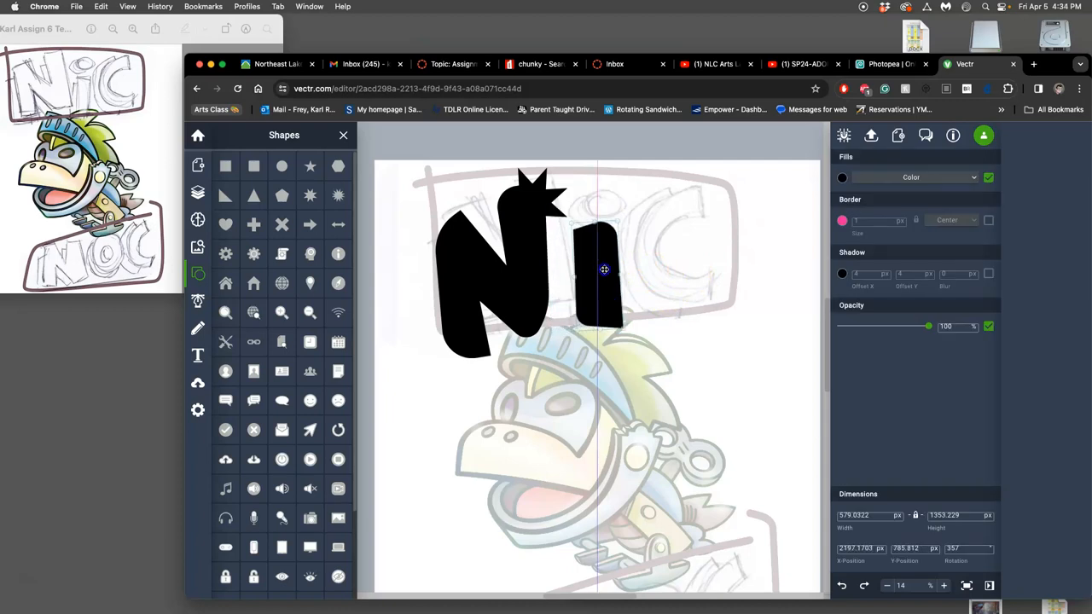
Widen the stem and add an oval dot above it
drag(604, 270, 607, 273)
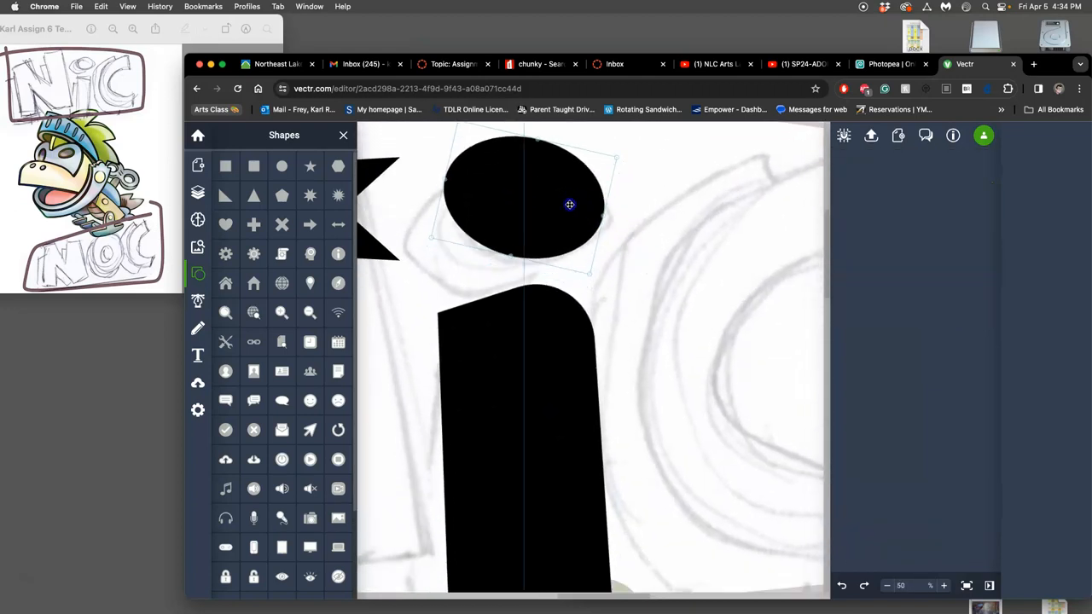
drag(570, 204, 577, 215)
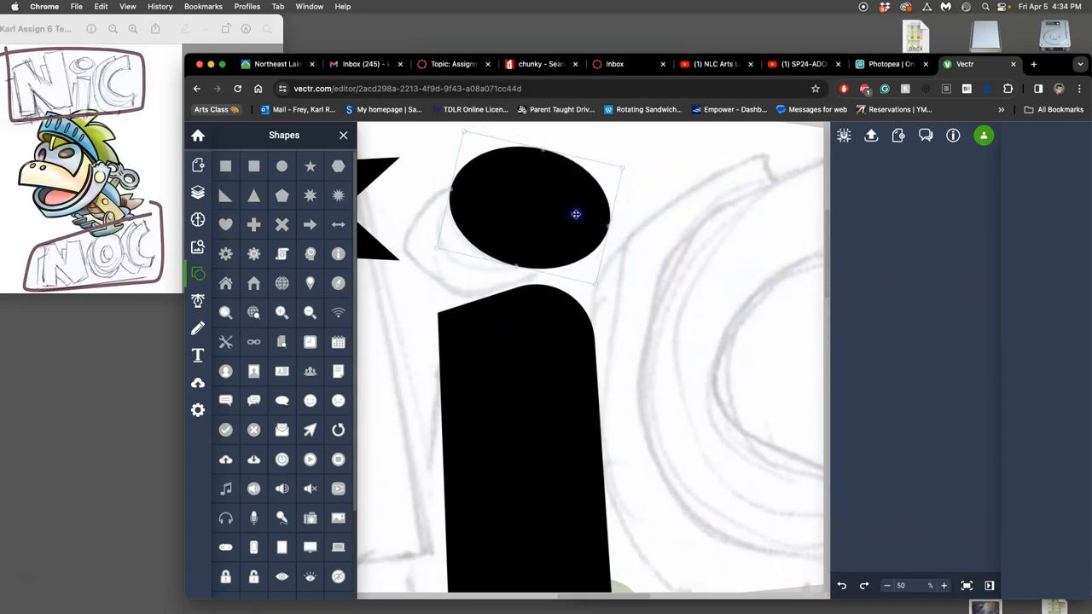
click(529, 205)
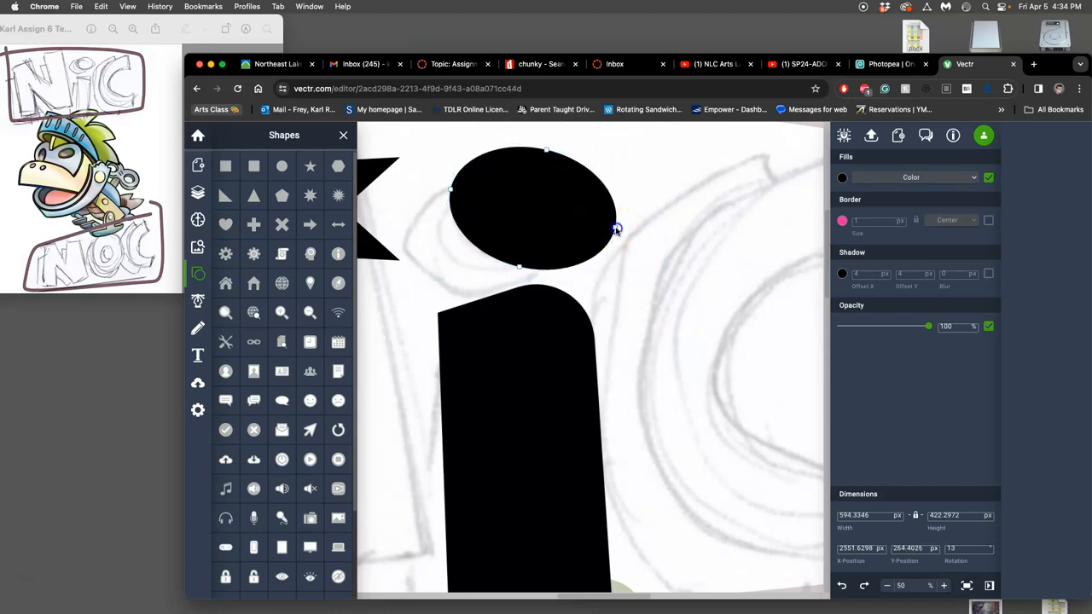
Edit the dot's path nodes to refine the curve of its outline
drag(617, 229, 626, 171)
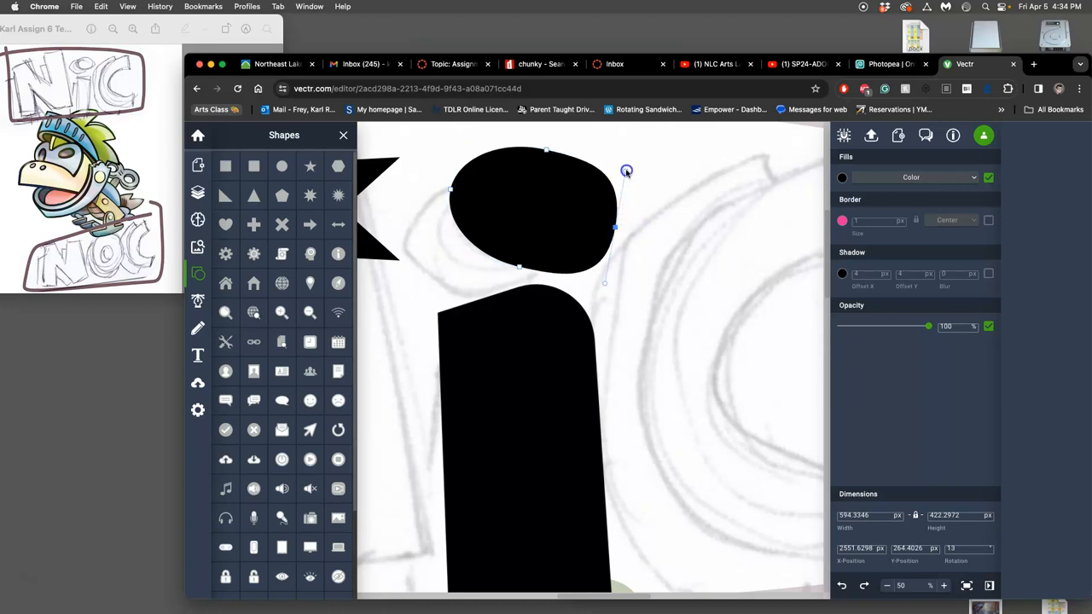
drag(628, 170, 624, 198)
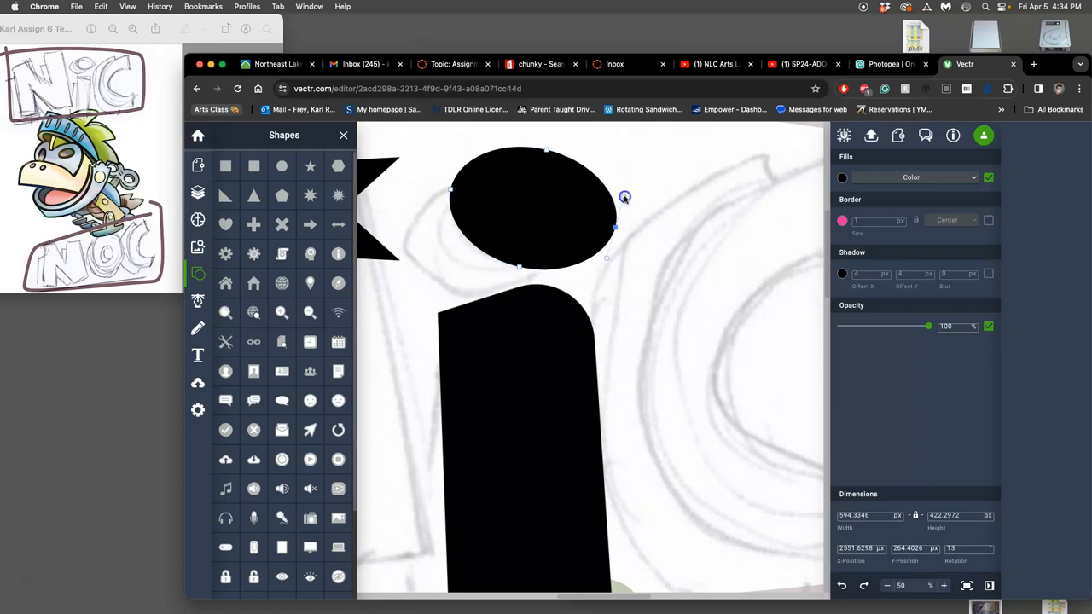
drag(624, 196, 614, 213)
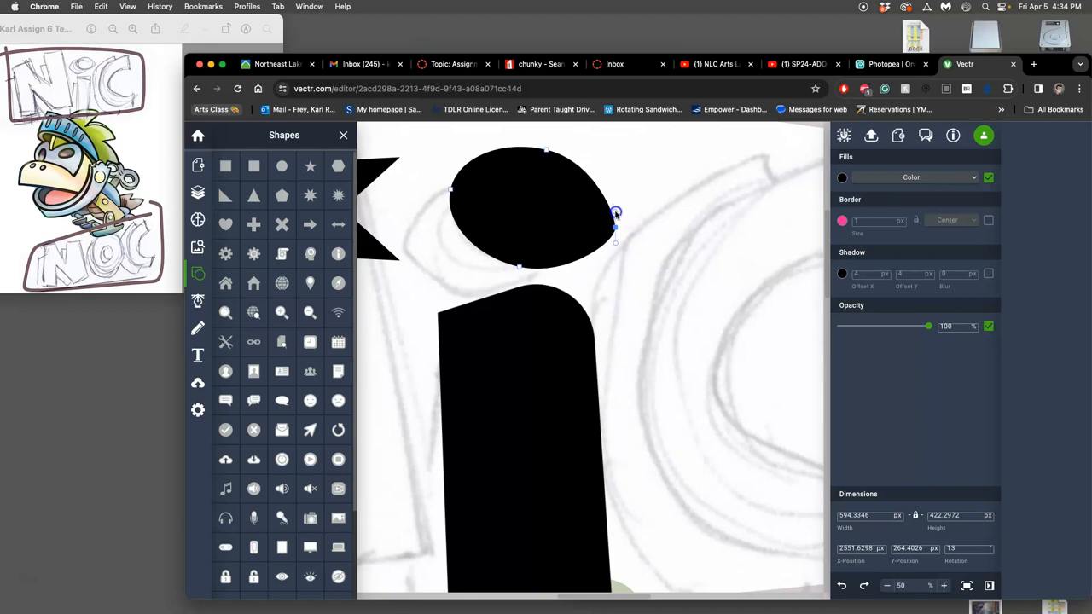
drag(616, 213, 612, 225)
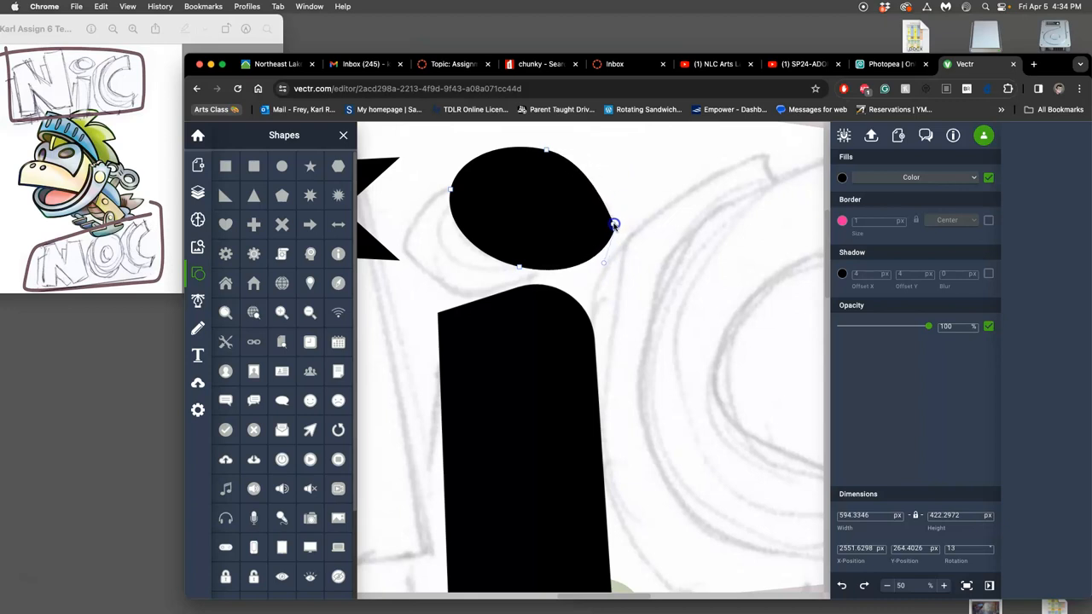
drag(614, 225, 628, 198)
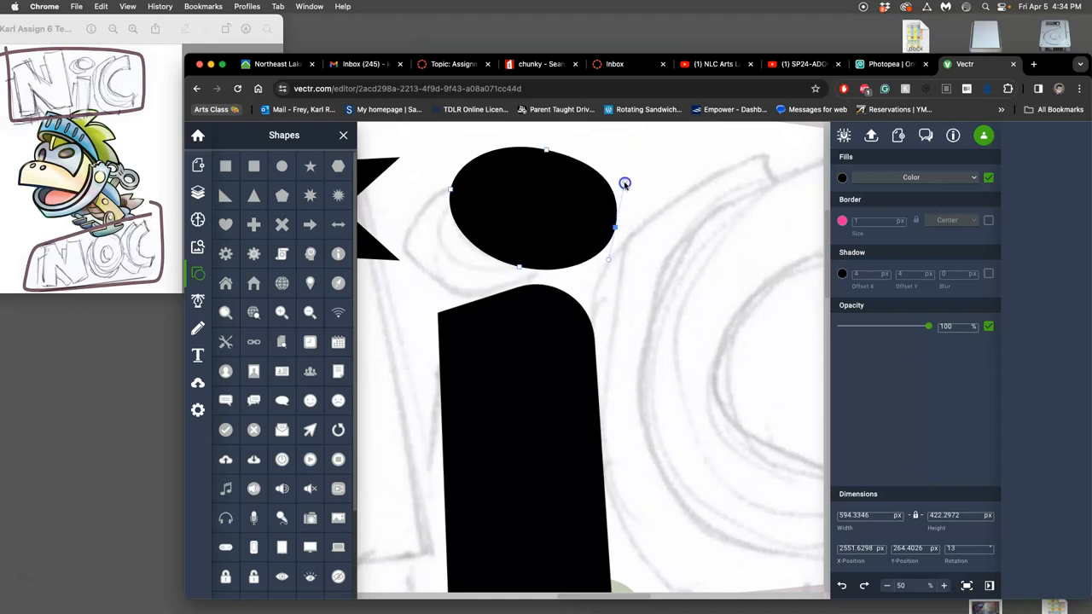
drag(624, 184, 627, 195)
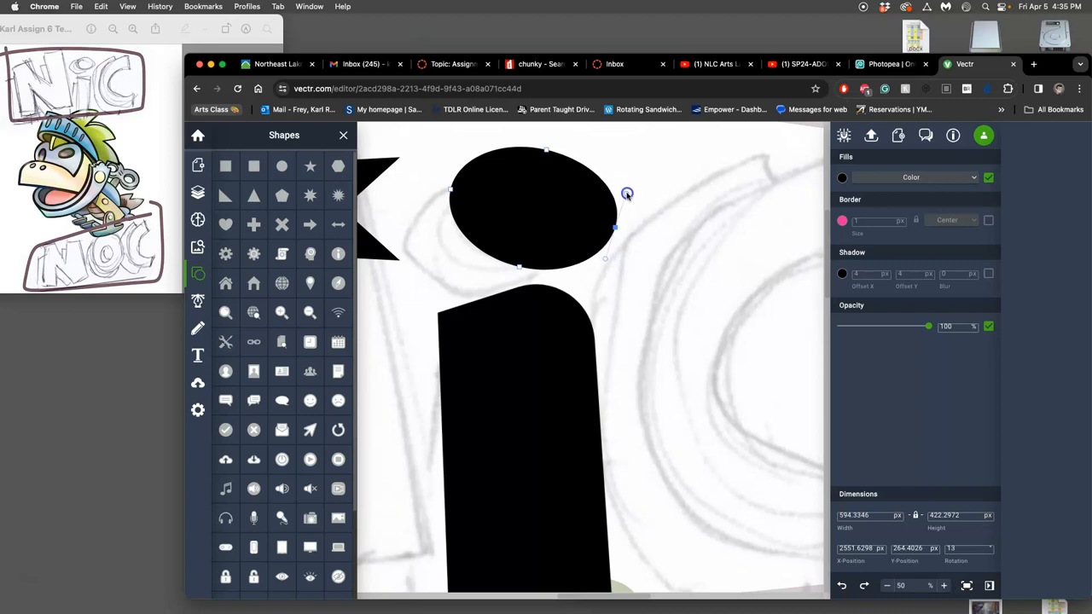
drag(628, 194, 644, 222)
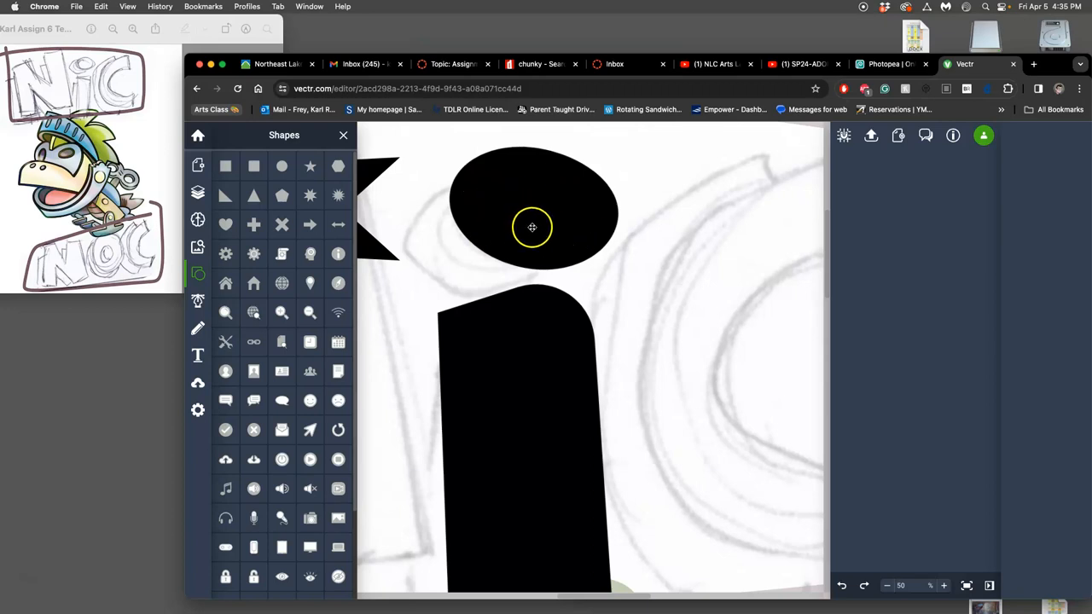
scroll(down, 3)
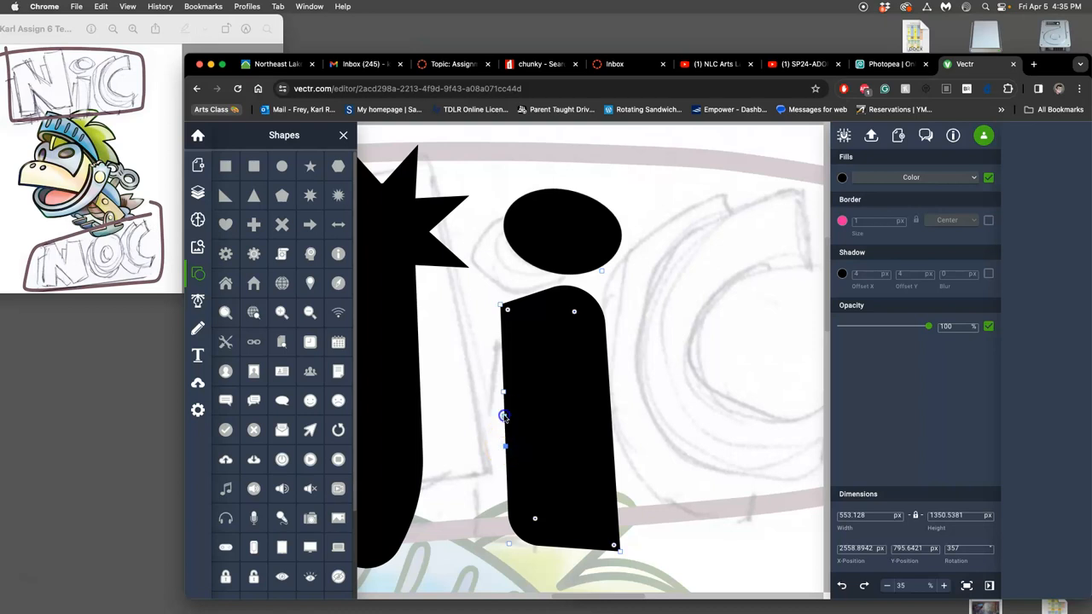
Pull a node out from the stem's left edge to form a sharp pointed spur
drag(505, 416, 464, 415)
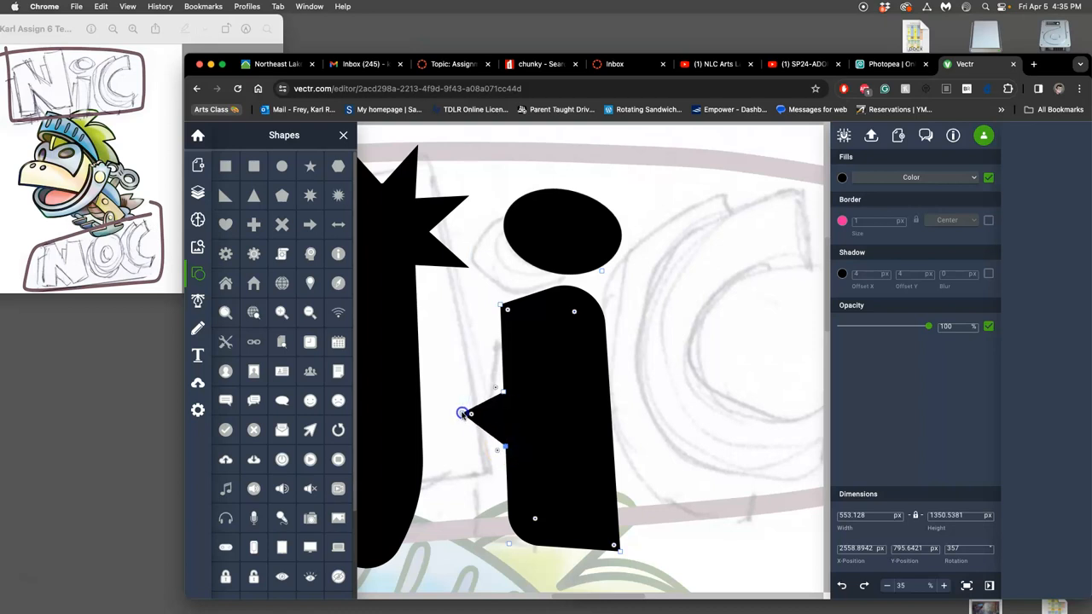
drag(460, 414, 468, 436)
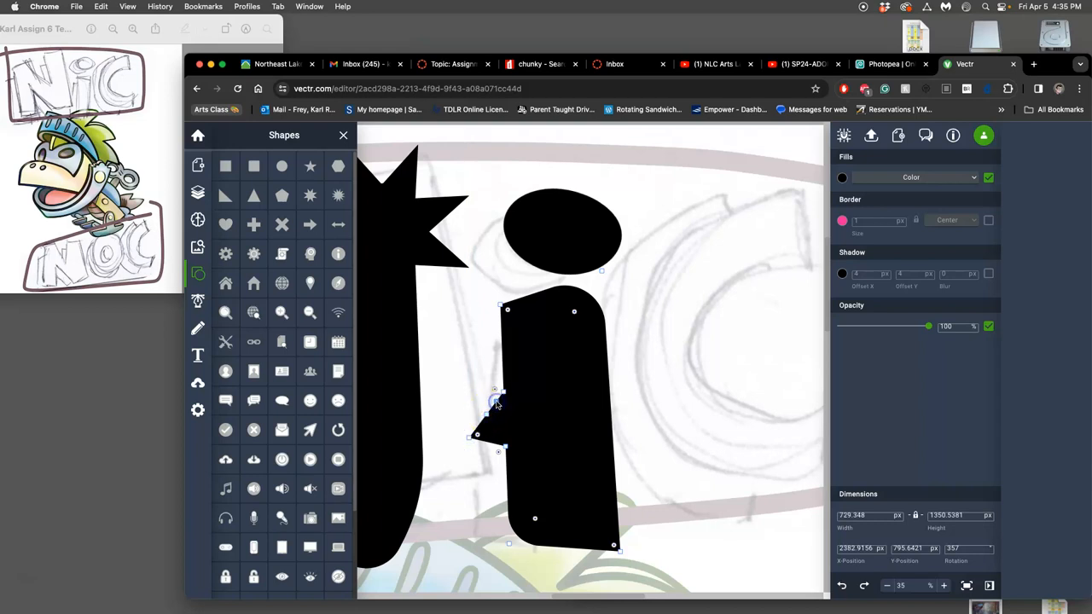
drag(498, 401, 474, 383)
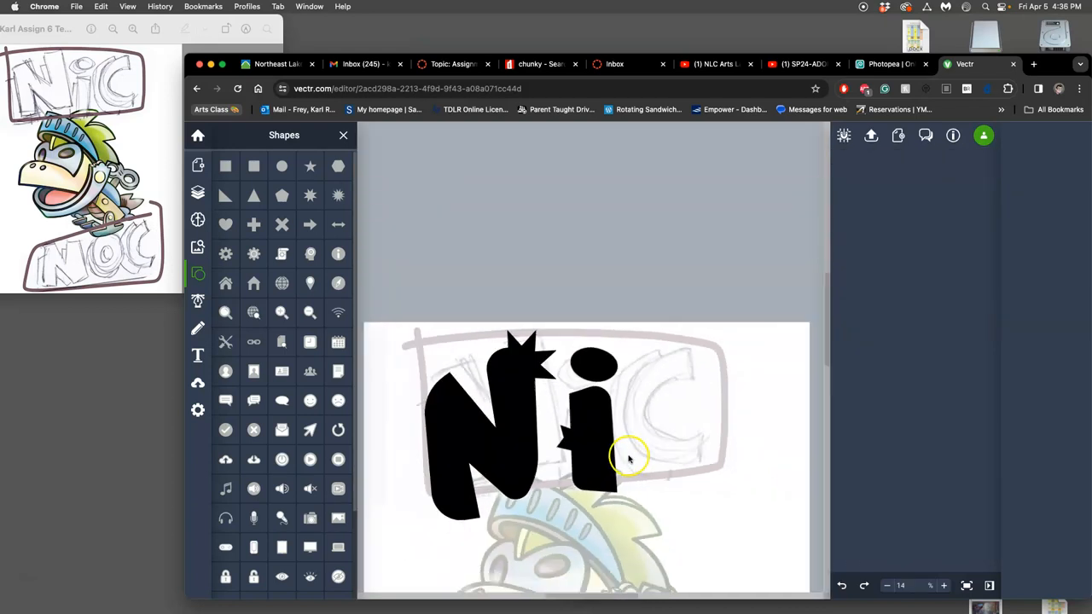
mouse_move(571, 464)
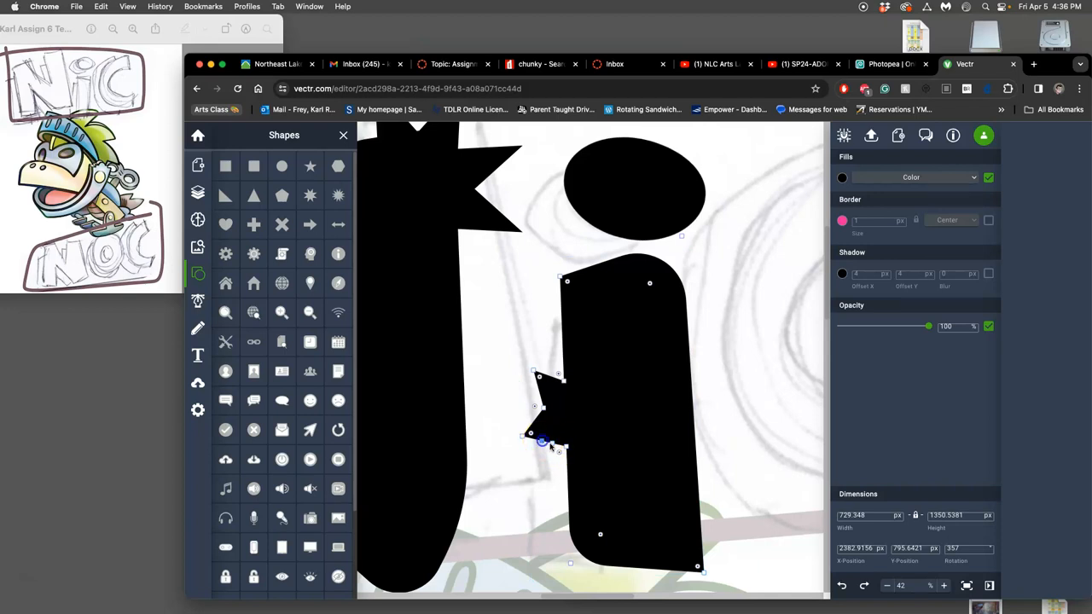
drag(542, 443, 548, 470)
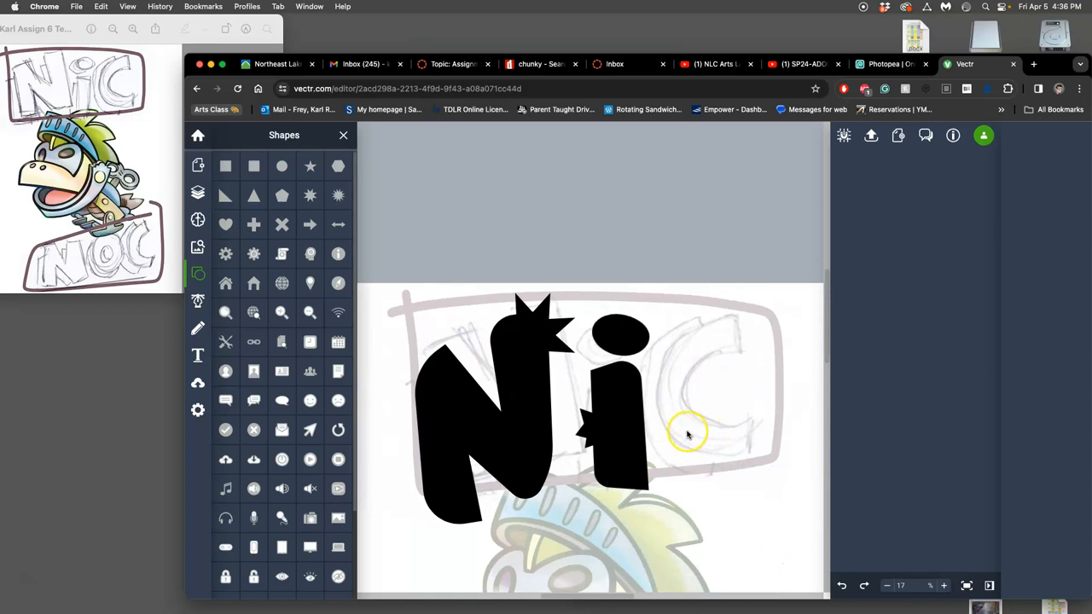
Reposition the stem under its dot, reshape the dot into a rounded oval, then switch to the Canvas discussion page
click(614, 401)
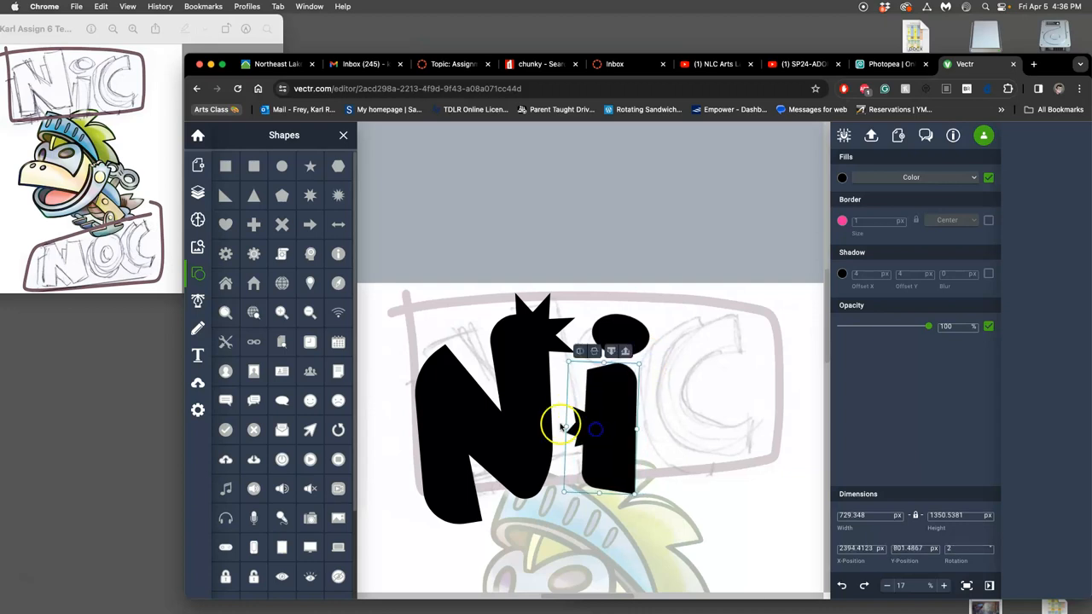
drag(563, 428, 570, 385)
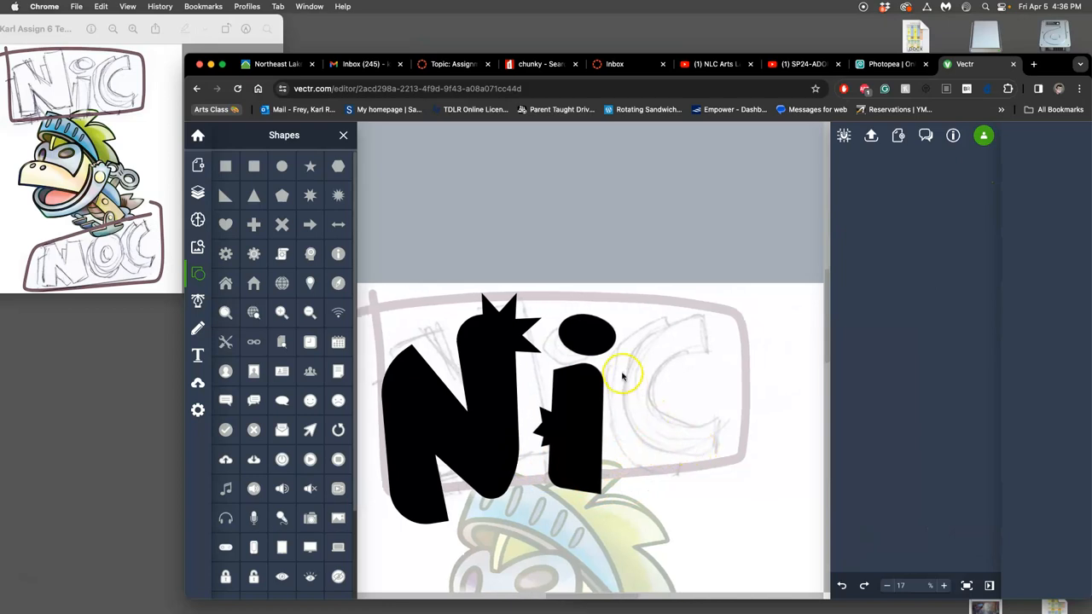
click(583, 333)
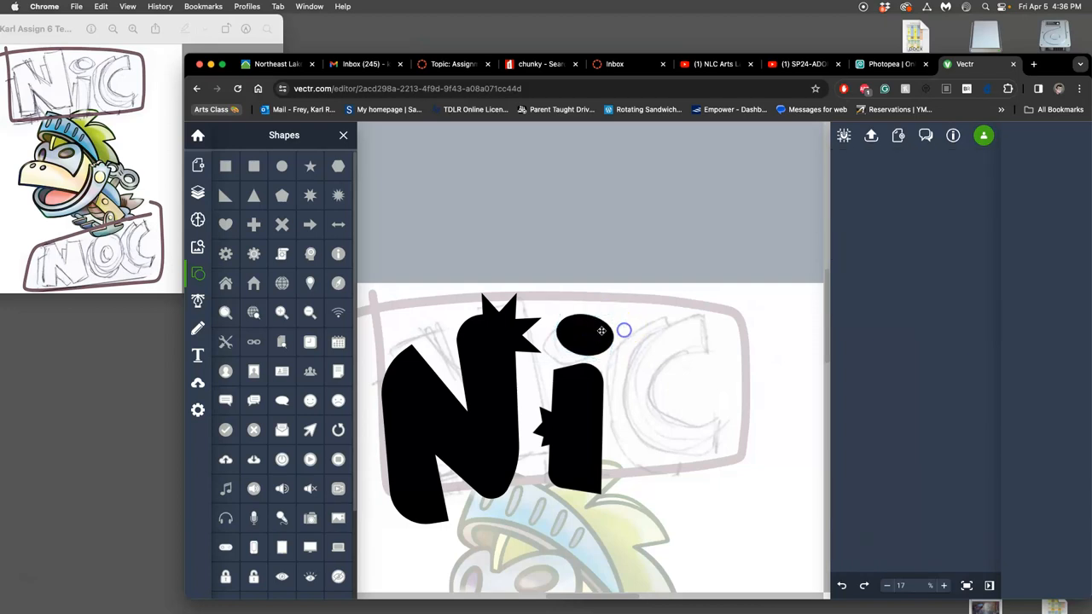
click(583, 331)
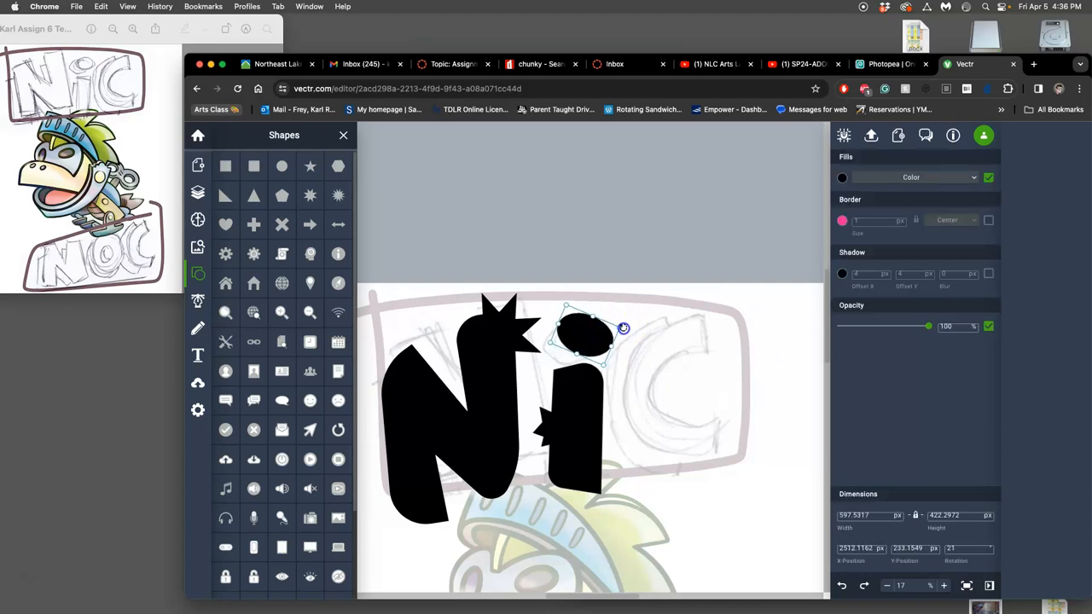
drag(623, 327, 593, 334)
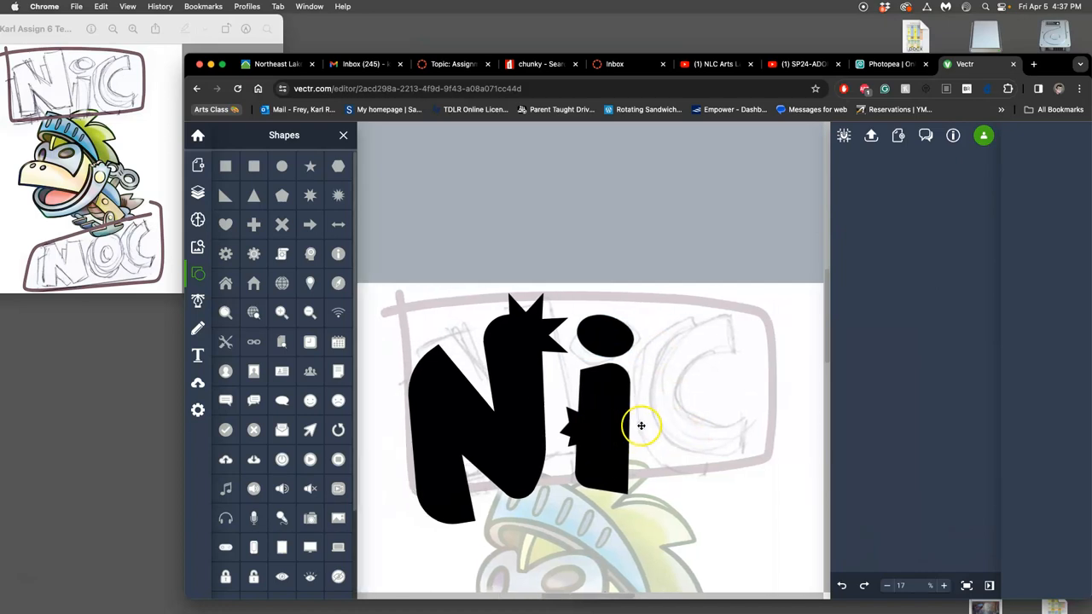
mouse_move(690, 396)
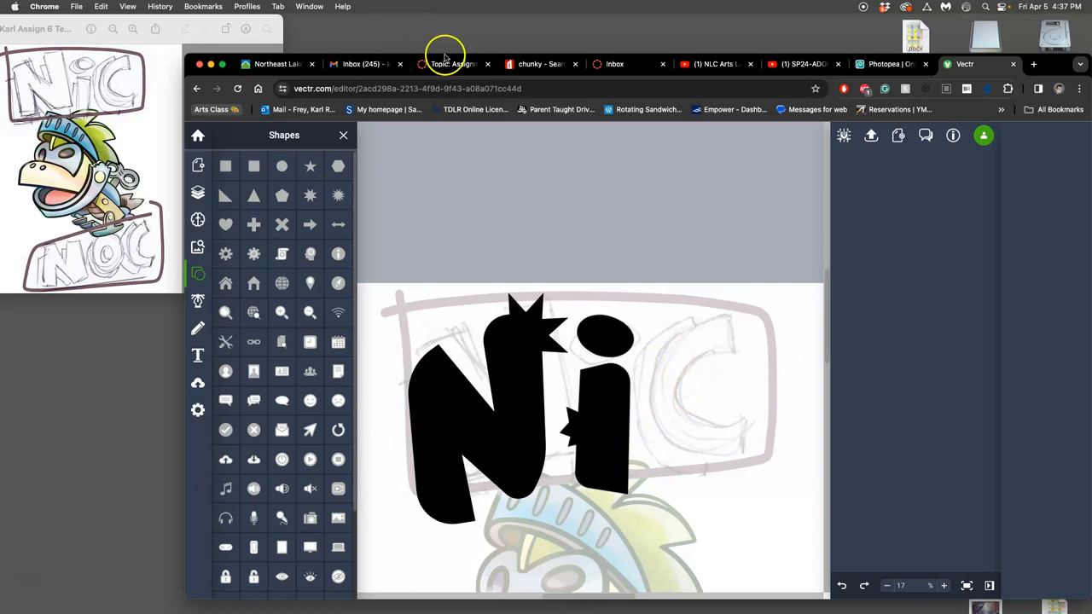
click(452, 63)
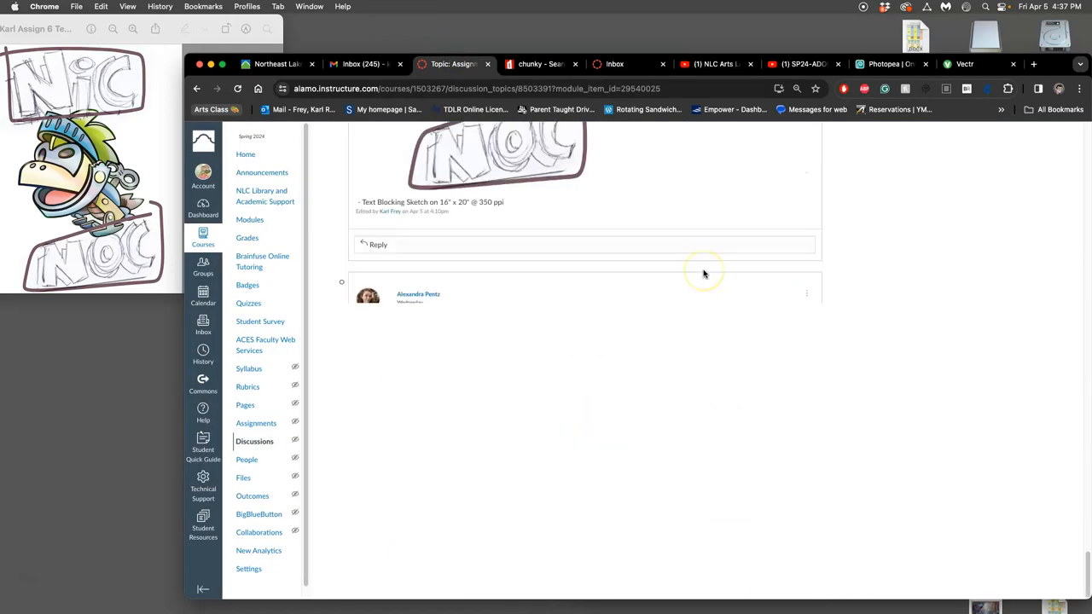
Scroll the discussion to view the NIC NOC sketch and return to the Vectr tab
scroll(down, 3)
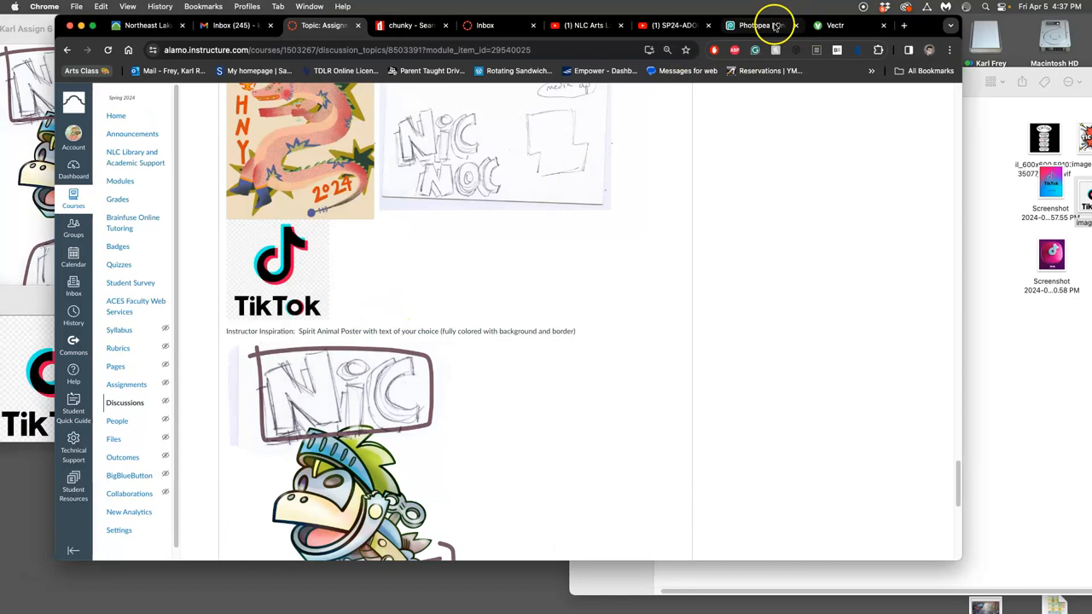
click(833, 25)
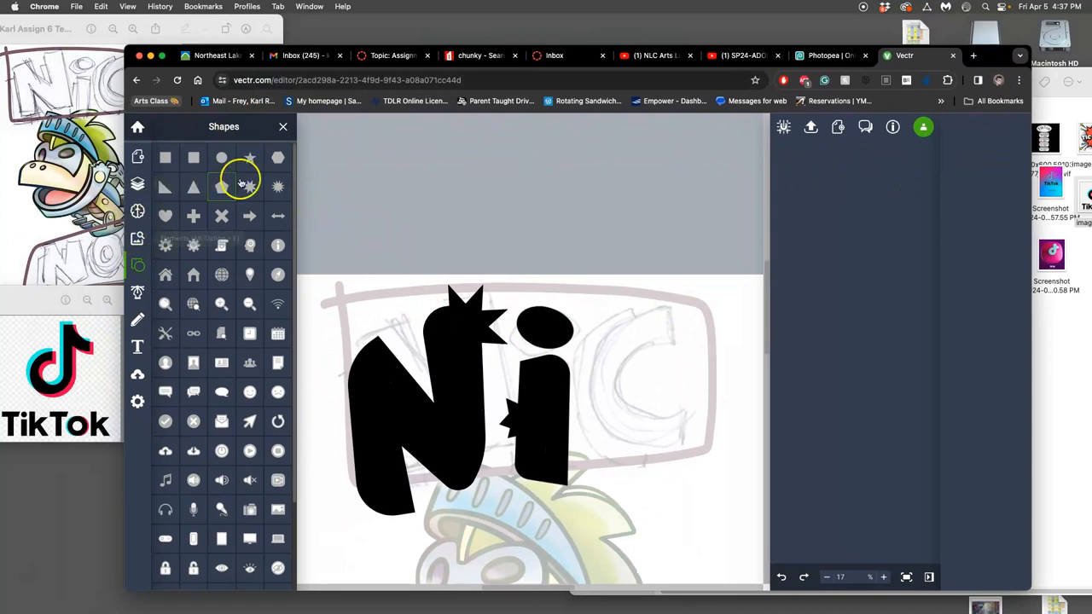
Close the Shapes library and switch to the Pencil tool for freehand drawing
click(284, 126)
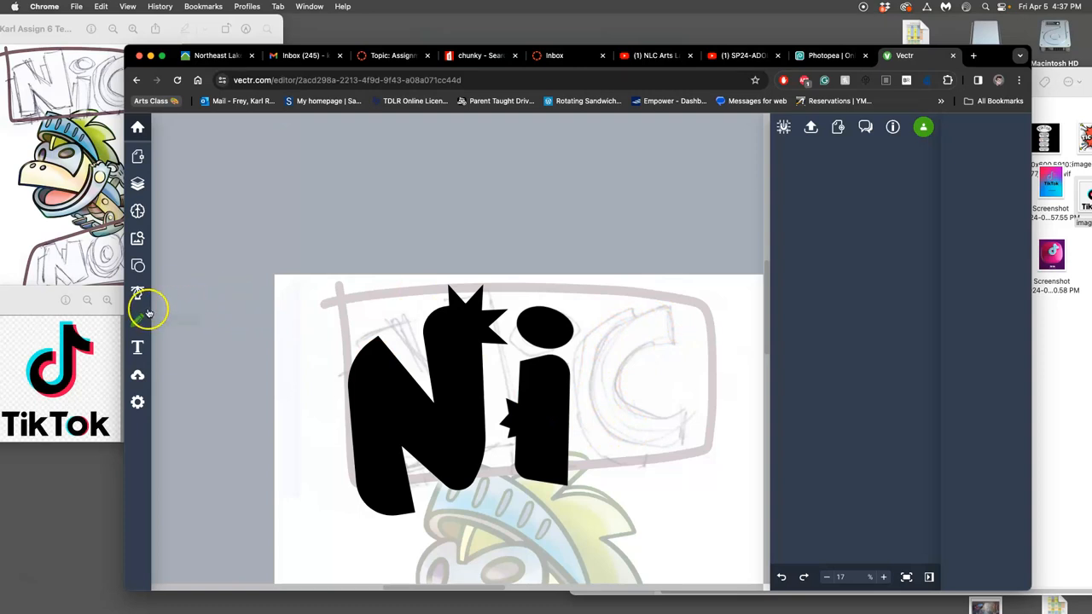
mouse_move(136, 266)
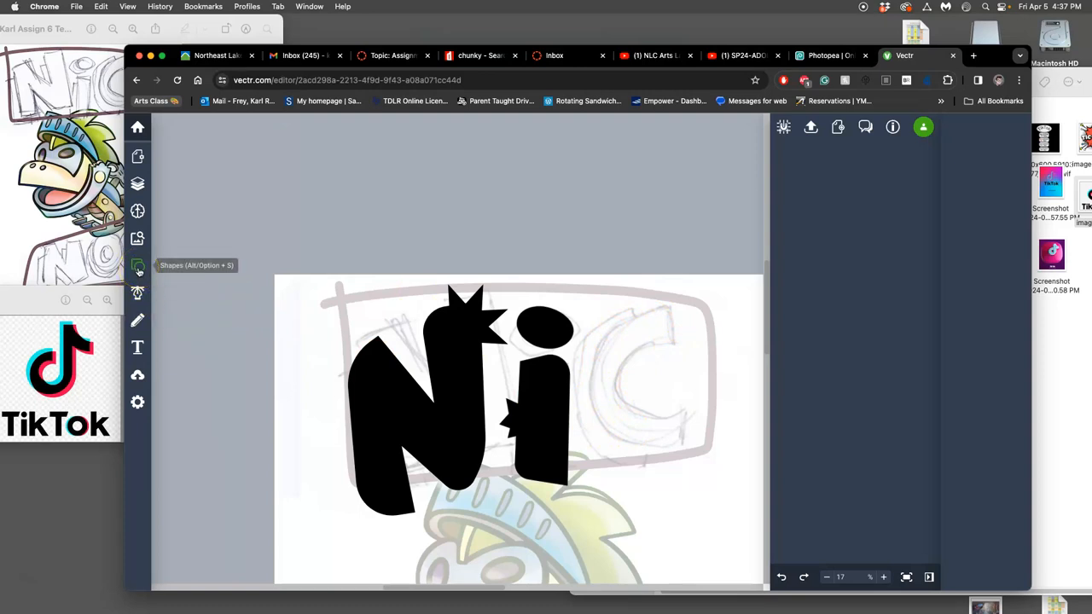
click(136, 266)
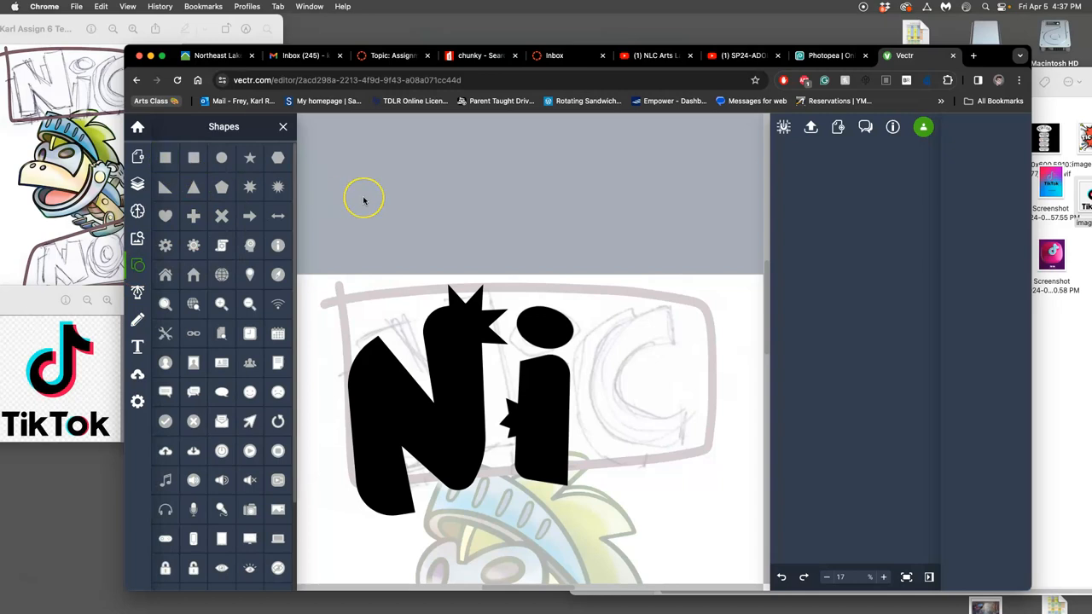
mouse_move(614, 451)
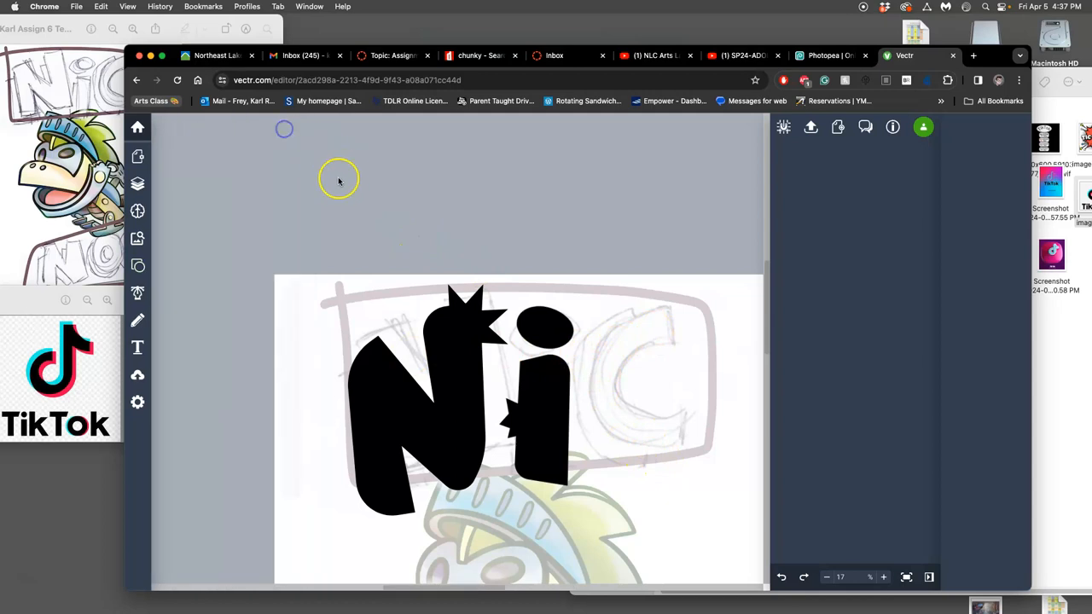
mouse_move(162, 293)
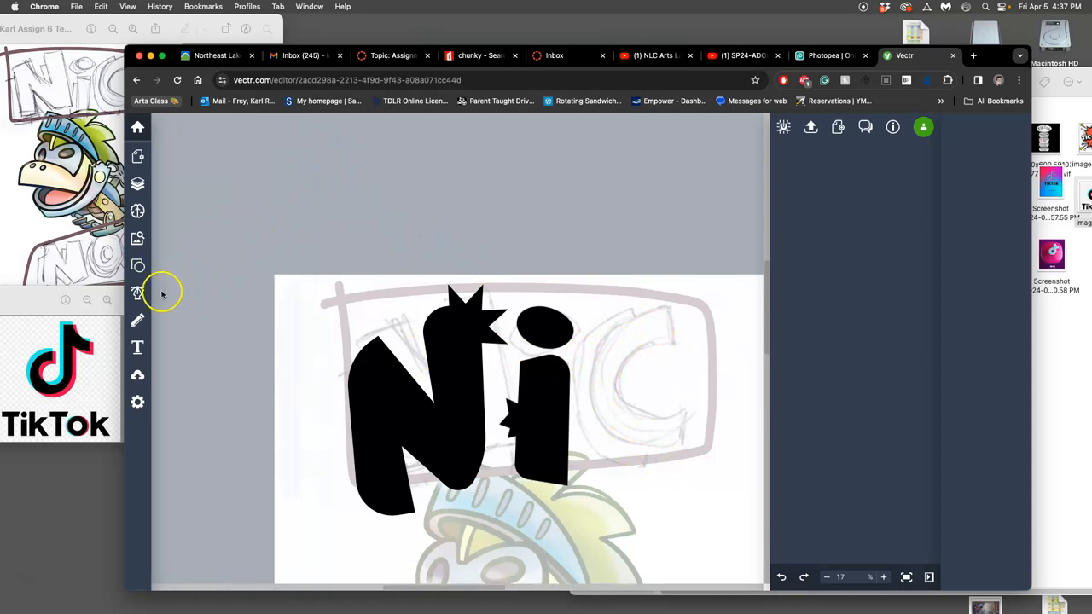
mouse_move(136, 321)
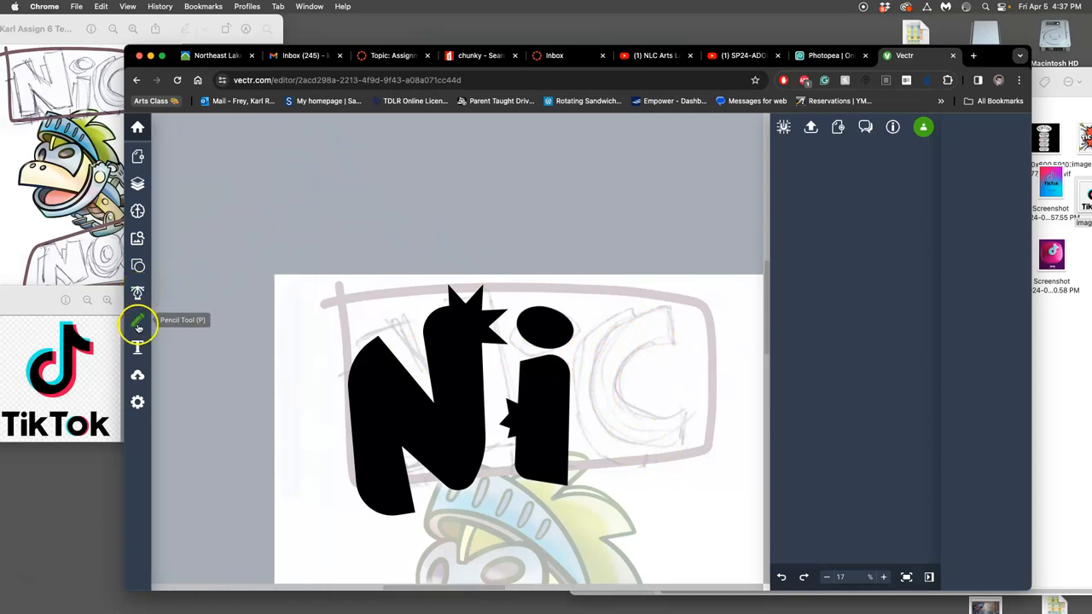
mouse_move(196, 314)
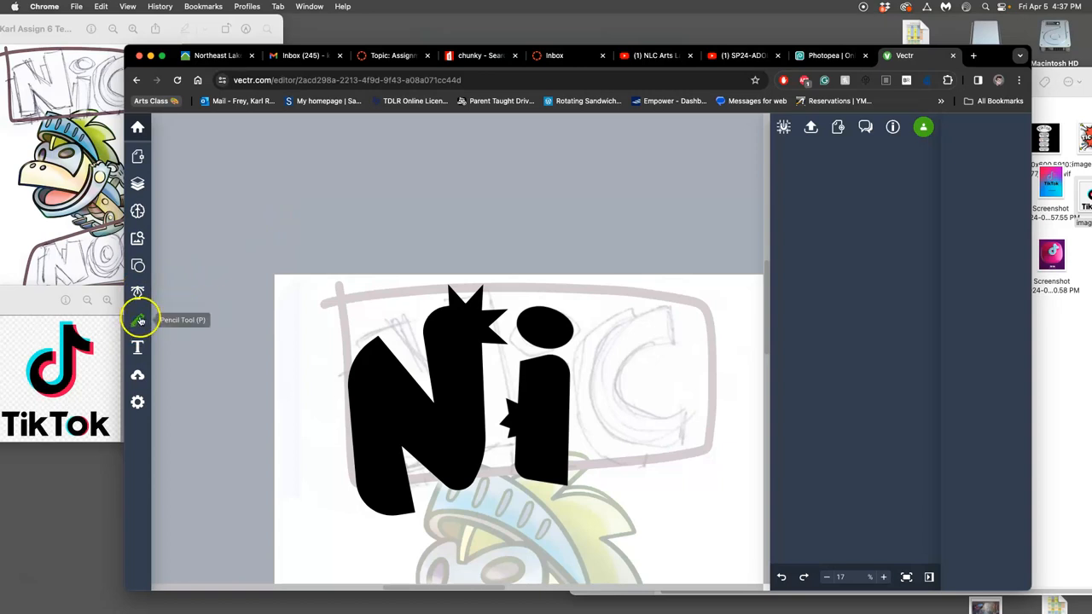
click(137, 319)
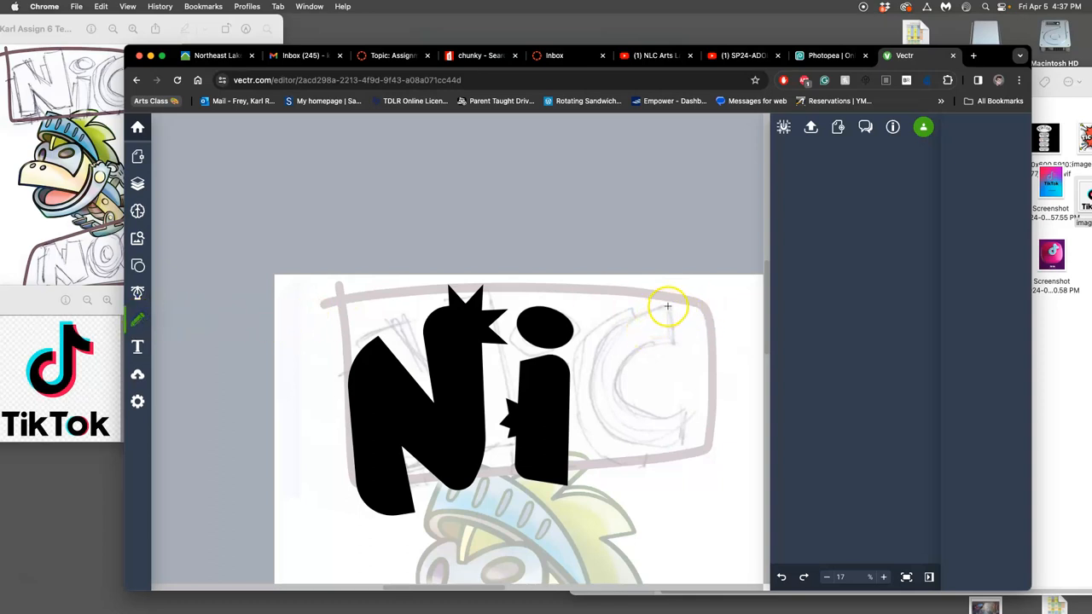
Trace the sketched C with pink freehand strokes and select one of them in the Layers panel
drag(668, 303, 611, 430)
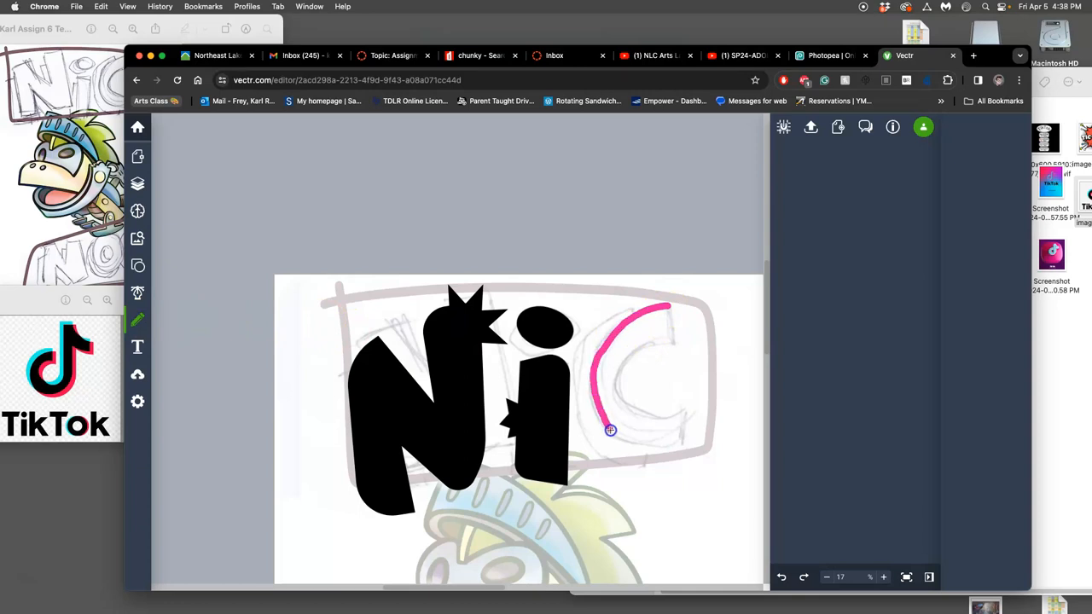
drag(610, 430, 639, 346)
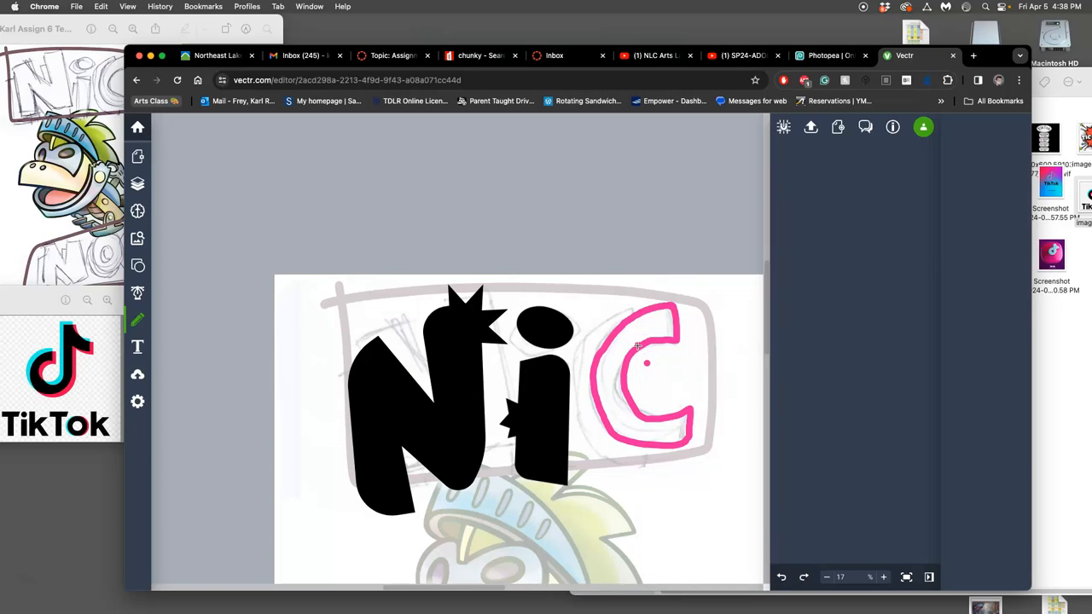
mouse_move(137, 182)
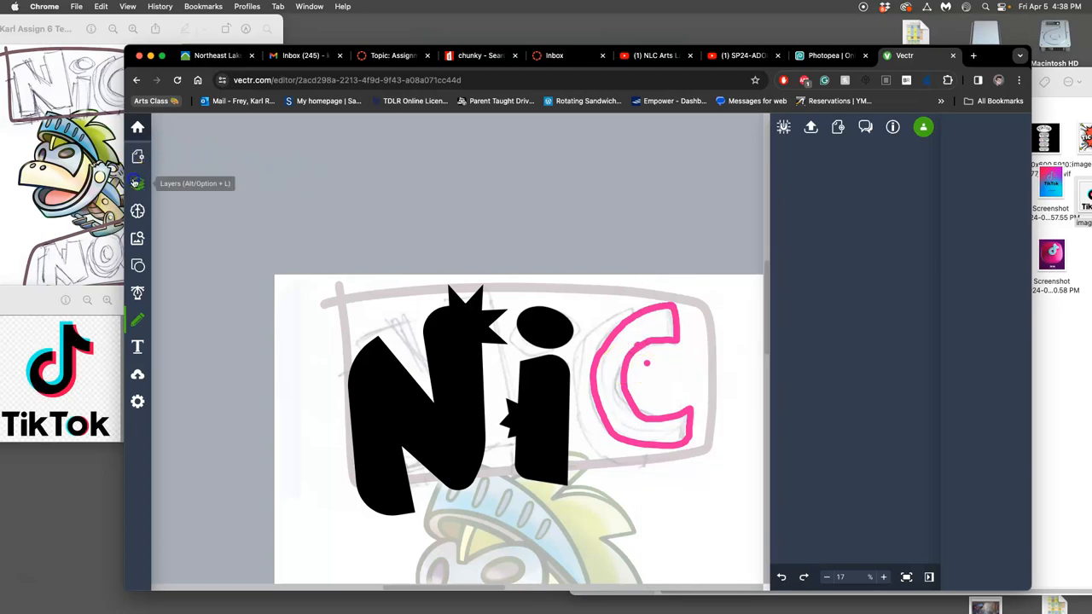
click(136, 182)
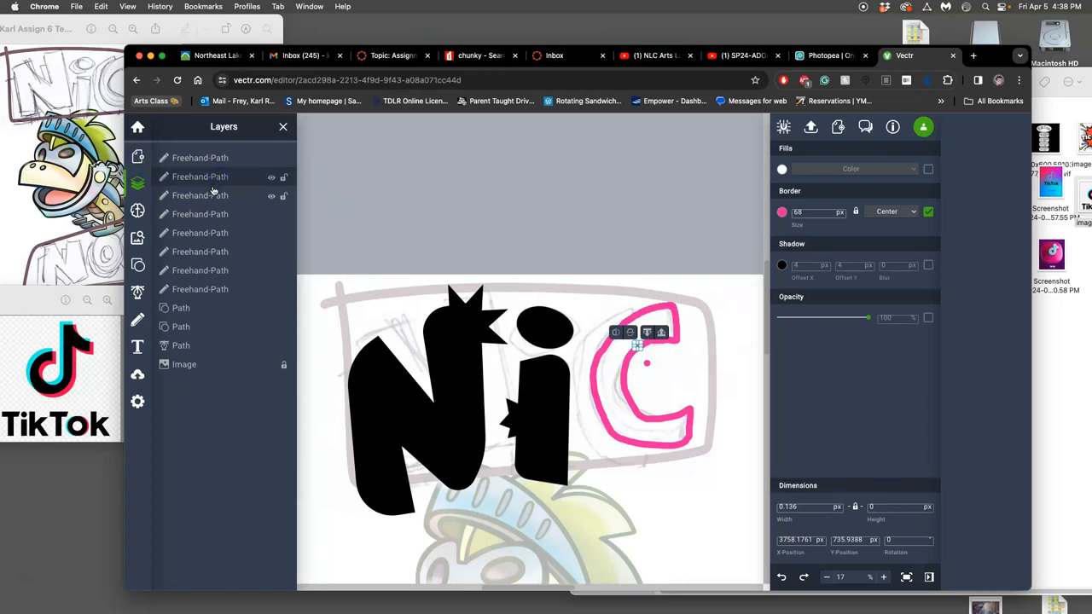
click(200, 270)
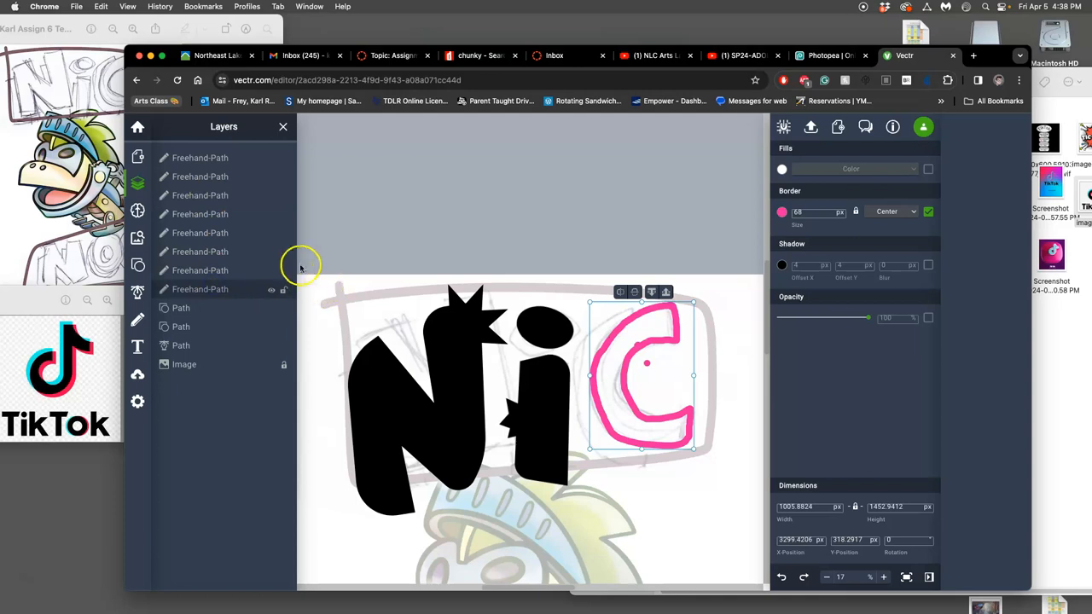
mouse_move(294, 281)
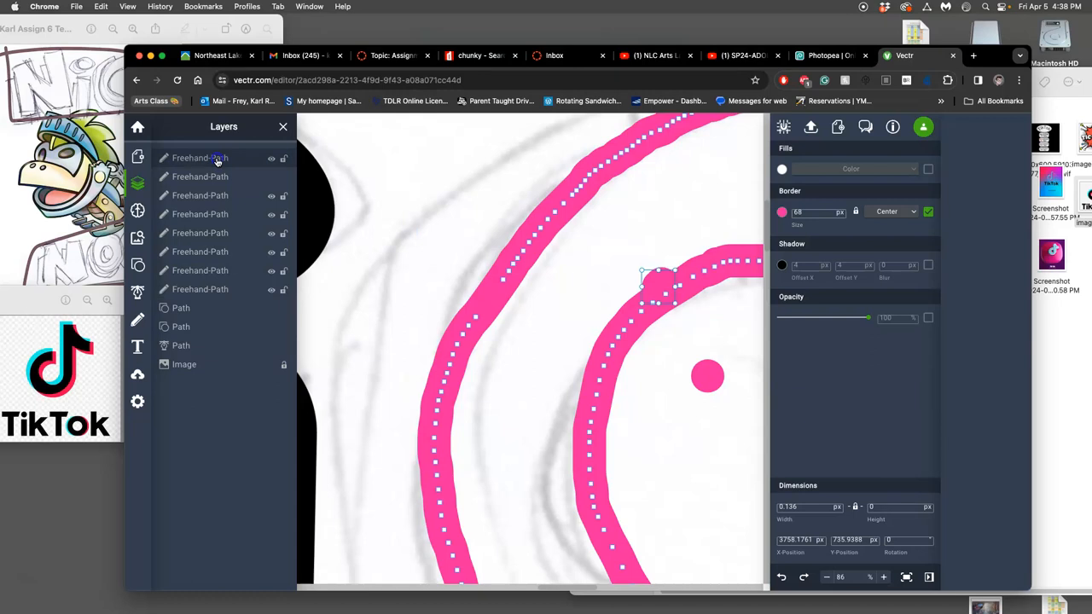
Select the top Freehand-Path in the Layers panel to delete the pink C strokes
double_click(200, 158)
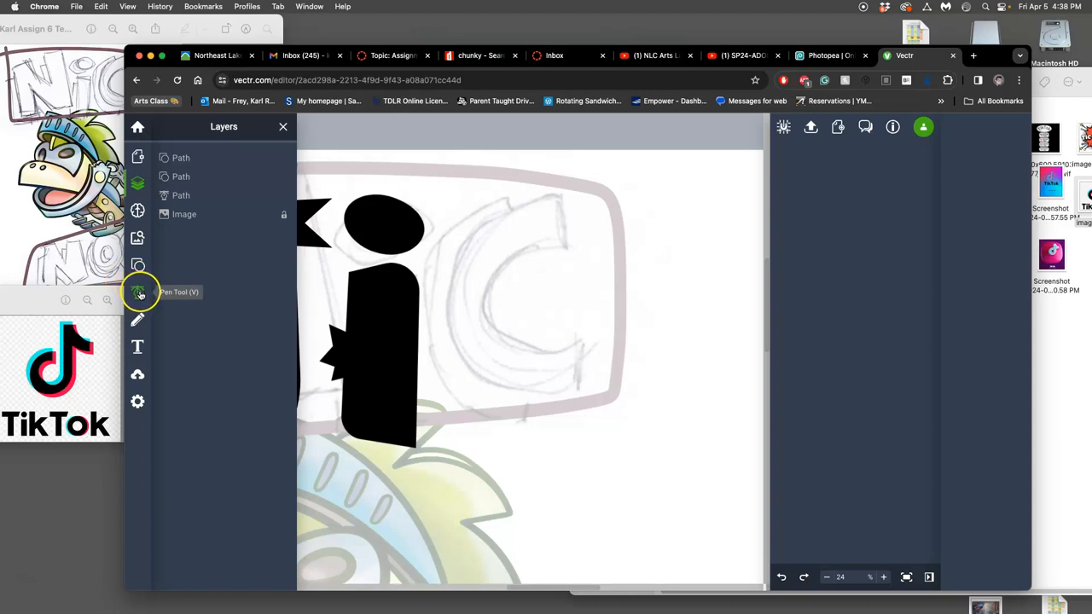
mouse_move(246, 273)
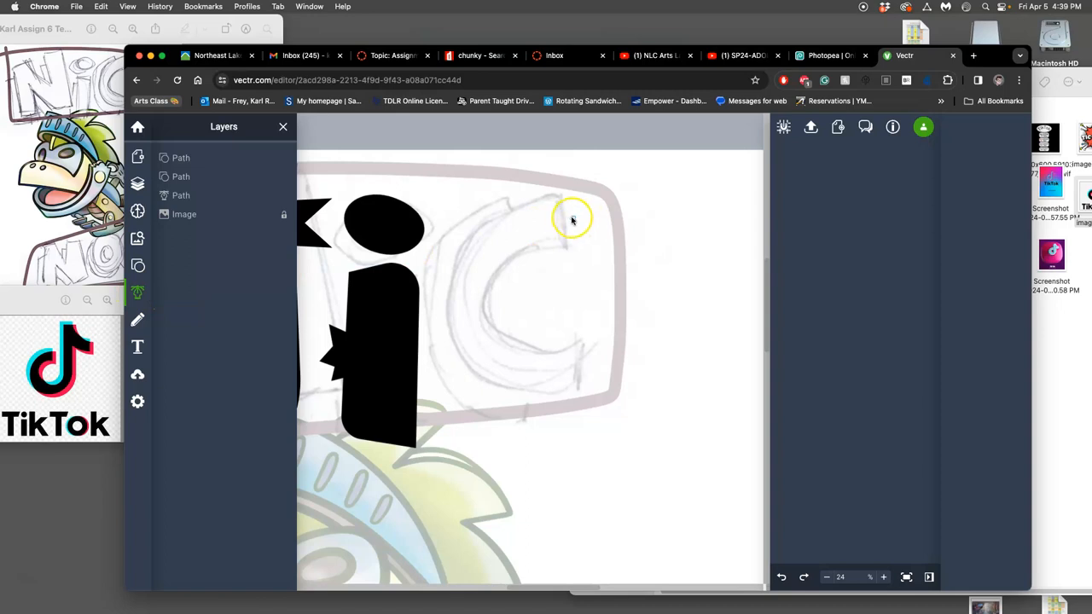
mouse_move(560, 196)
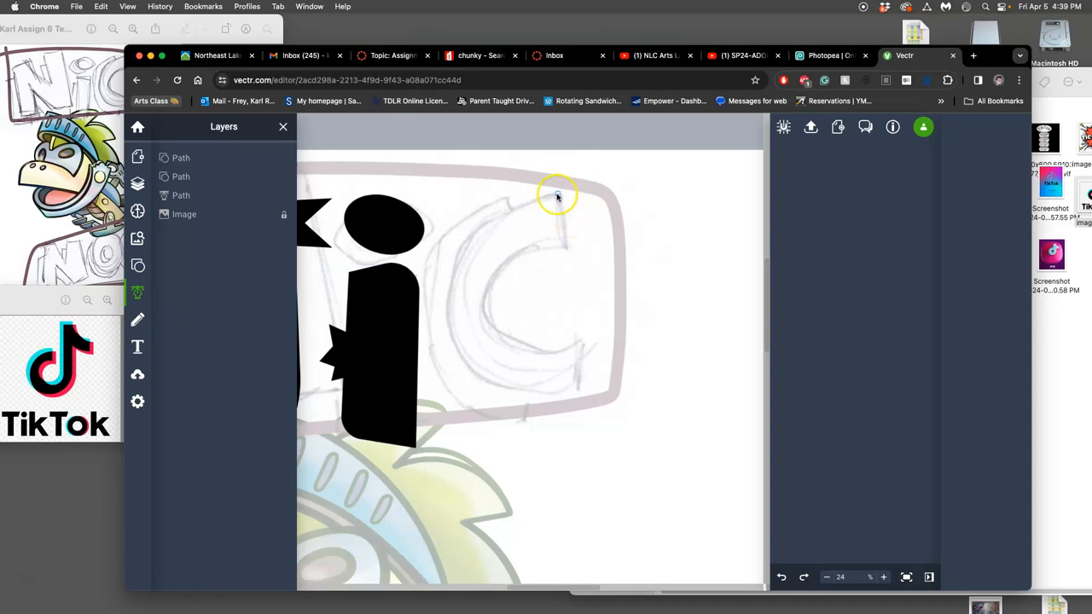
Trace a thin Pen path from the C's top, around its left side, toward its lower right end
drag(556, 194, 566, 248)
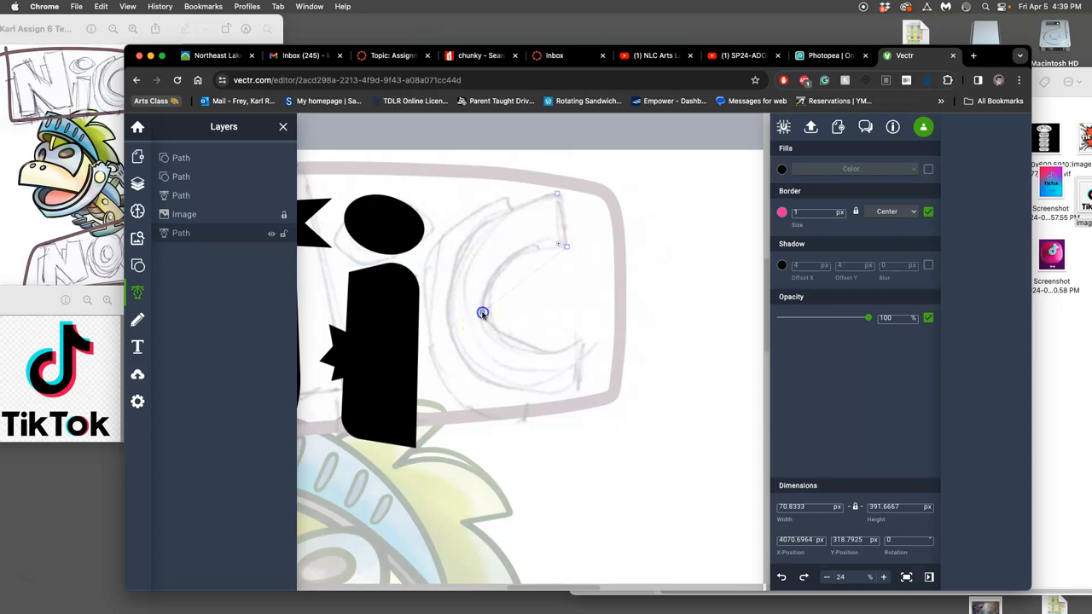
drag(481, 313, 469, 399)
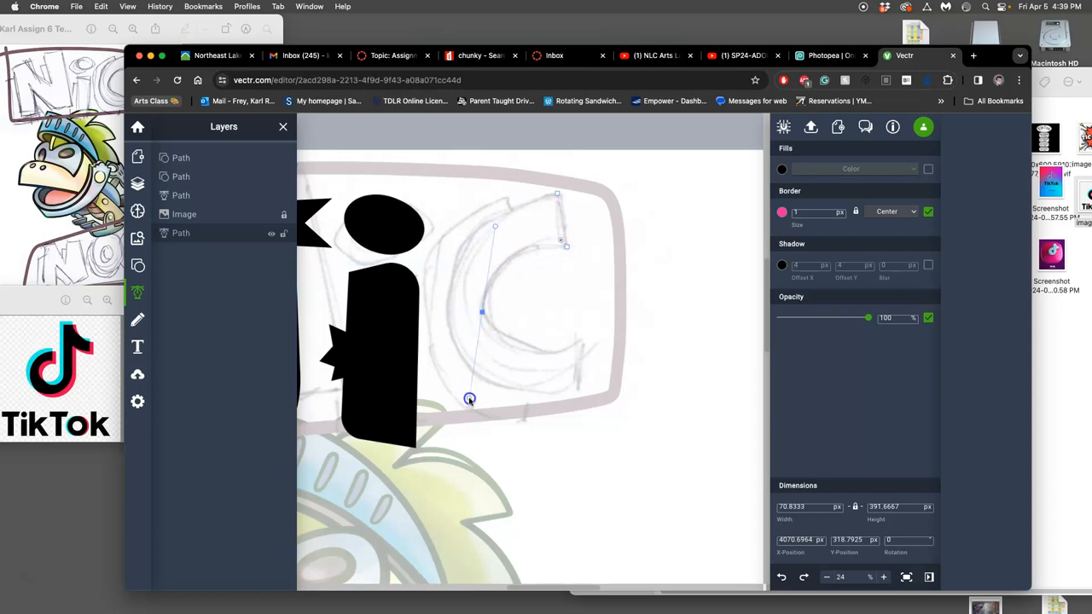
drag(469, 400, 481, 317)
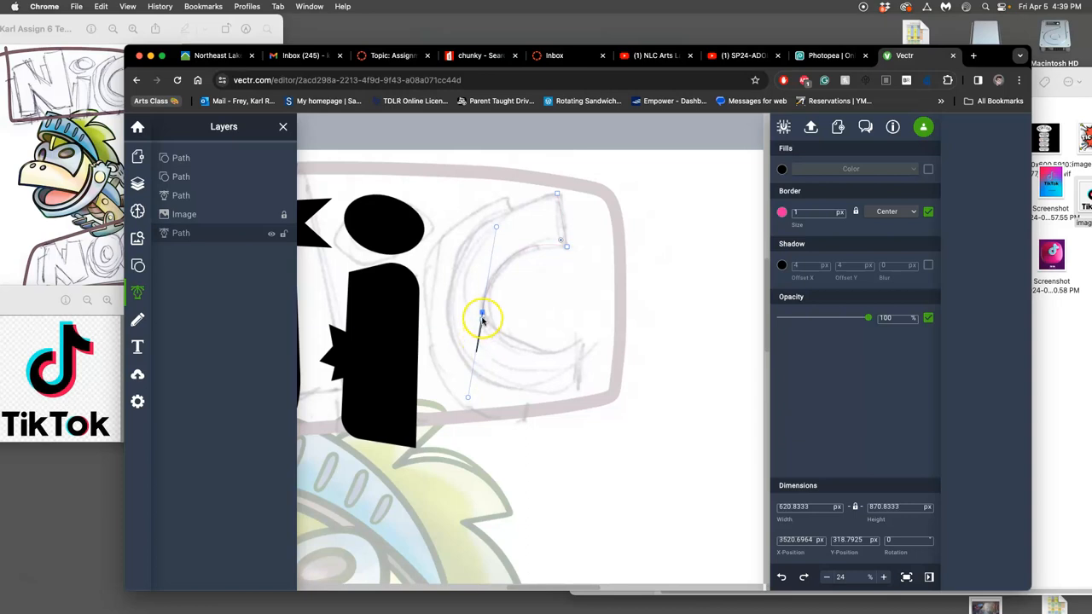
drag(481, 321, 494, 338)
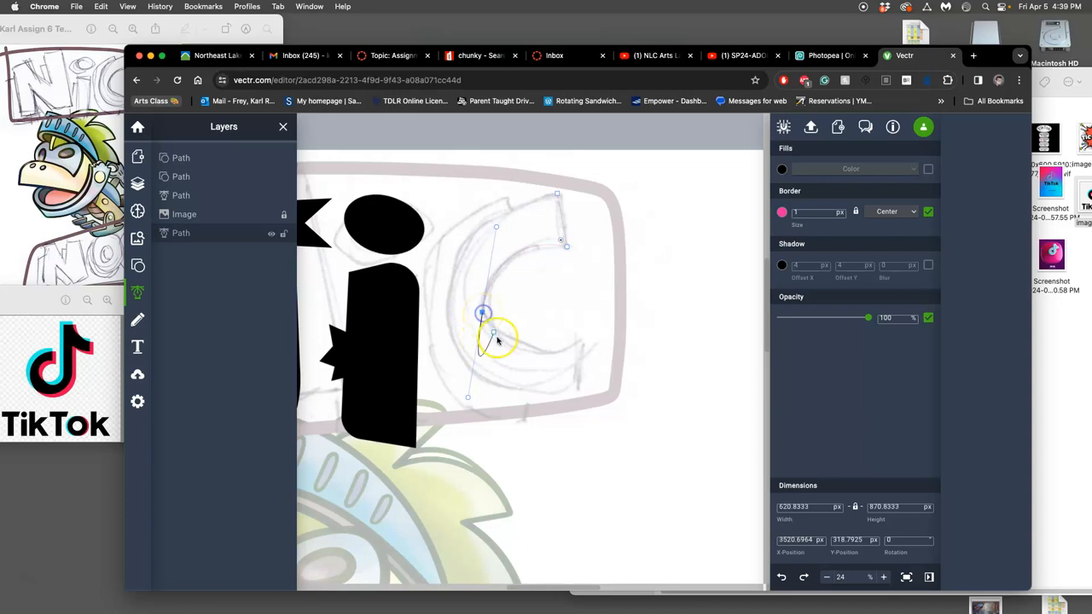
drag(495, 333, 579, 343)
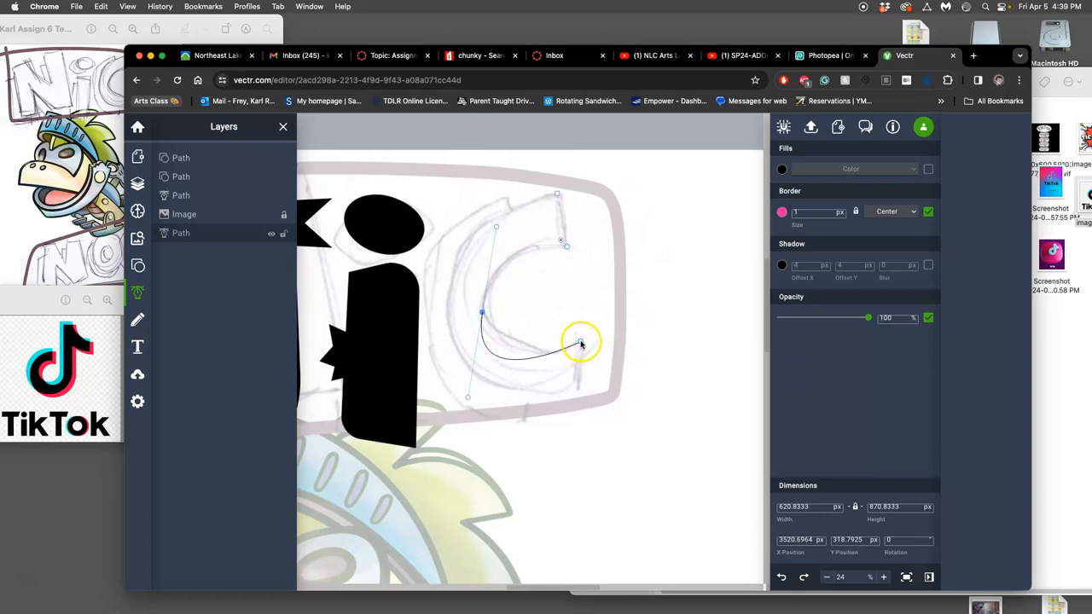